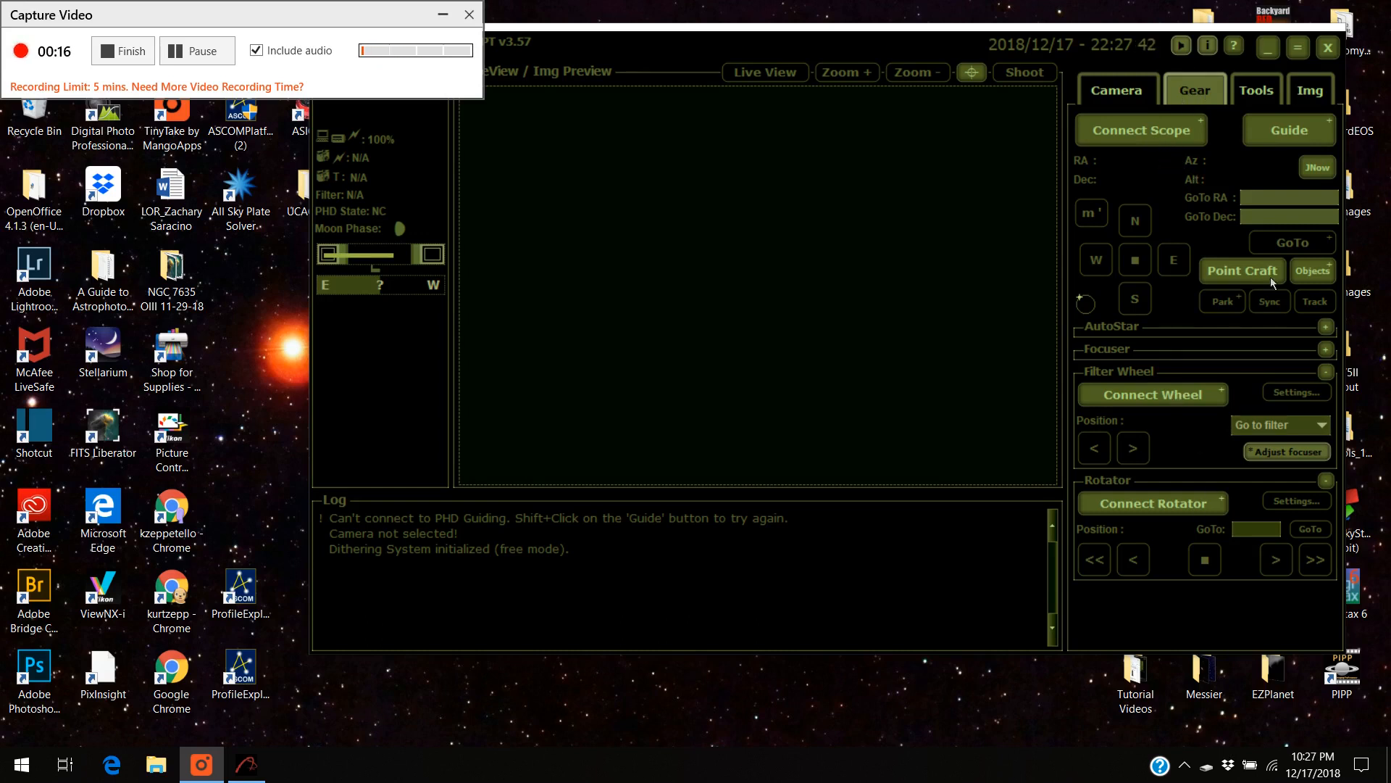
# Bring up Point Craft Settings and select the All Sky Plate Solver path for clearing.
pyautogui.click(1242, 271)
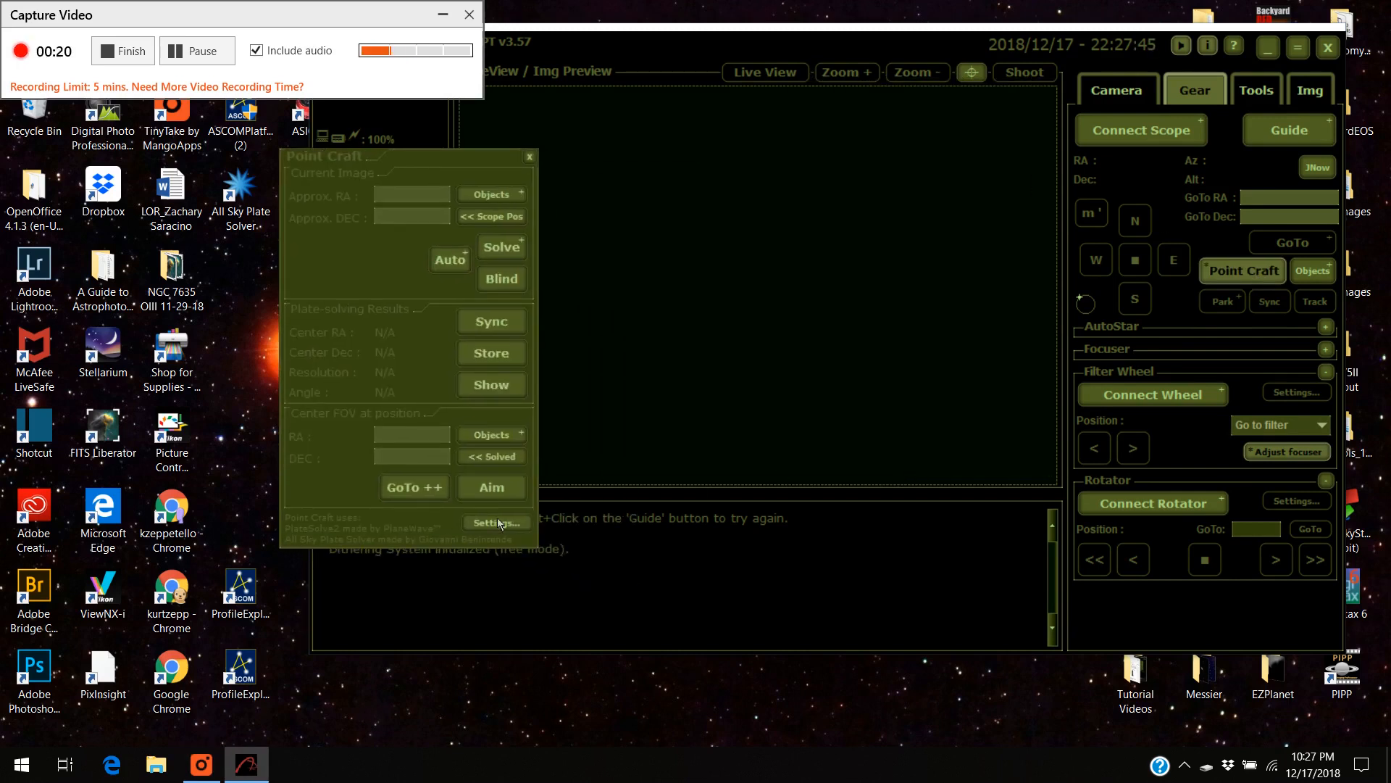
pyautogui.click(495, 522)
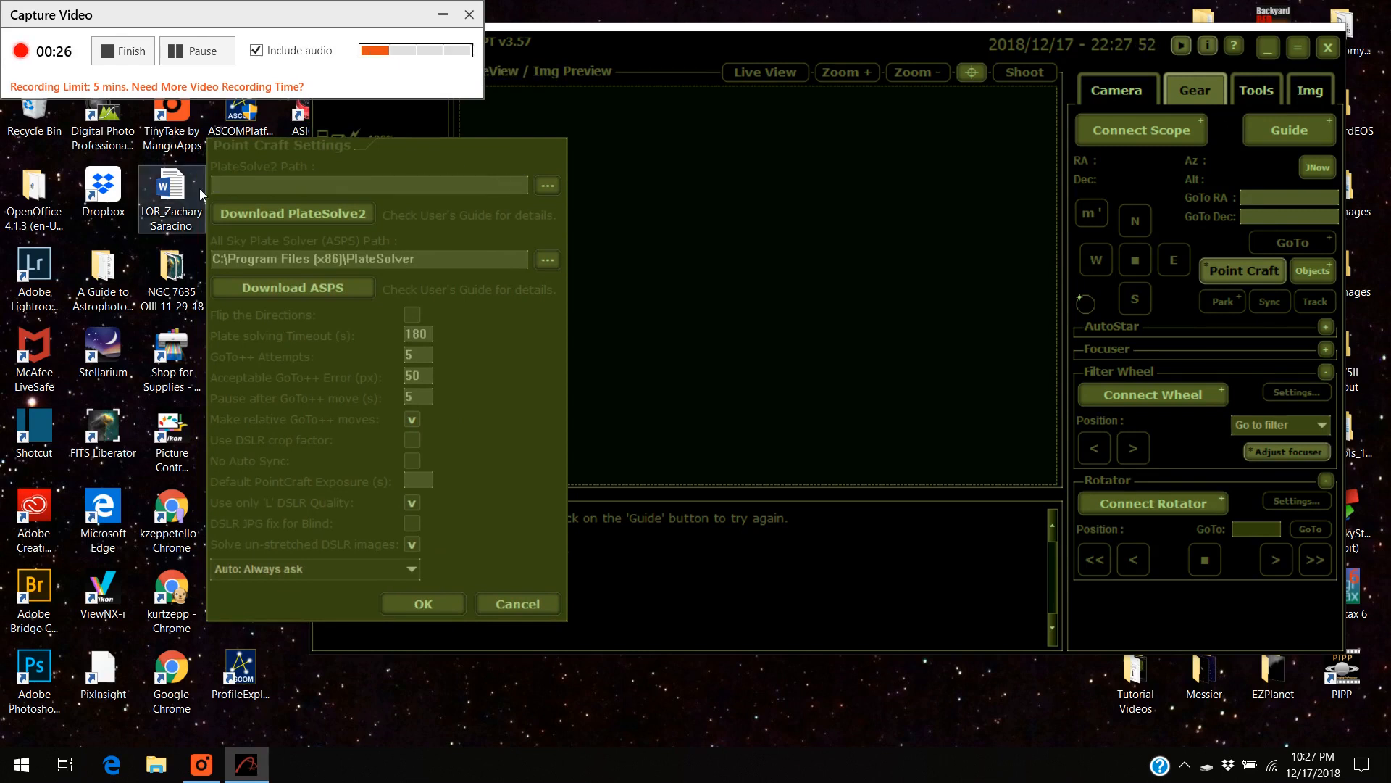
pyautogui.tripleClick(367, 258)
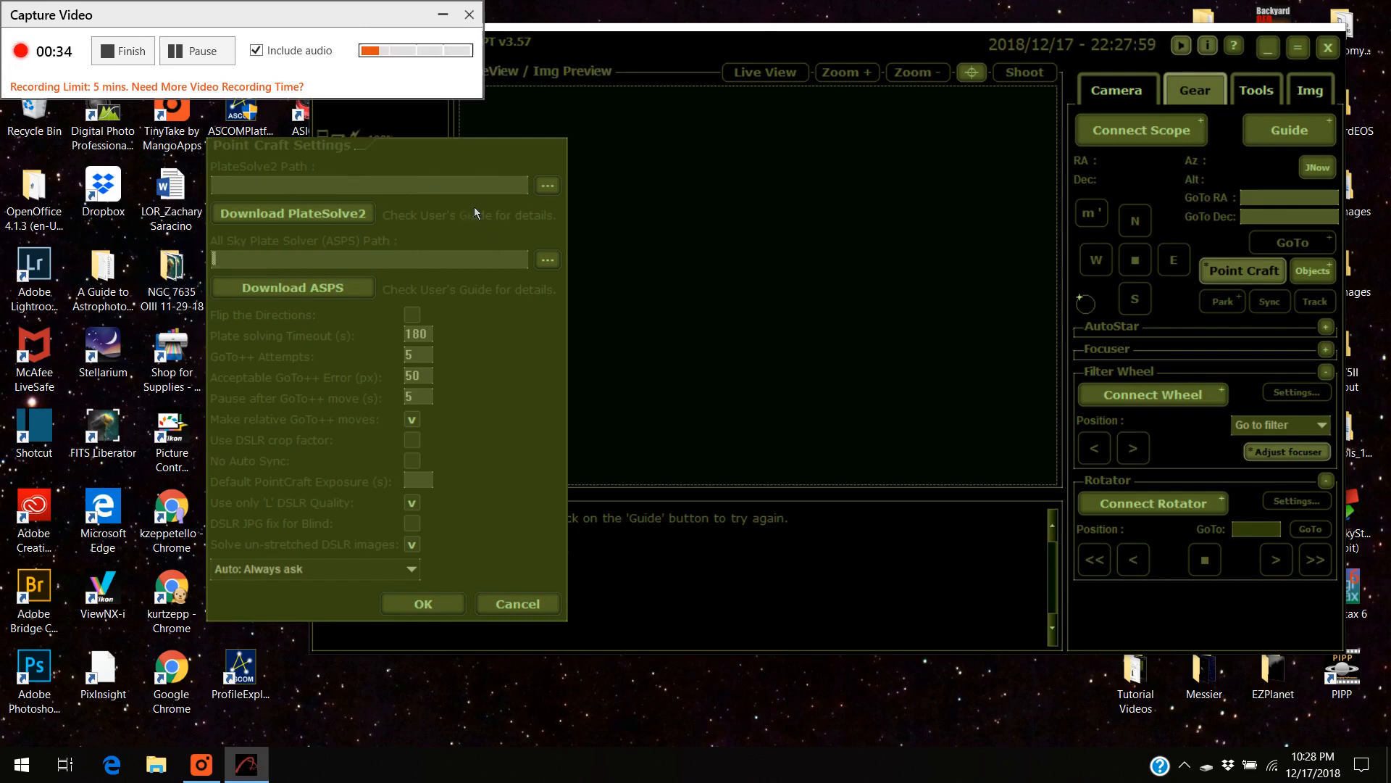
pyautogui.moveTo(293, 213)
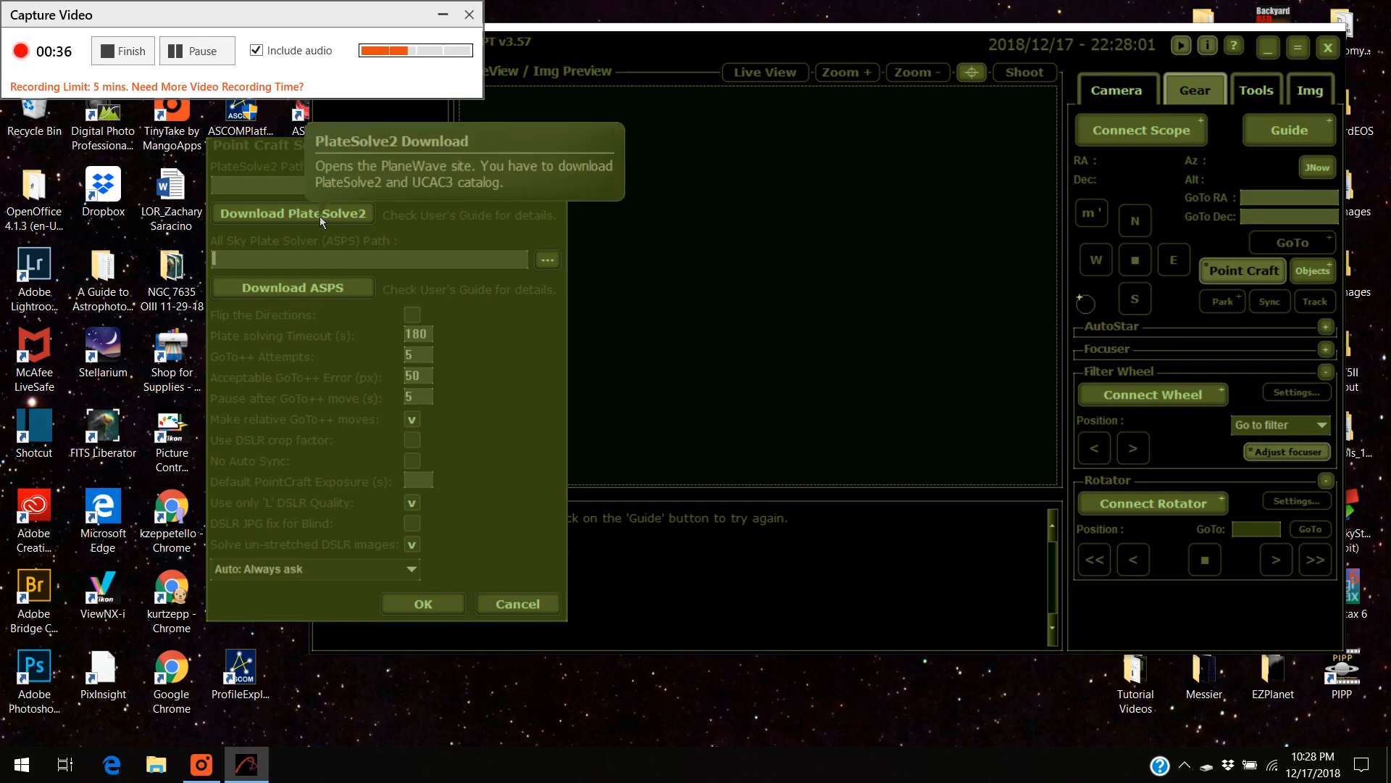
pyautogui.moveTo(338, 294)
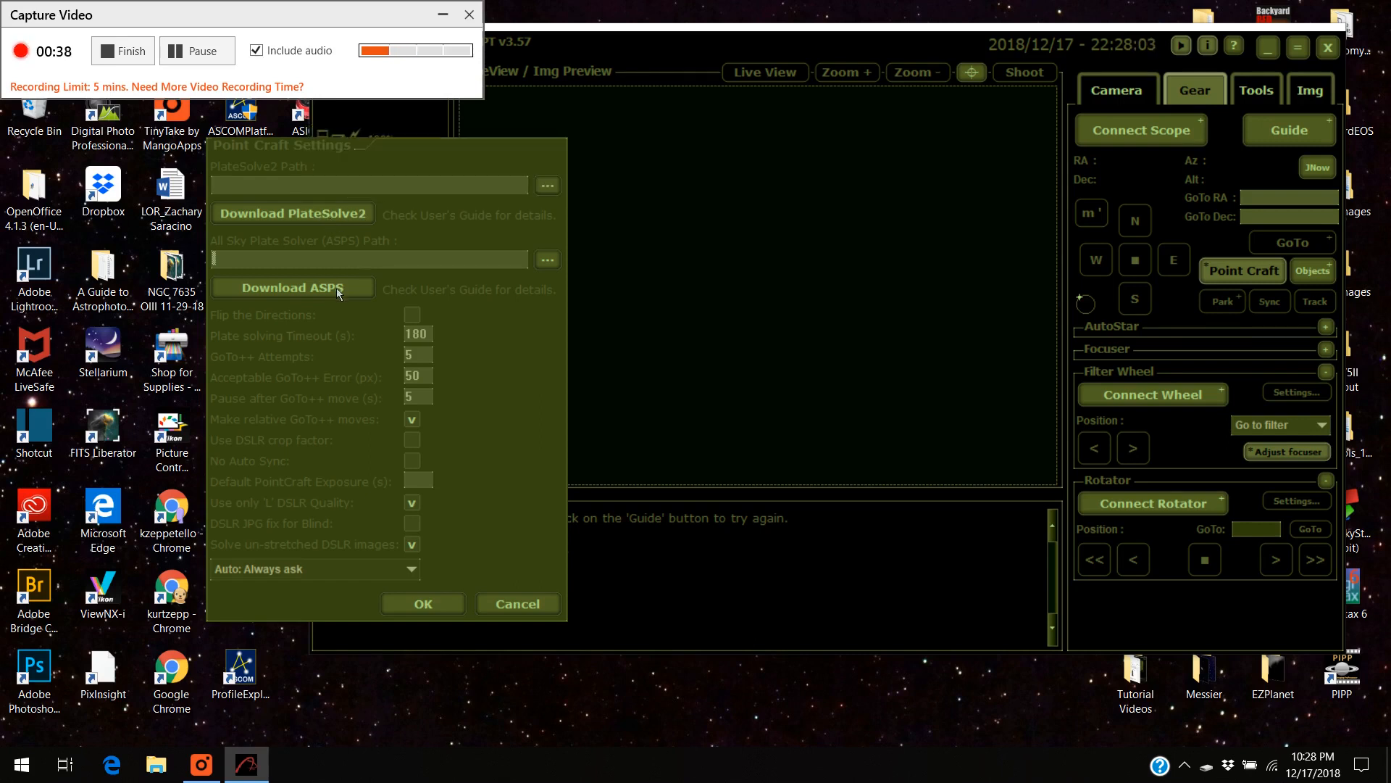
pyautogui.moveTo(292, 287)
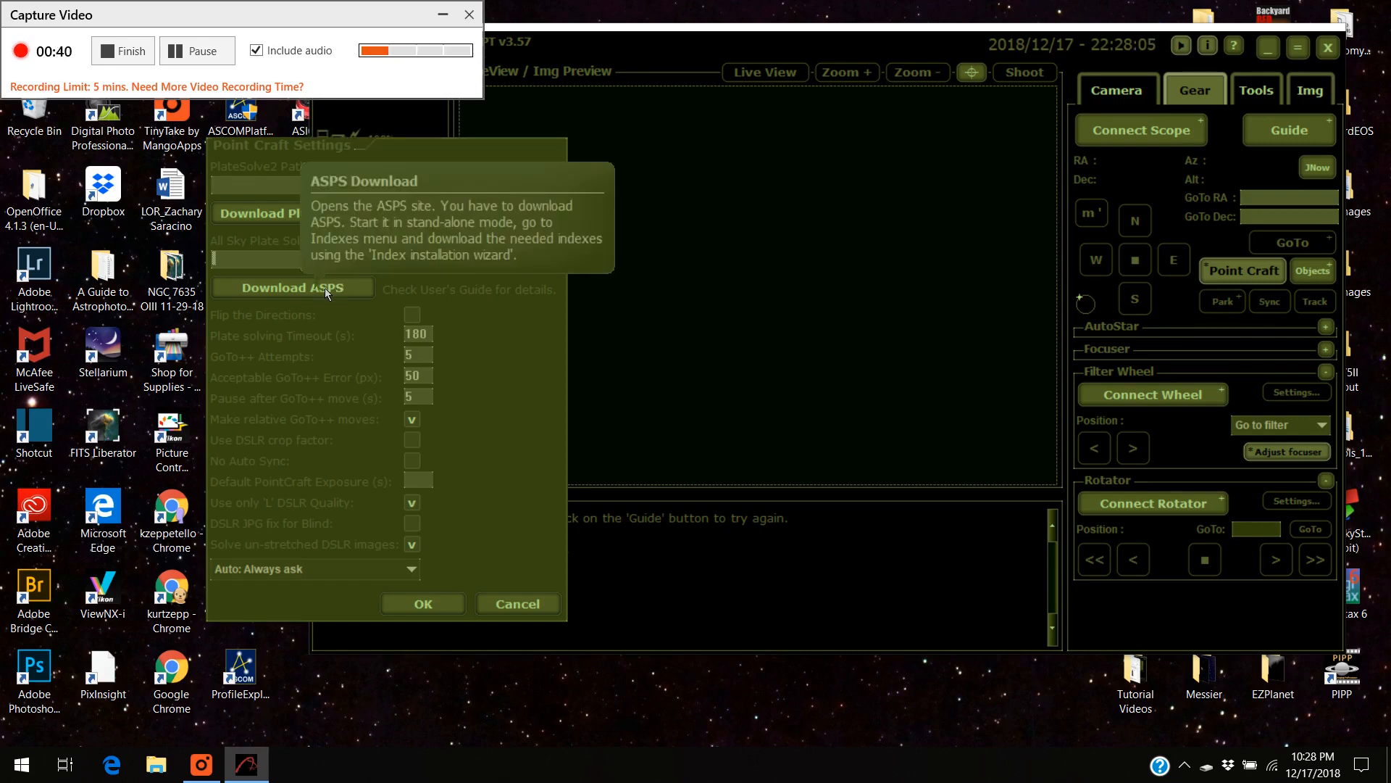
pyautogui.moveTo(366, 209)
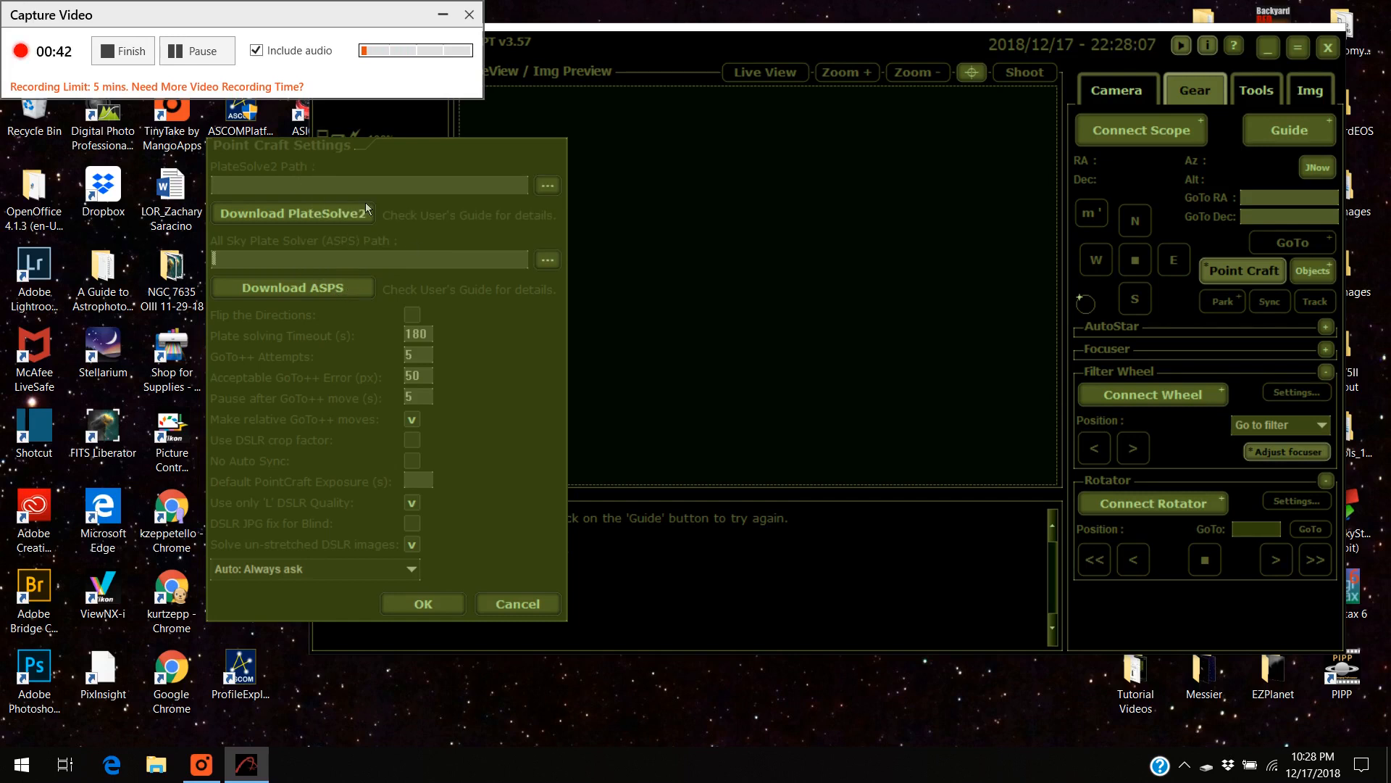
pyautogui.moveTo(292, 213)
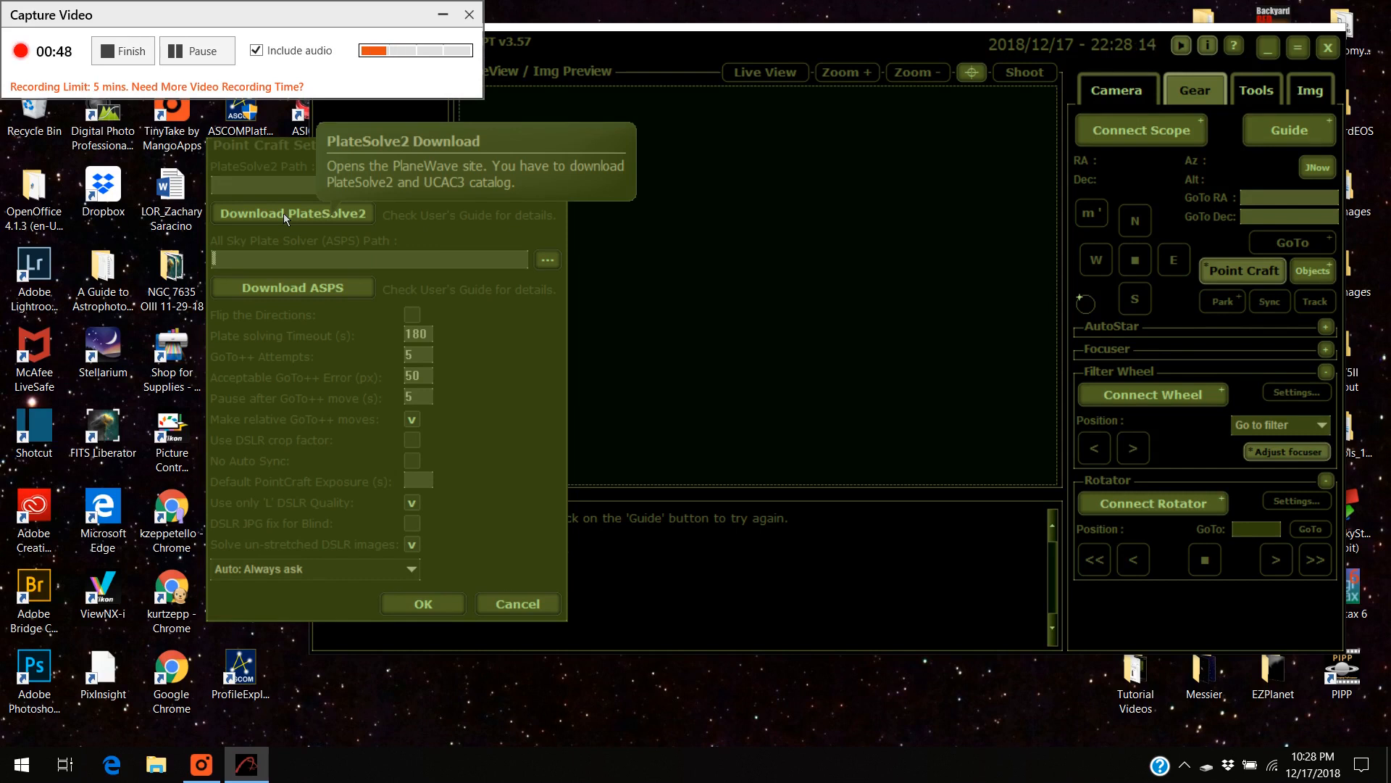
# Download the PlateSolve2 v2.28 zip from the PlaneWave software downloads page.
pyautogui.click(292, 213)
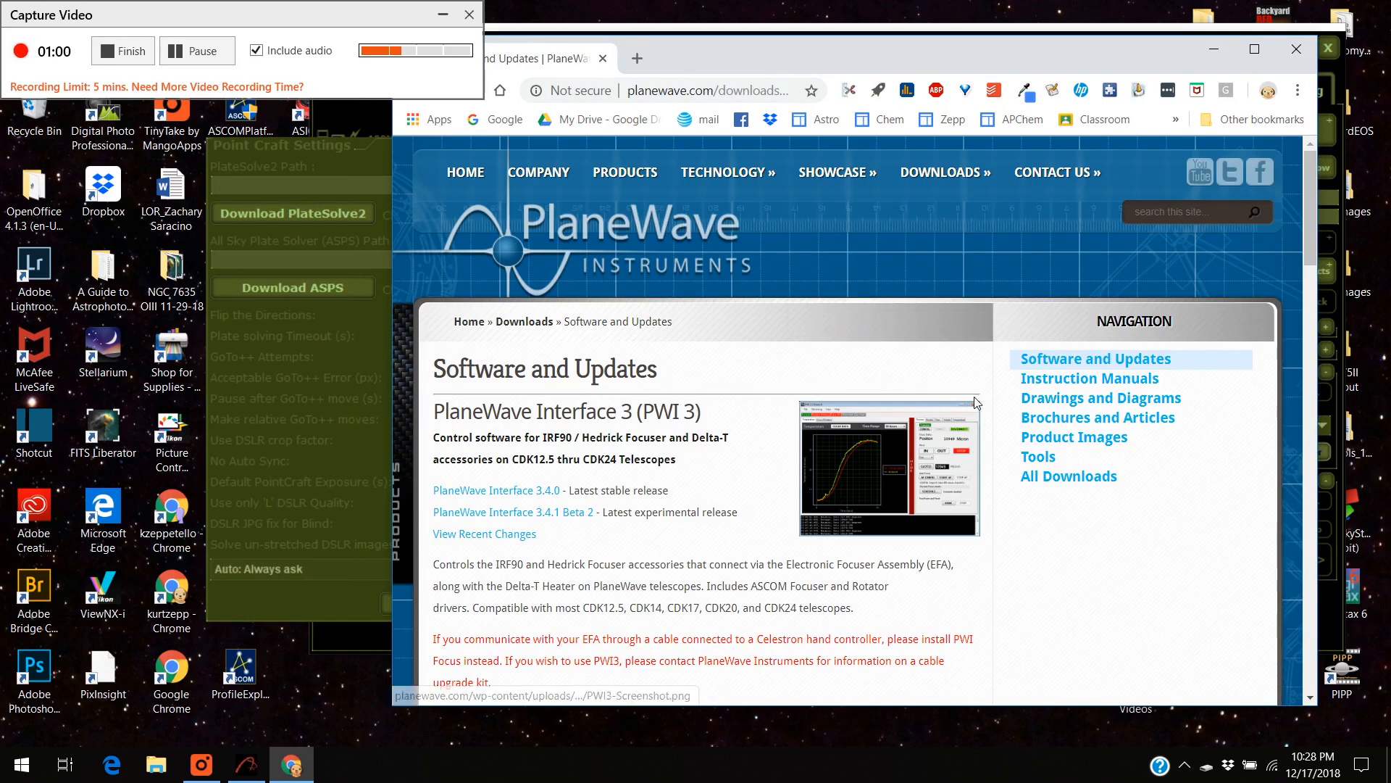
pyautogui.scroll(-3)
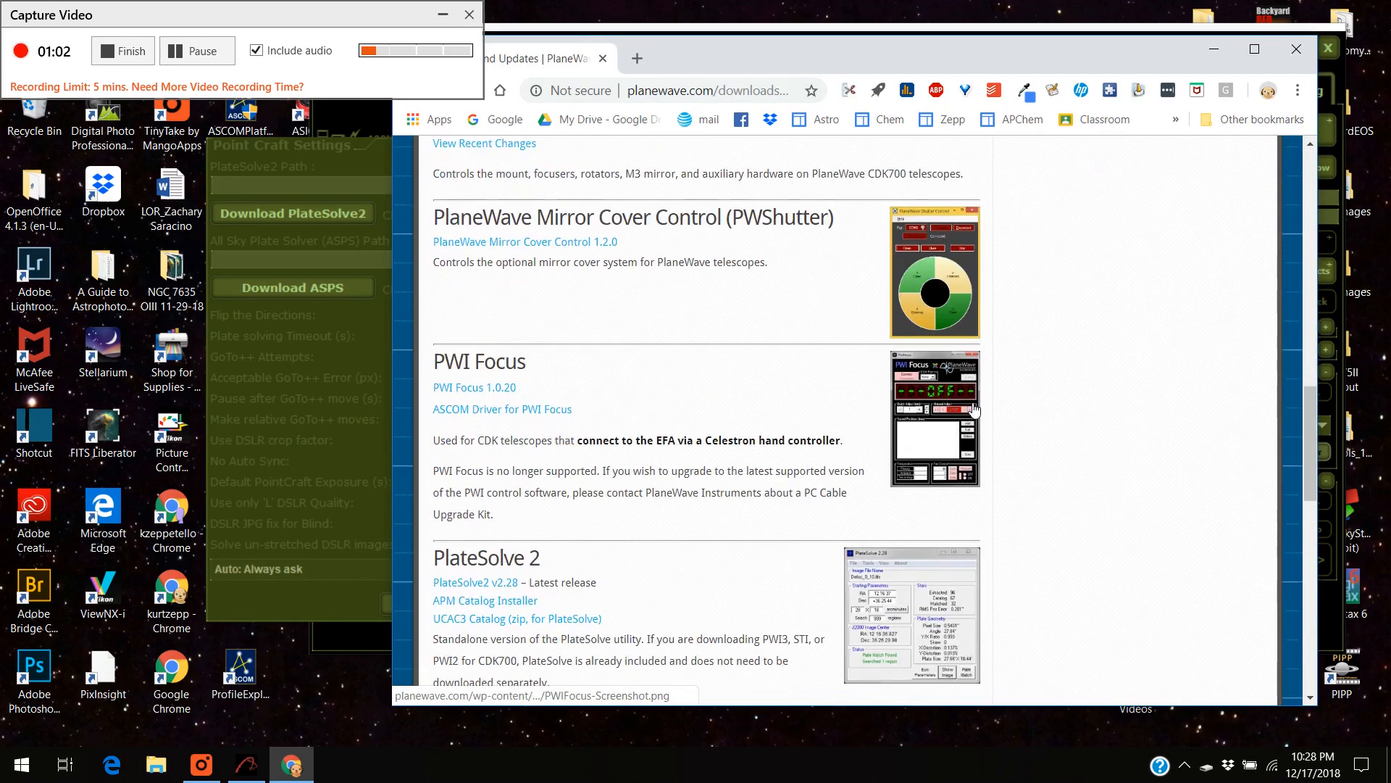
pyautogui.scroll(-3)
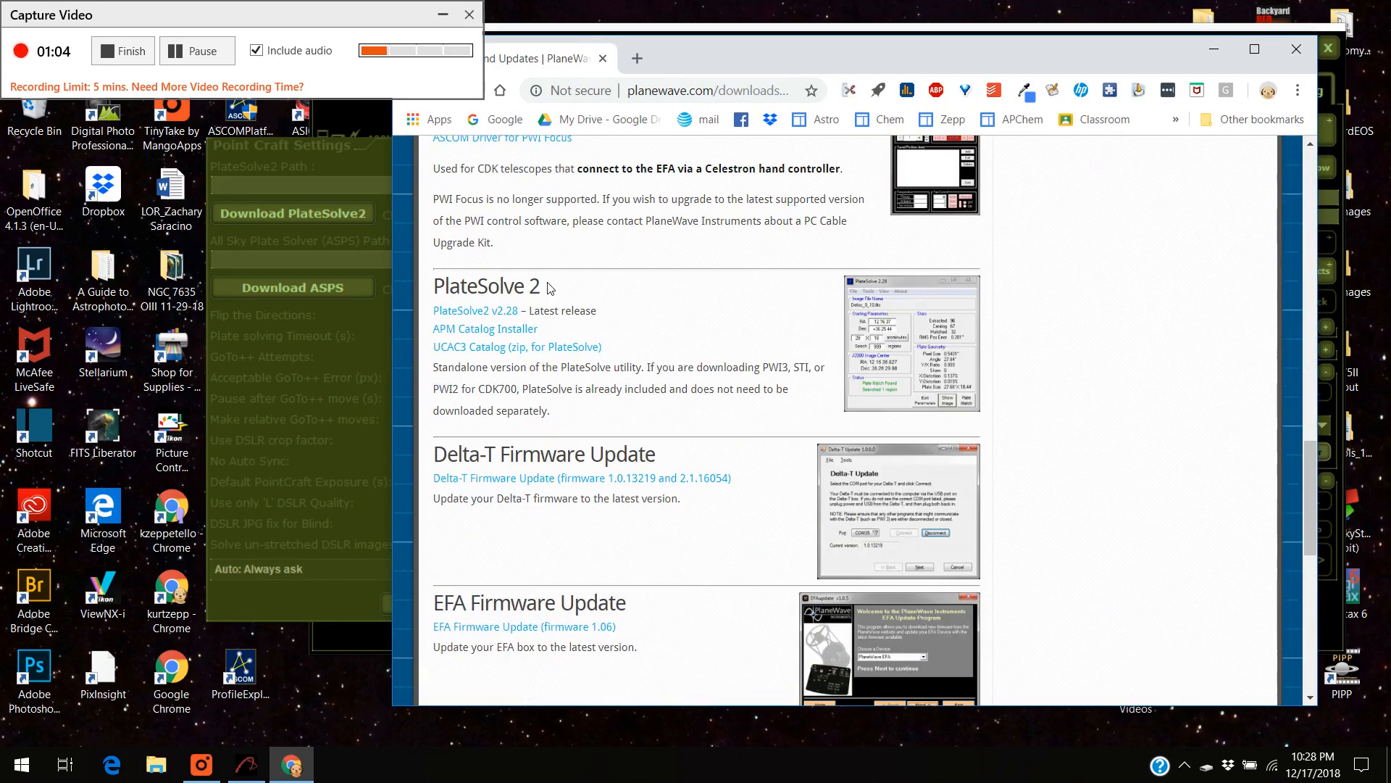
pyautogui.moveTo(474, 310)
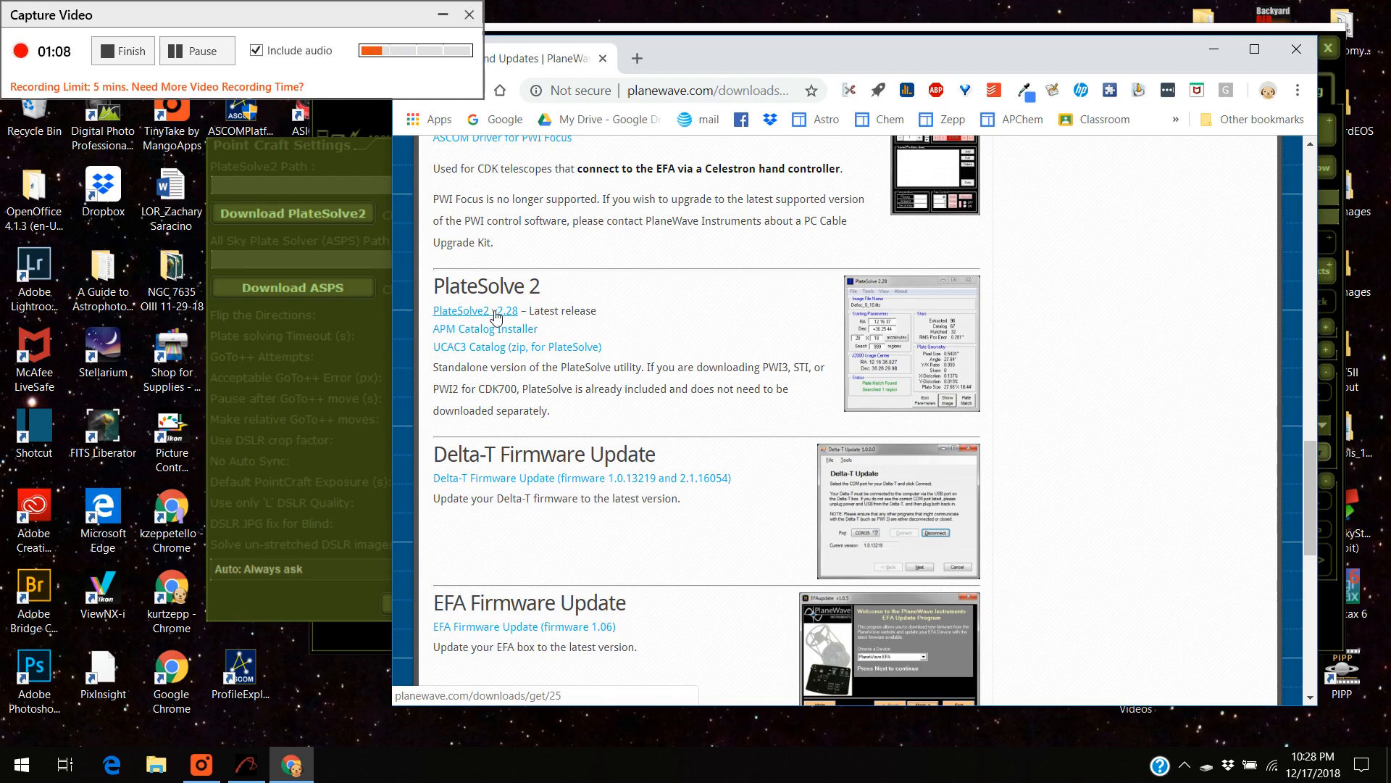
pyautogui.click(474, 310)
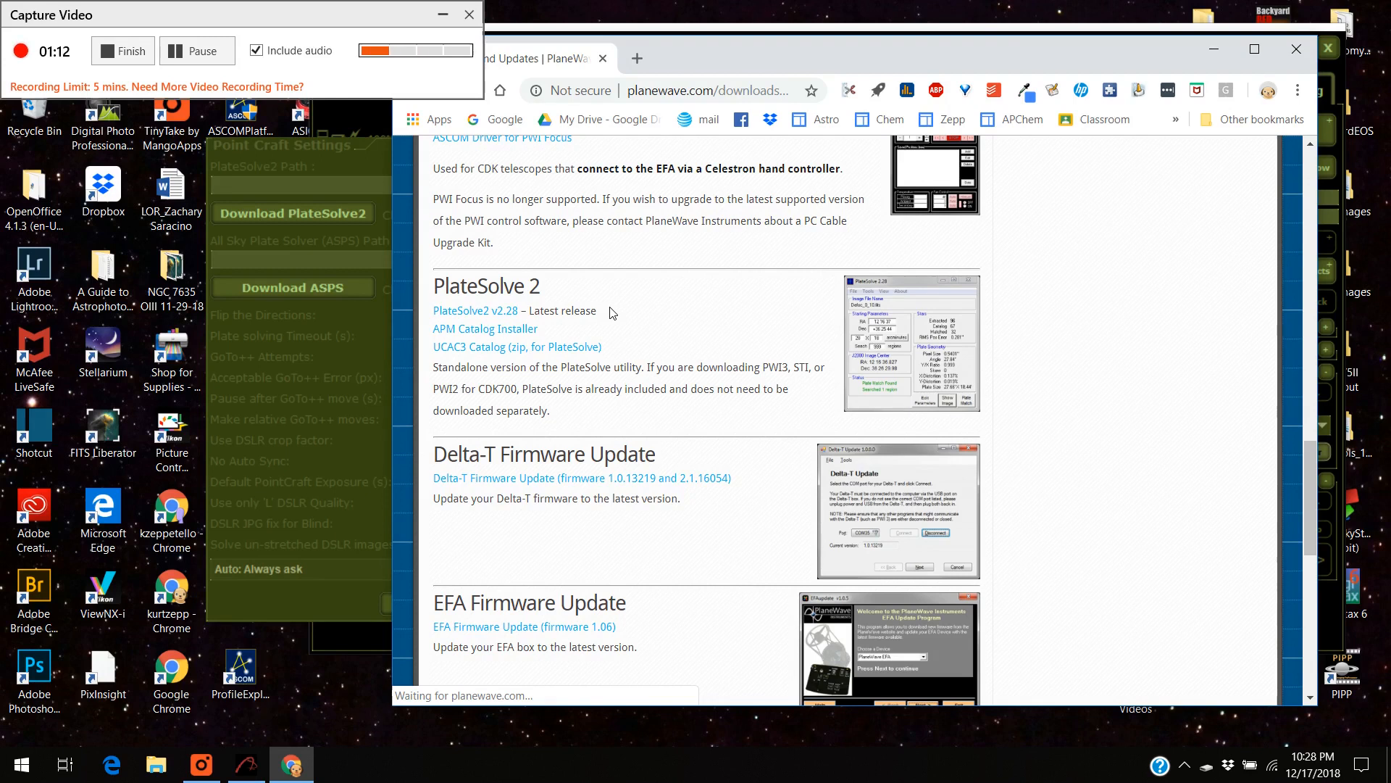
pyautogui.click(475, 311)
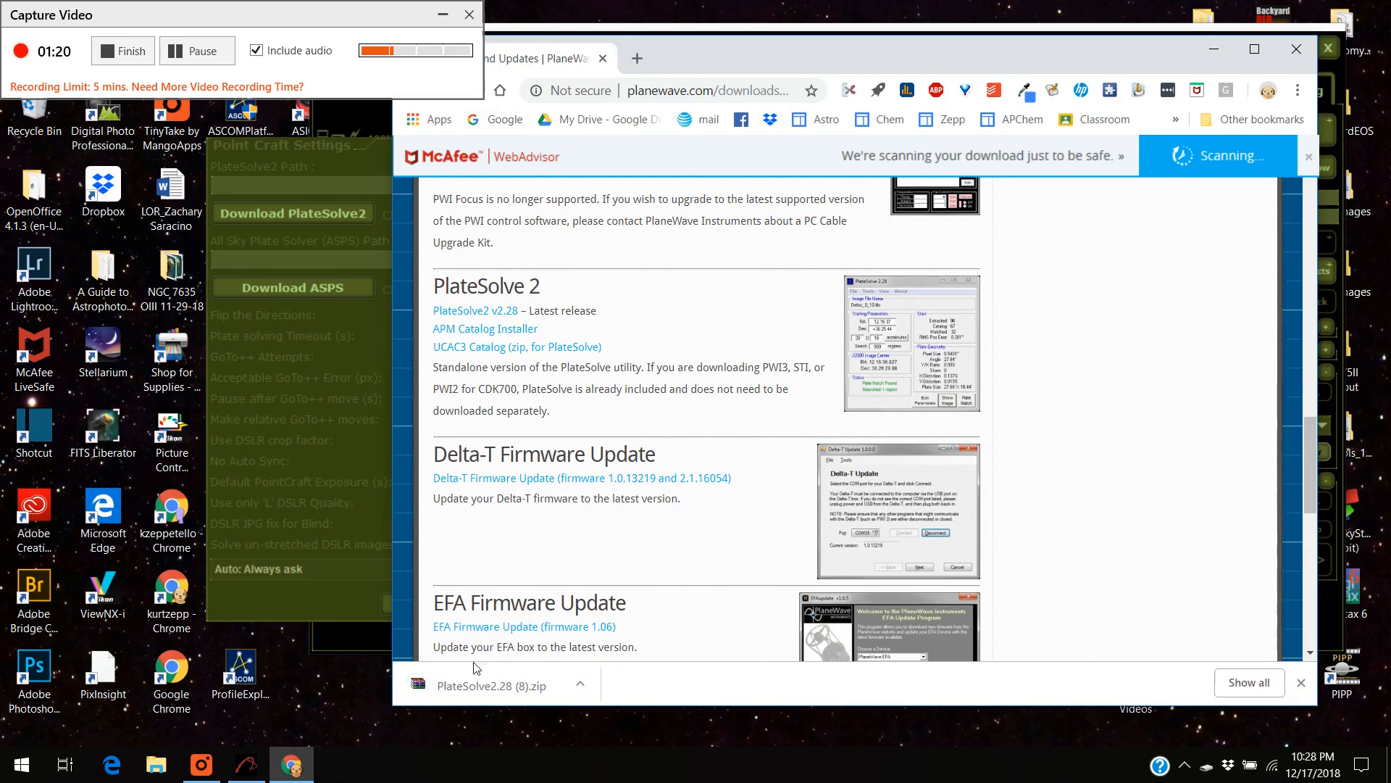
pyautogui.moveTo(495, 690)
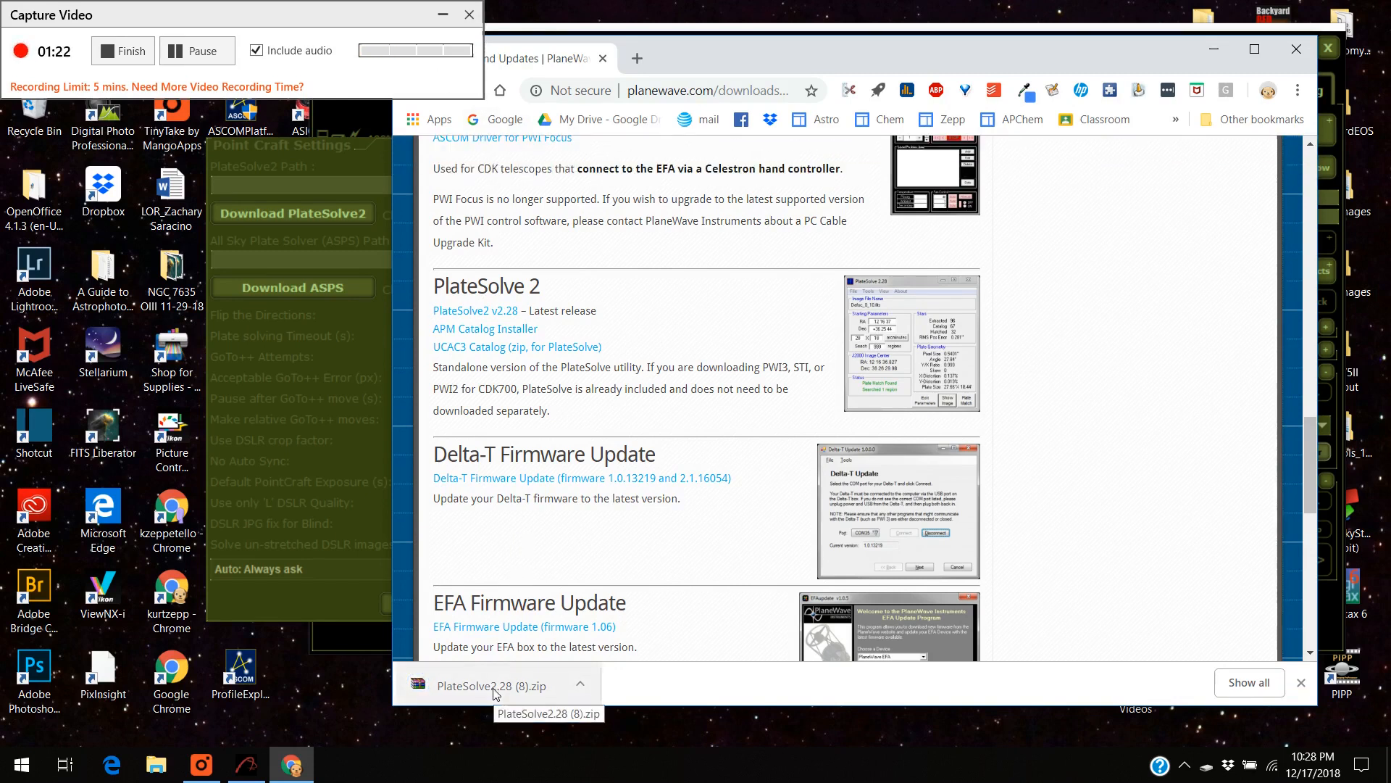
# Open the downloaded PlateSolve2 v2.28 zip in WinRAR and dismiss the license reminder.
pyautogui.click(493, 684)
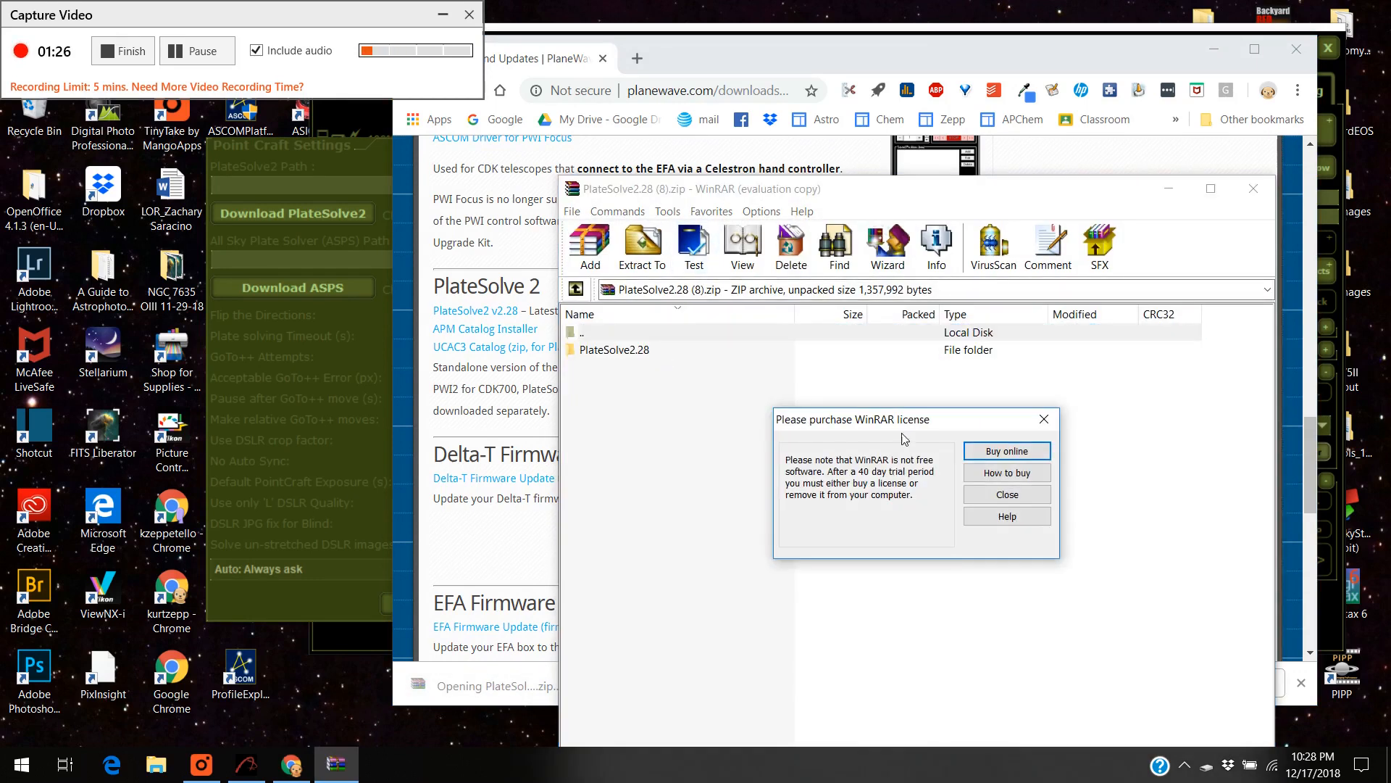
pyautogui.click(1006, 493)
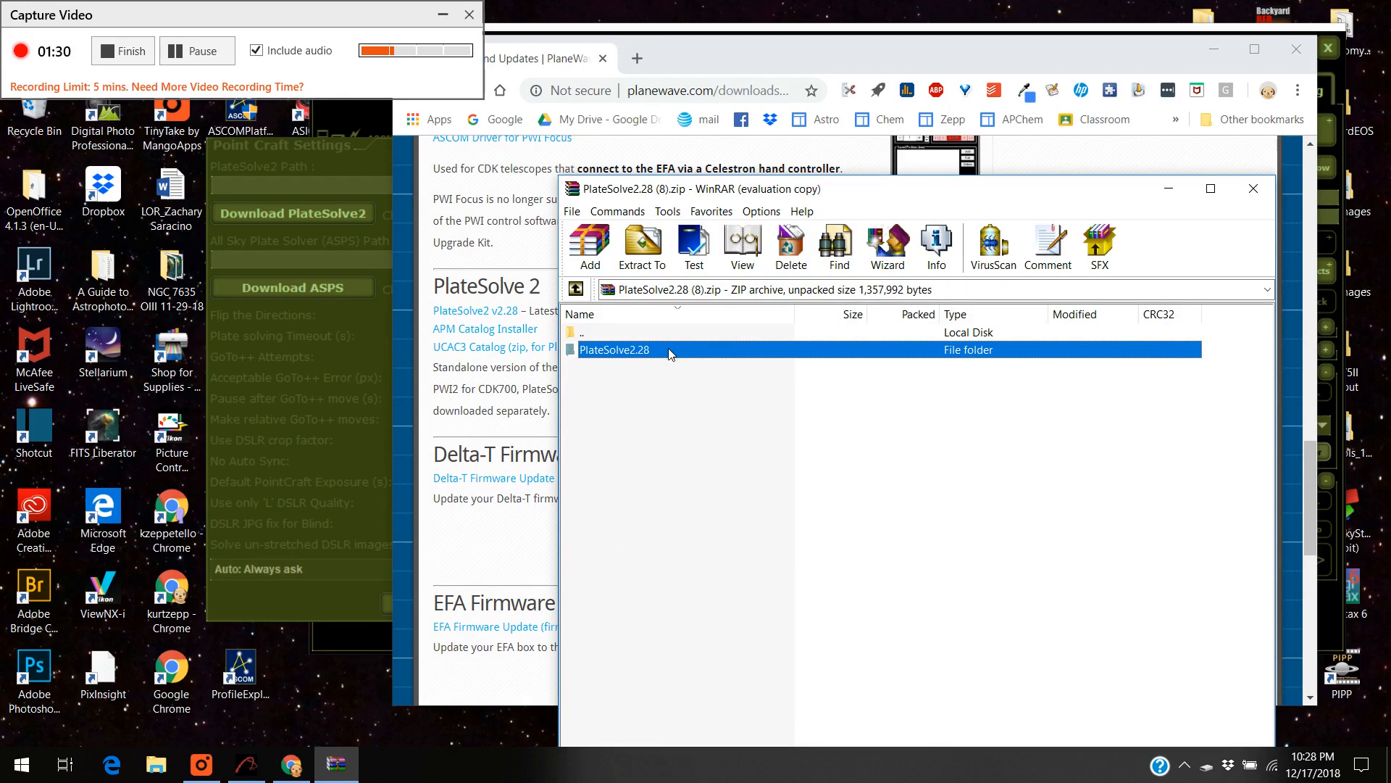
pyautogui.moveTo(333, 714)
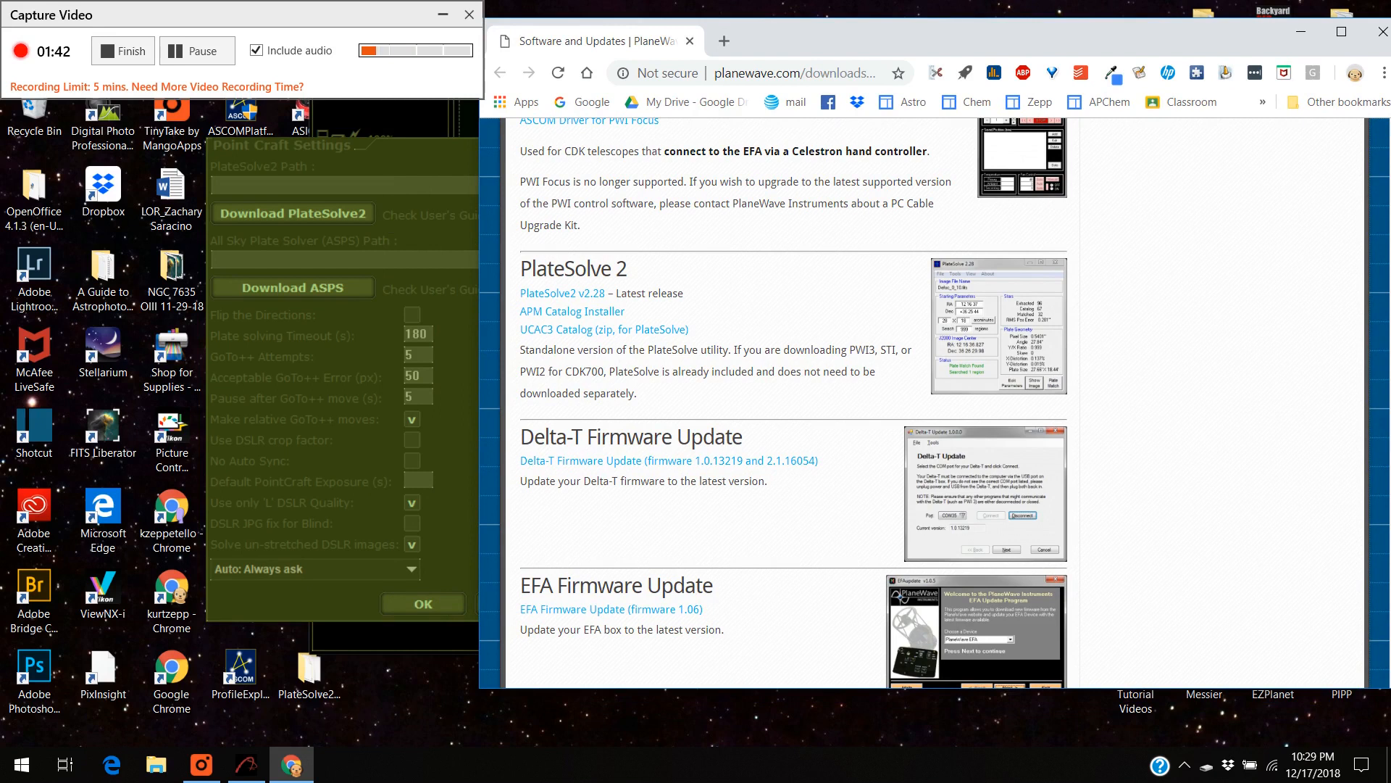
pyautogui.moveTo(548, 339)
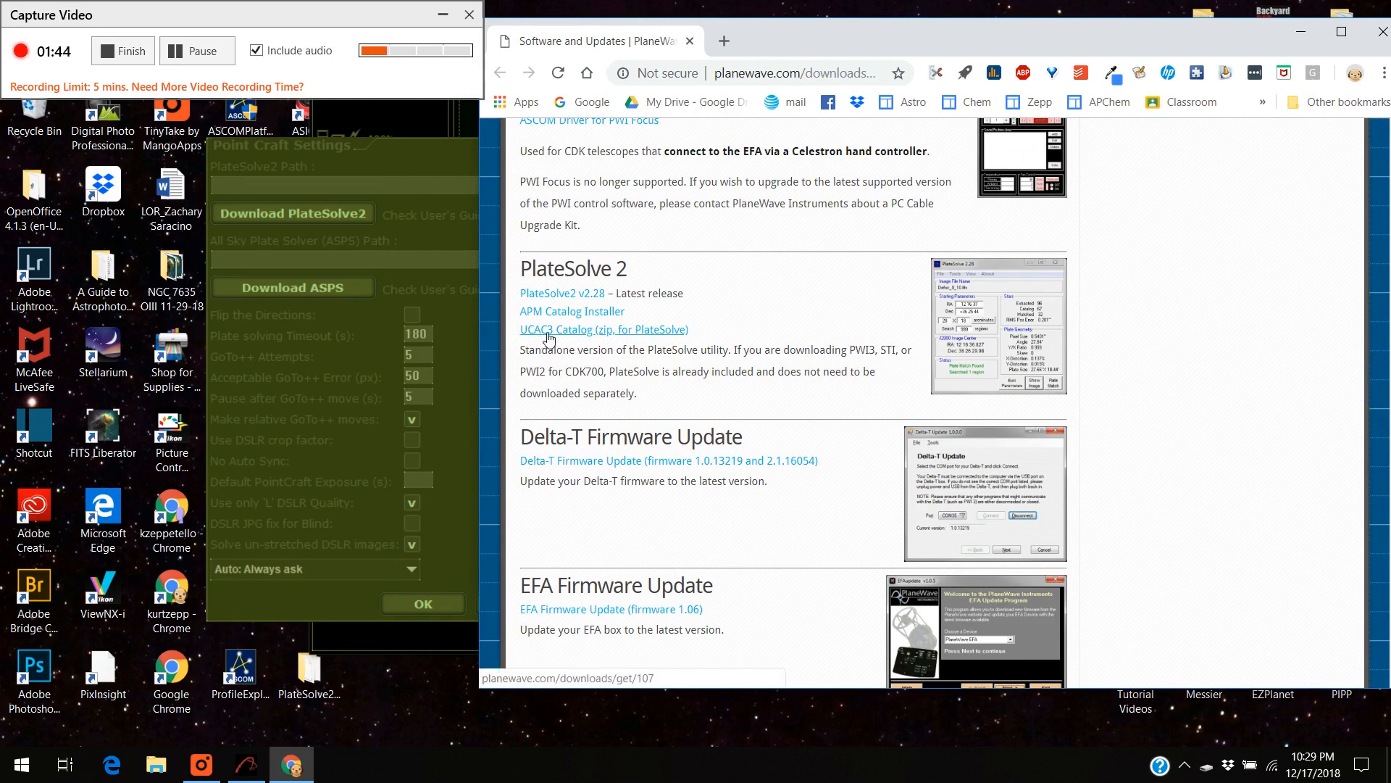
pyautogui.moveTo(612, 339)
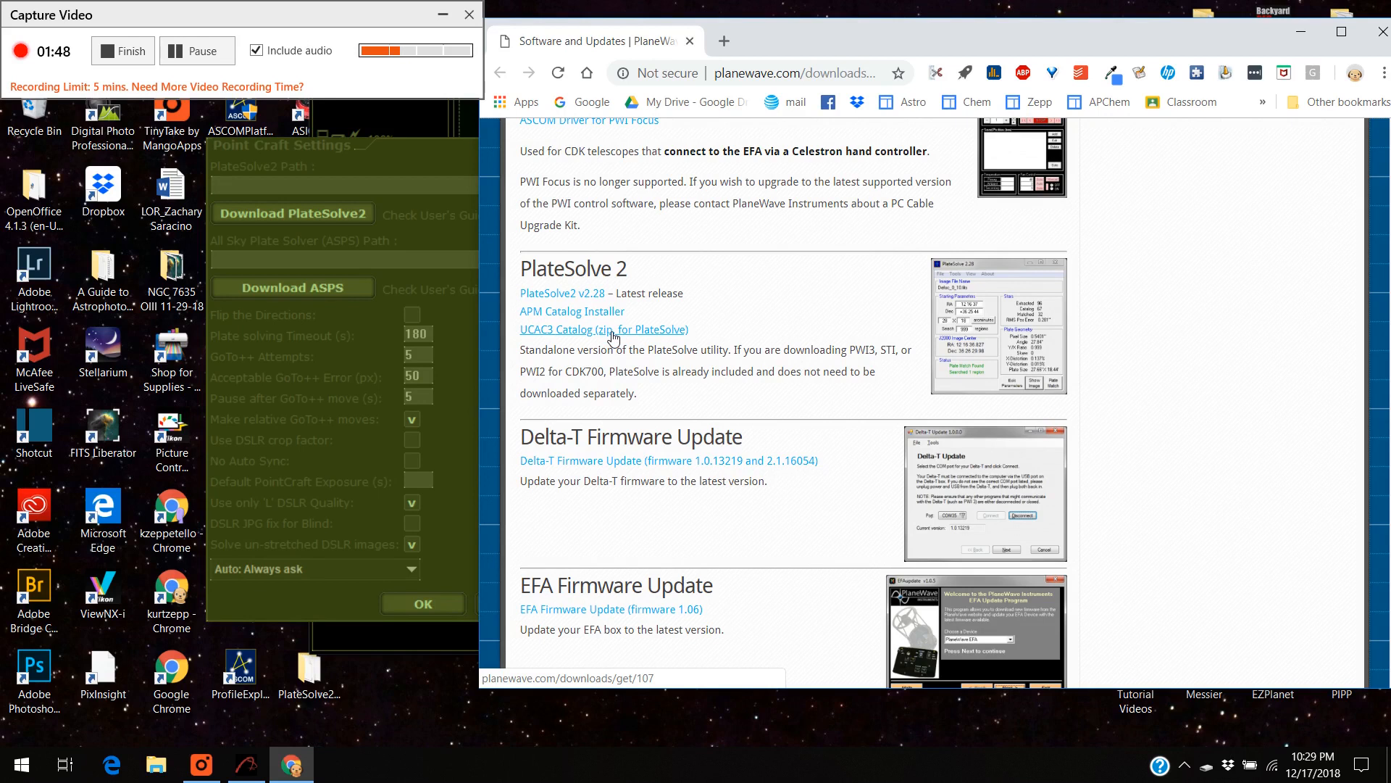
# Download the 'UCAC3 Catalog (zip, for PlateSolve)' from the PlaneWave page.
pyautogui.click(603, 329)
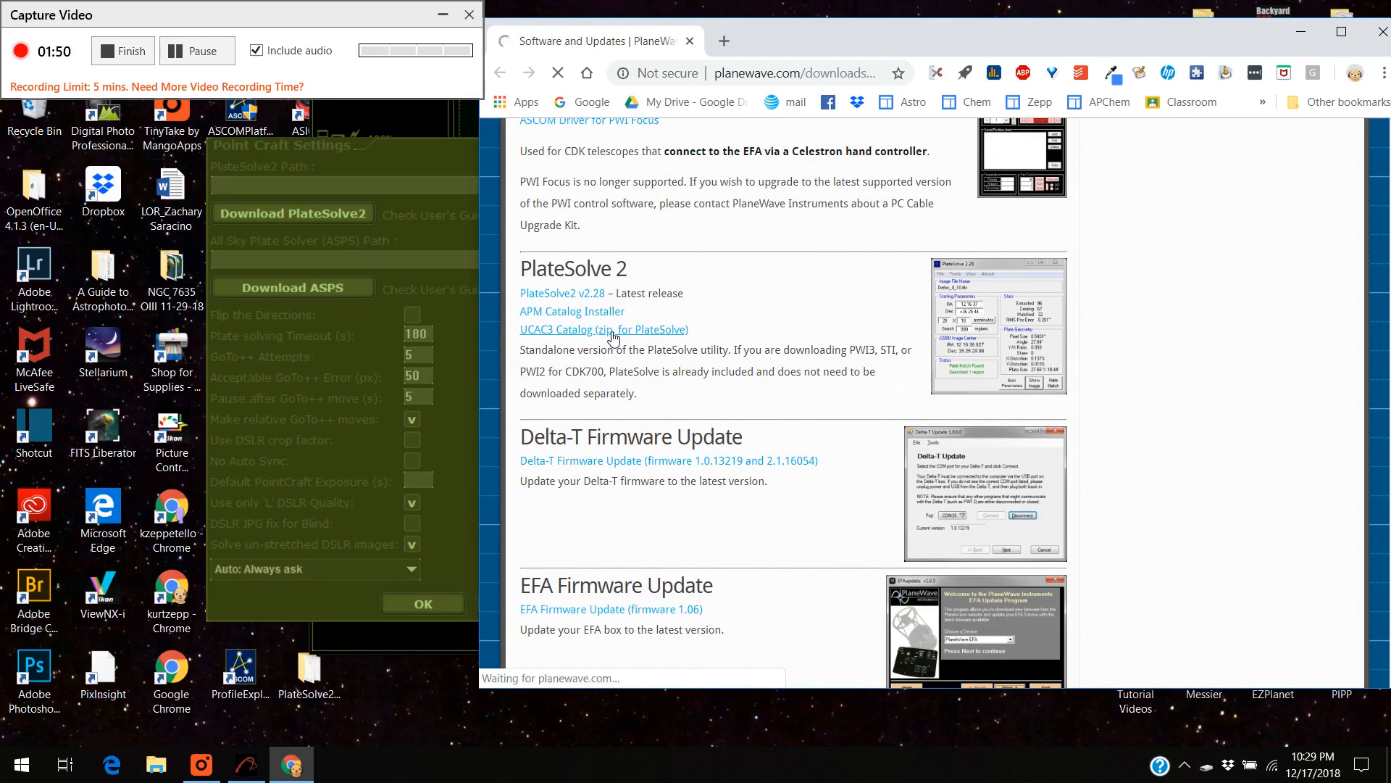
pyautogui.moveTo(685, 402)
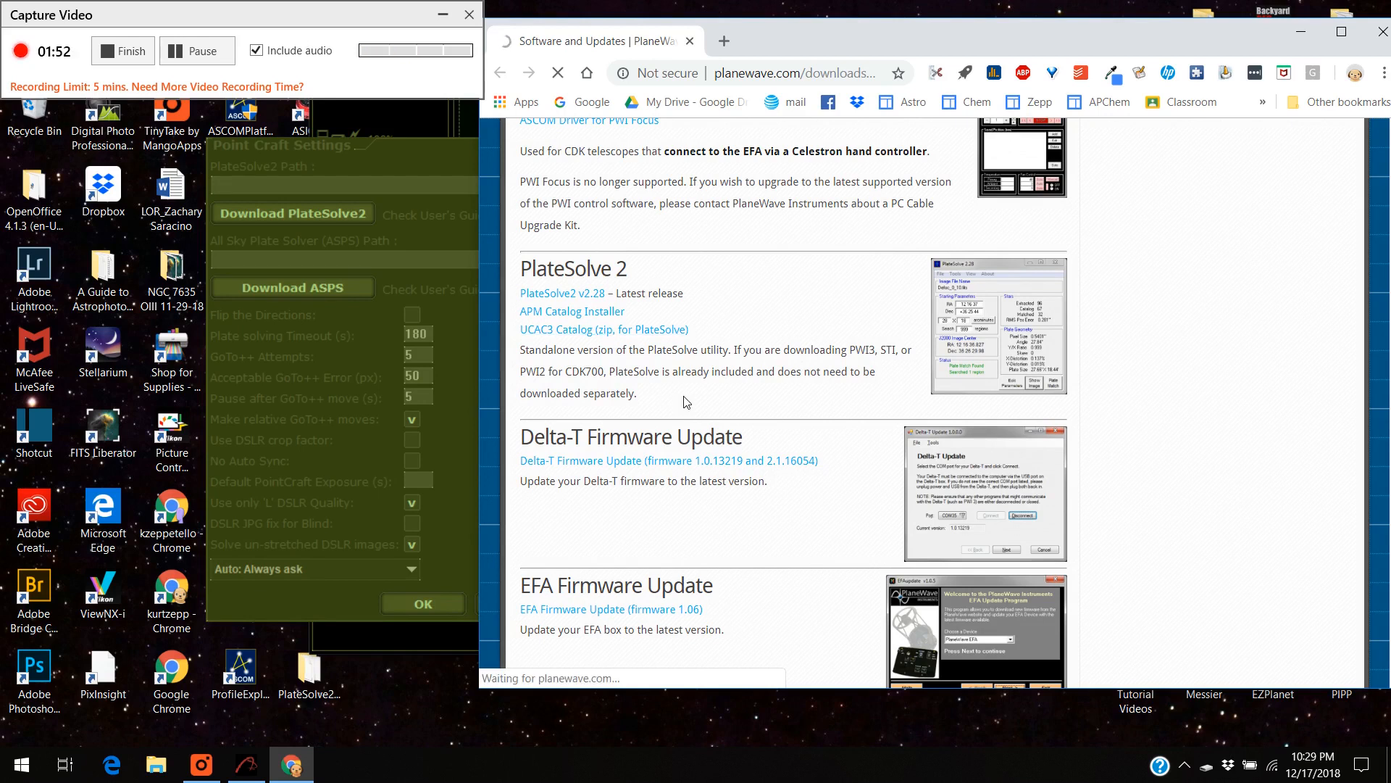
pyautogui.click(600, 329)
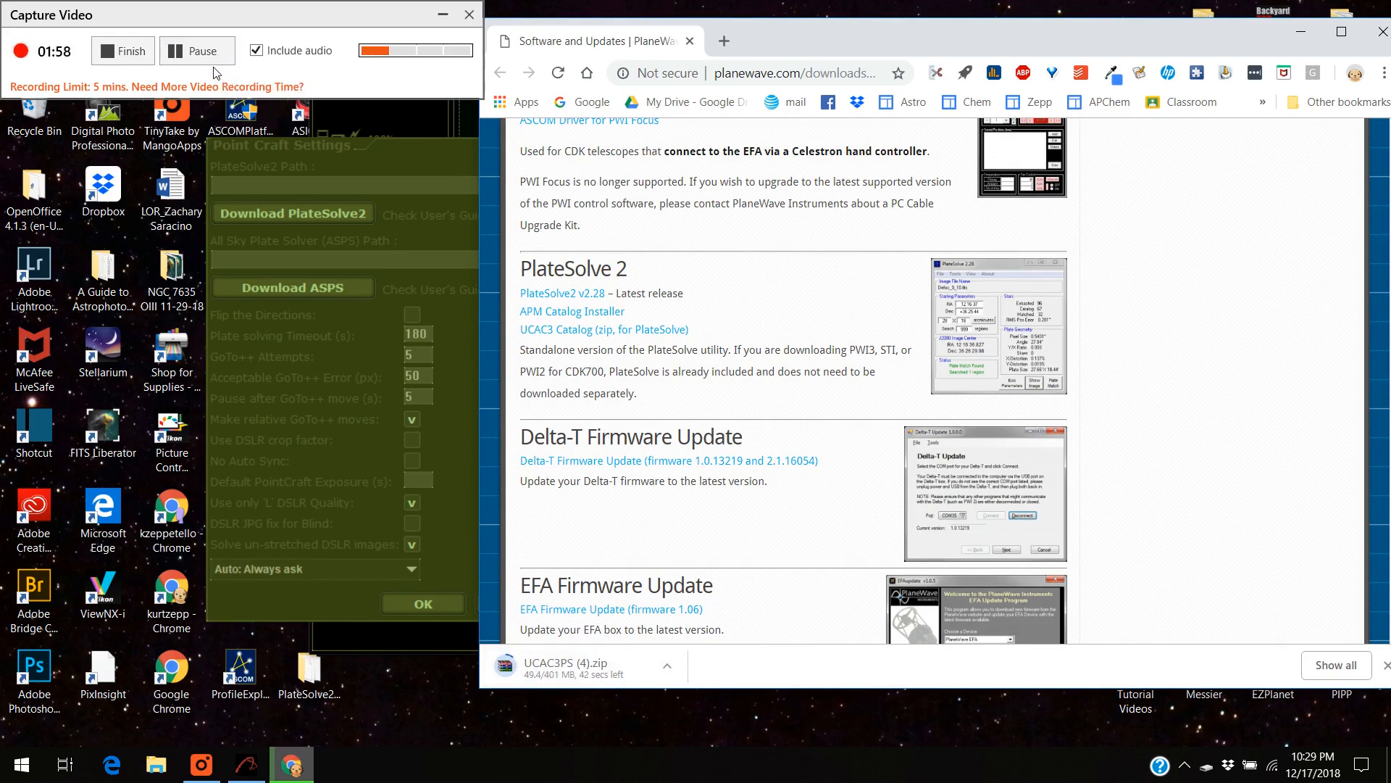
pyautogui.moveTo(184, 51)
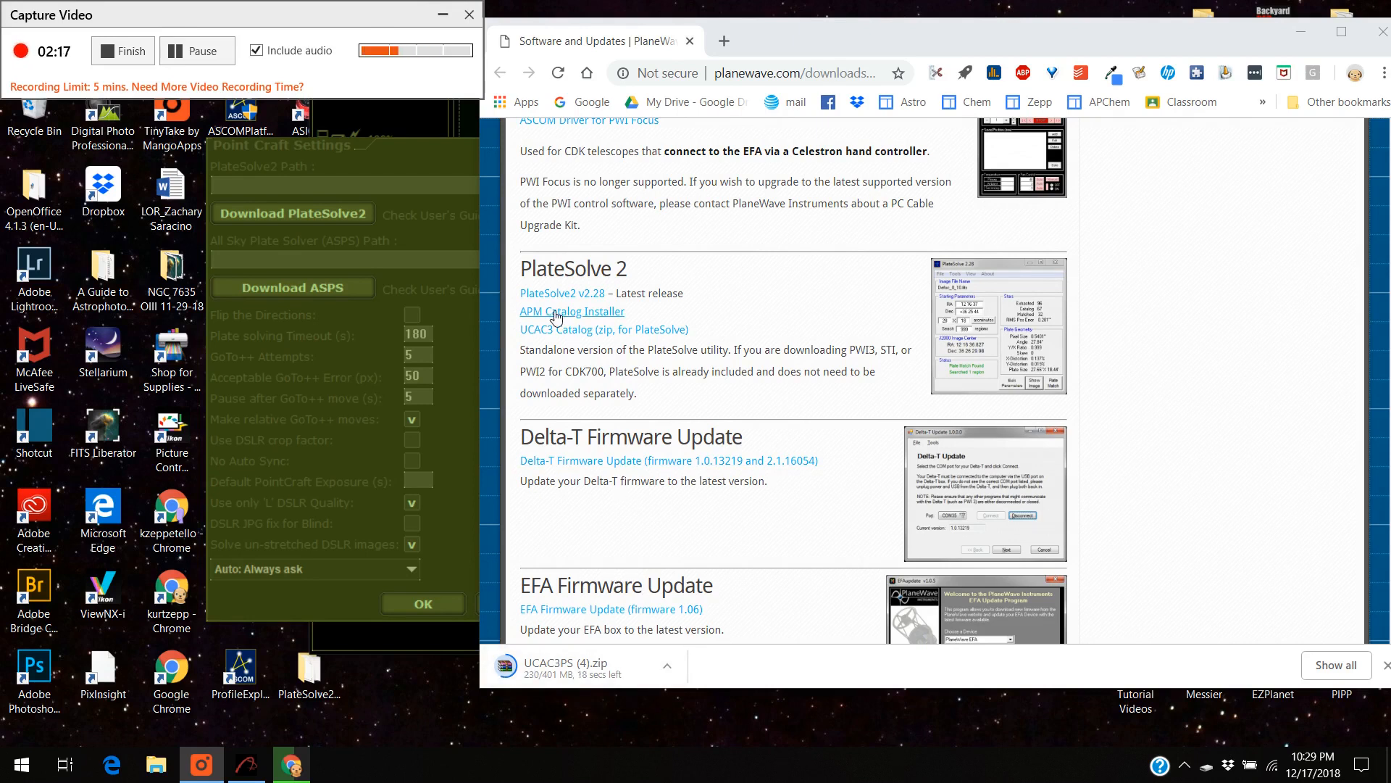
pyautogui.moveTo(573, 312)
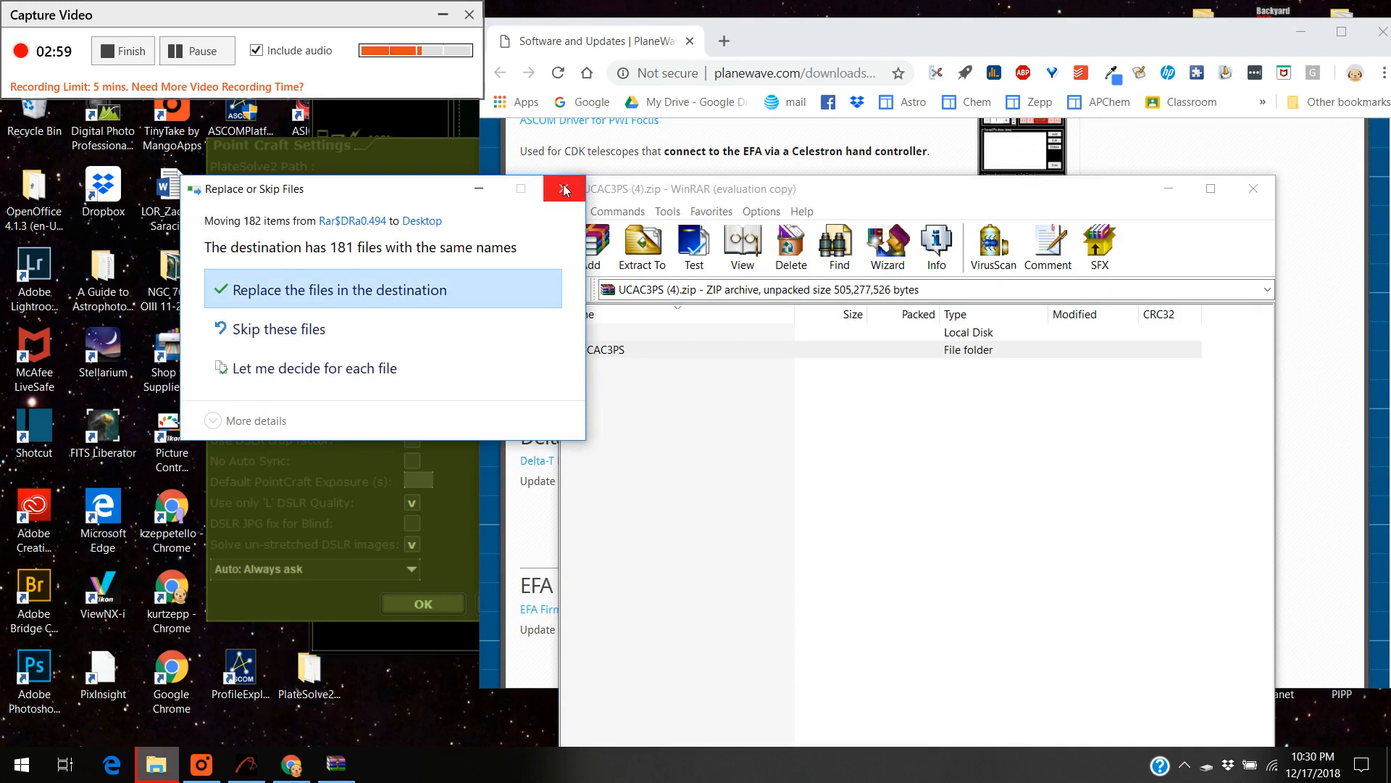
pyautogui.moveTo(402, 297)
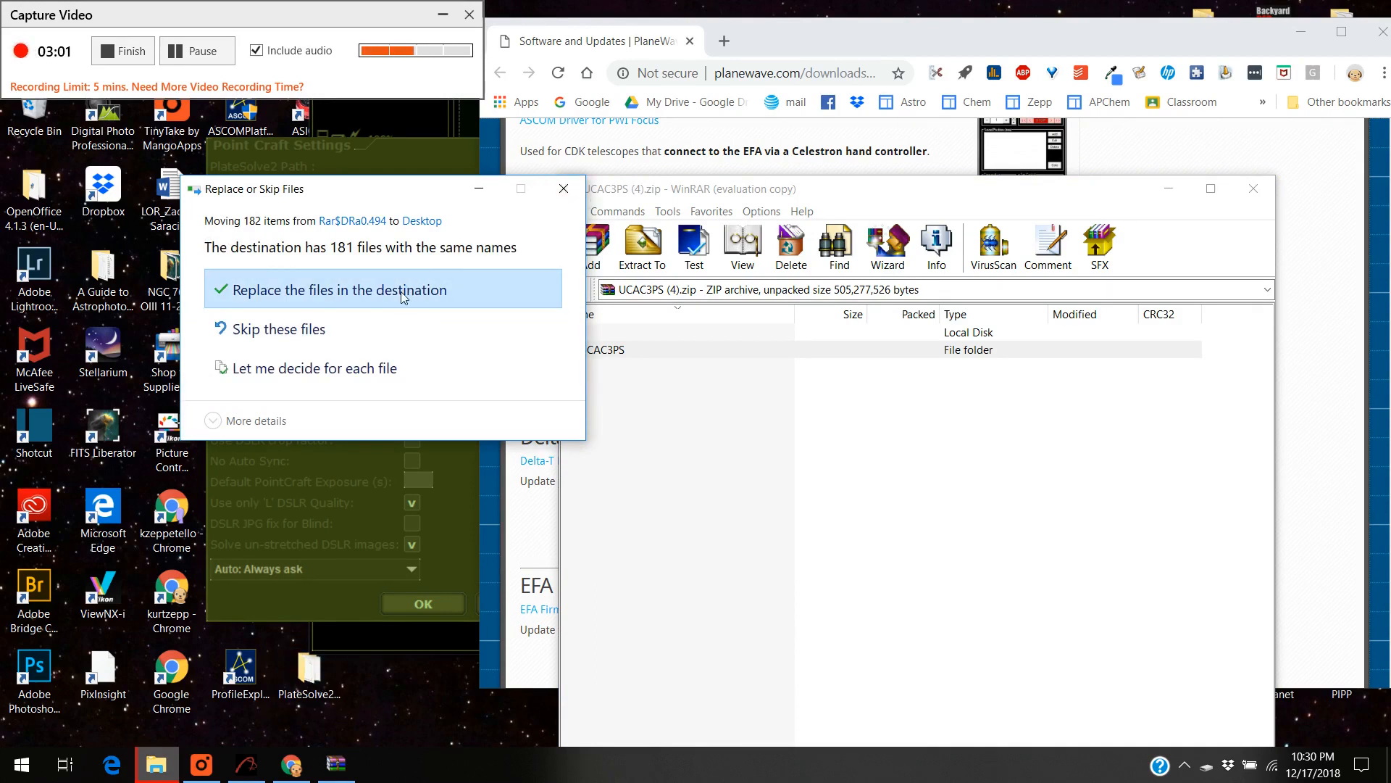
# Replace the existing UCAC3PS catalog files on the desktop and close the WinRAR archive.
pyautogui.click(313, 290)
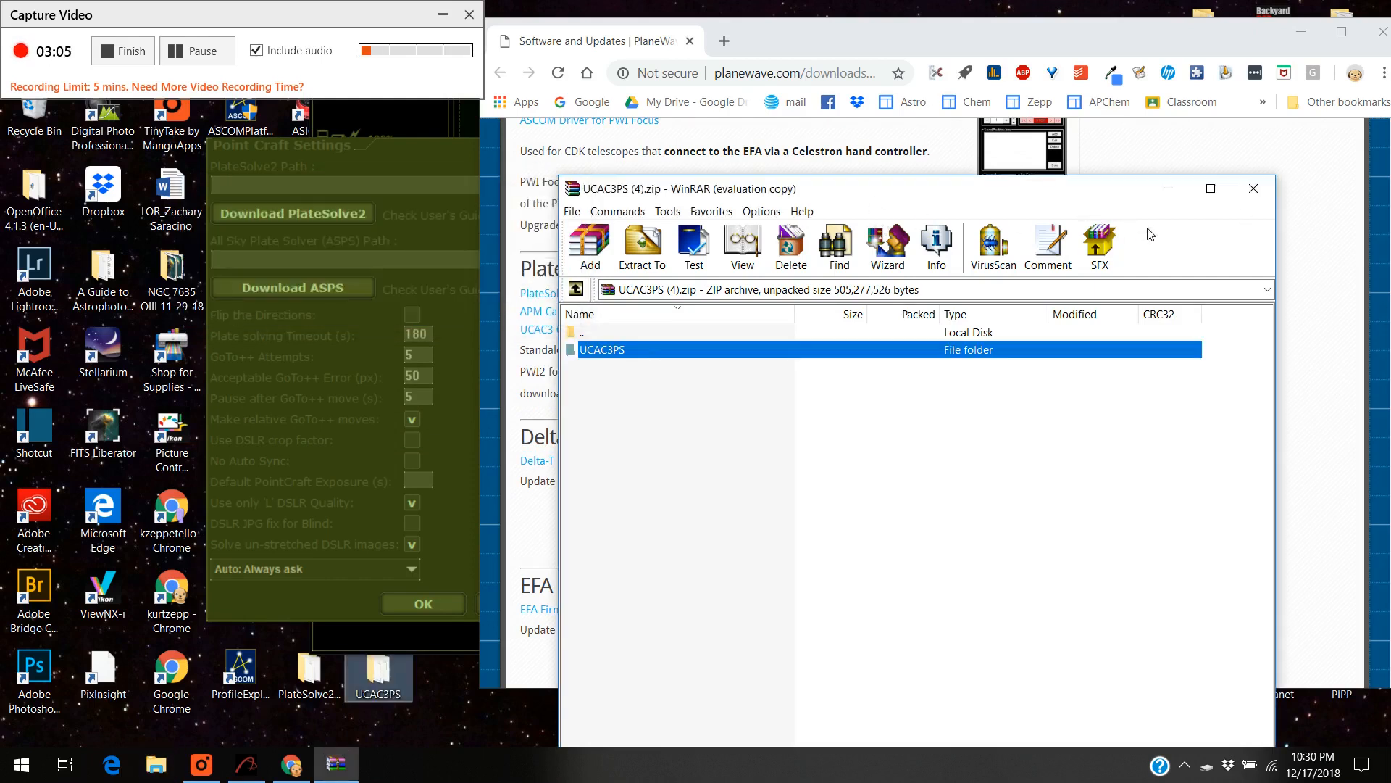
pyautogui.click(1253, 189)
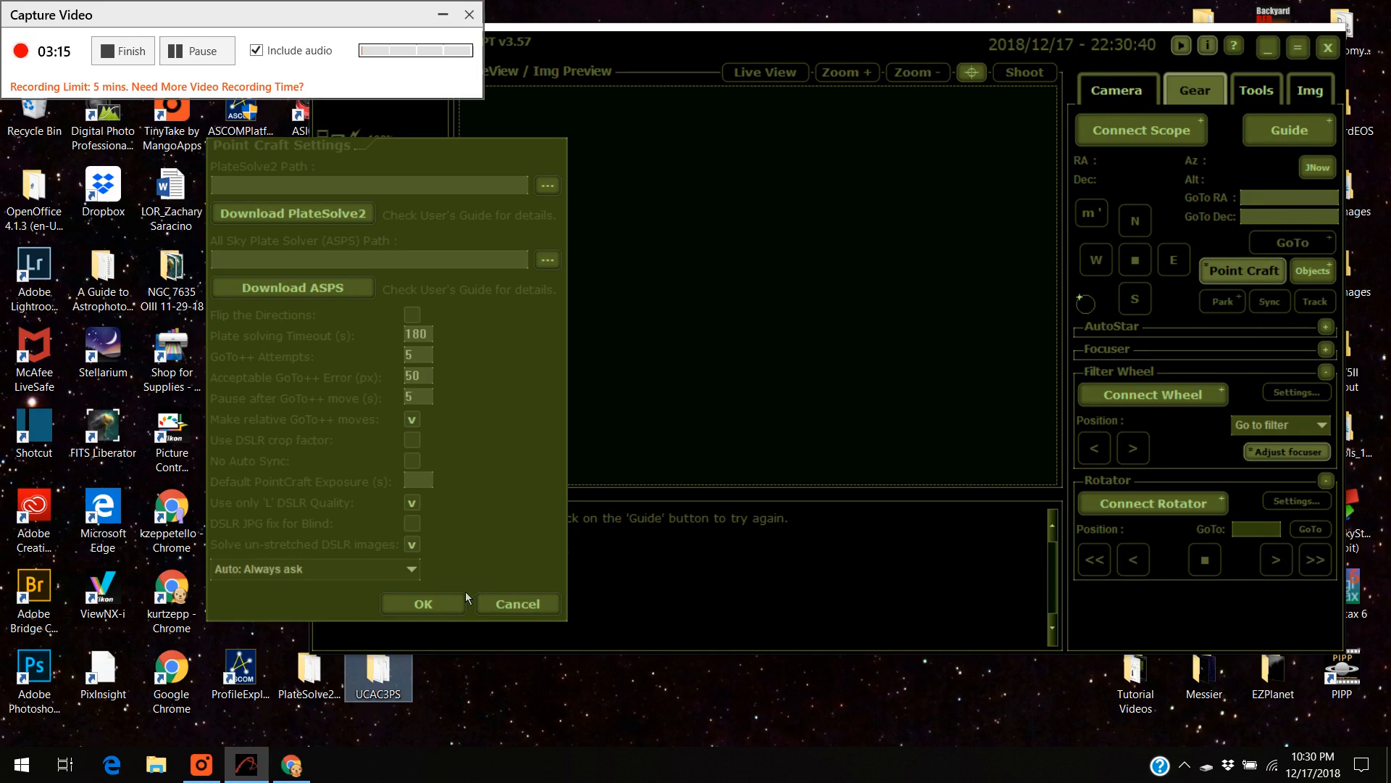
# Accept the Point Craft settings with OK and confirm closing APT entirely.
pyautogui.click(421, 603)
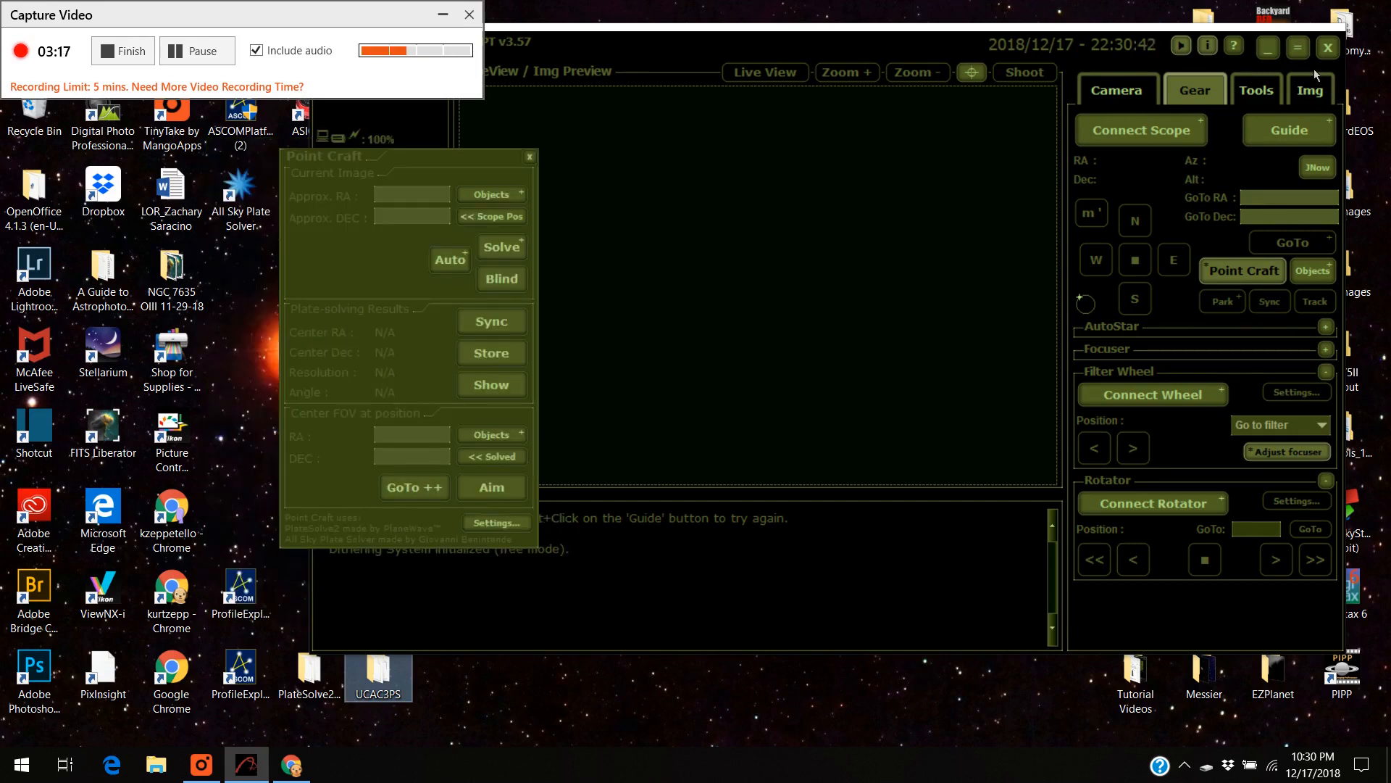
pyautogui.click(1326, 46)
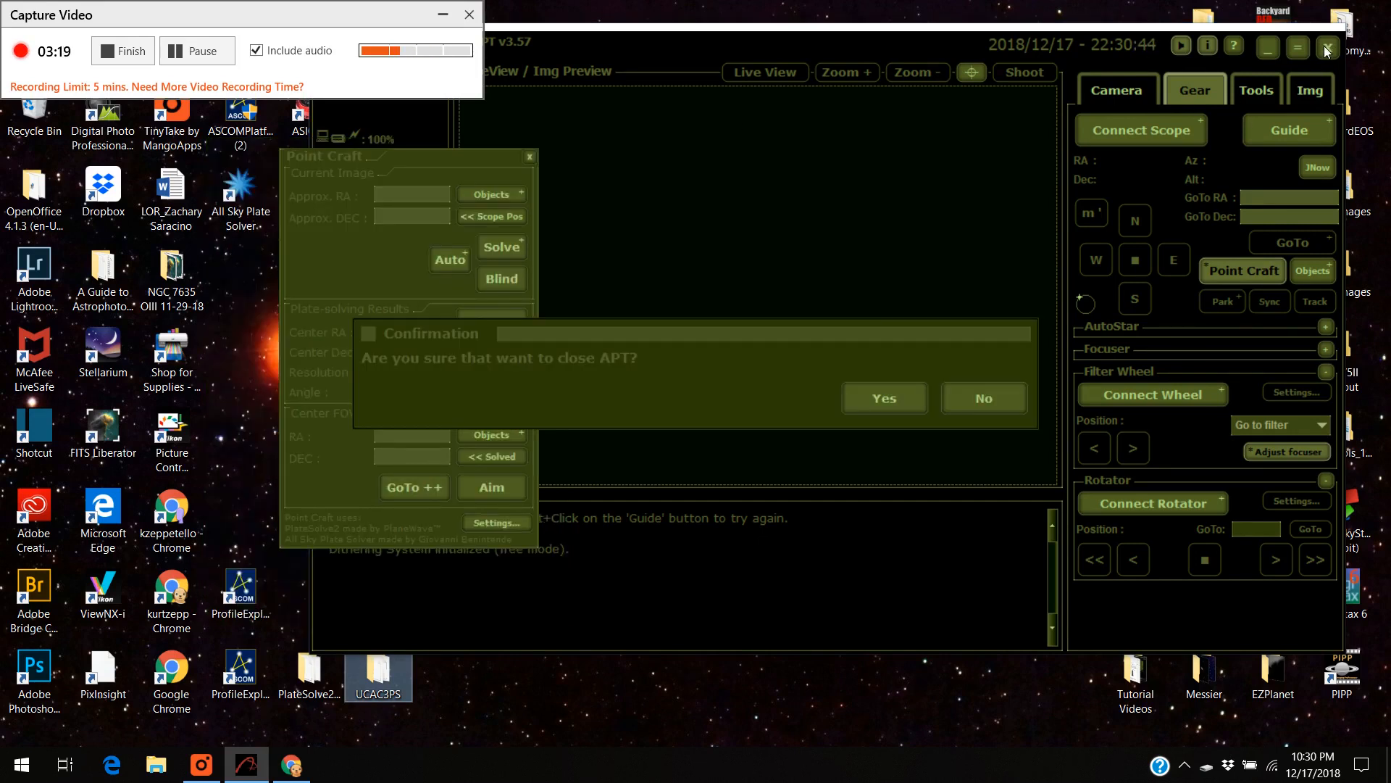
pyautogui.click(883, 397)
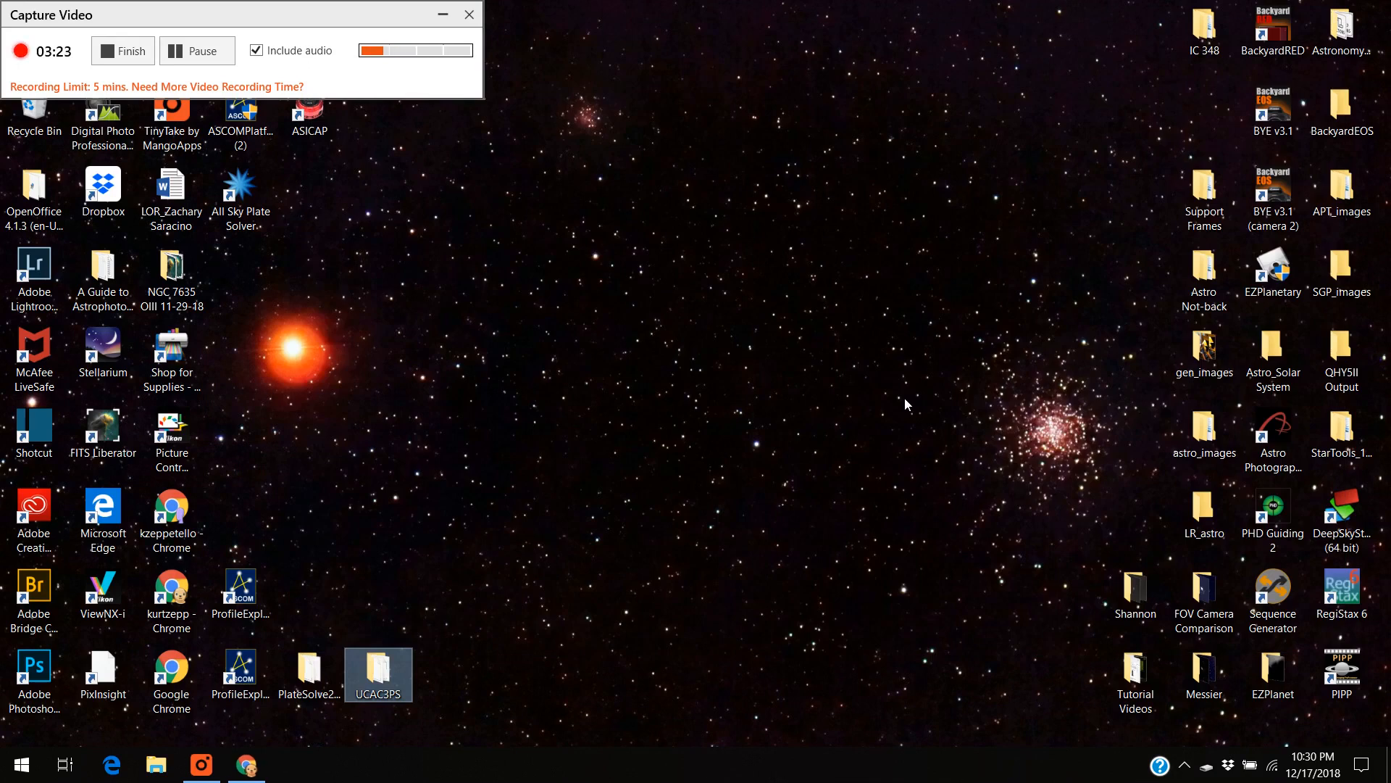
pyautogui.moveTo(429, 673)
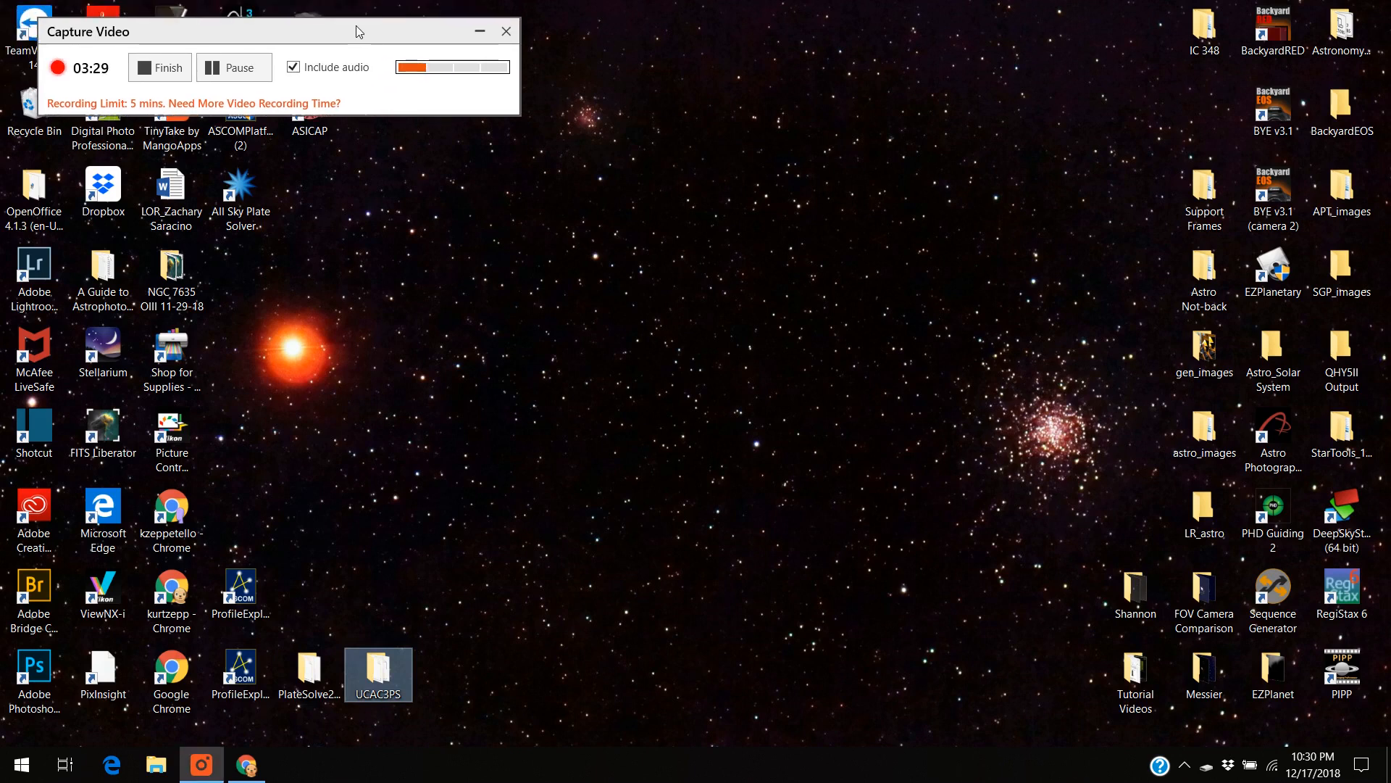
pyautogui.moveTo(599, 38)
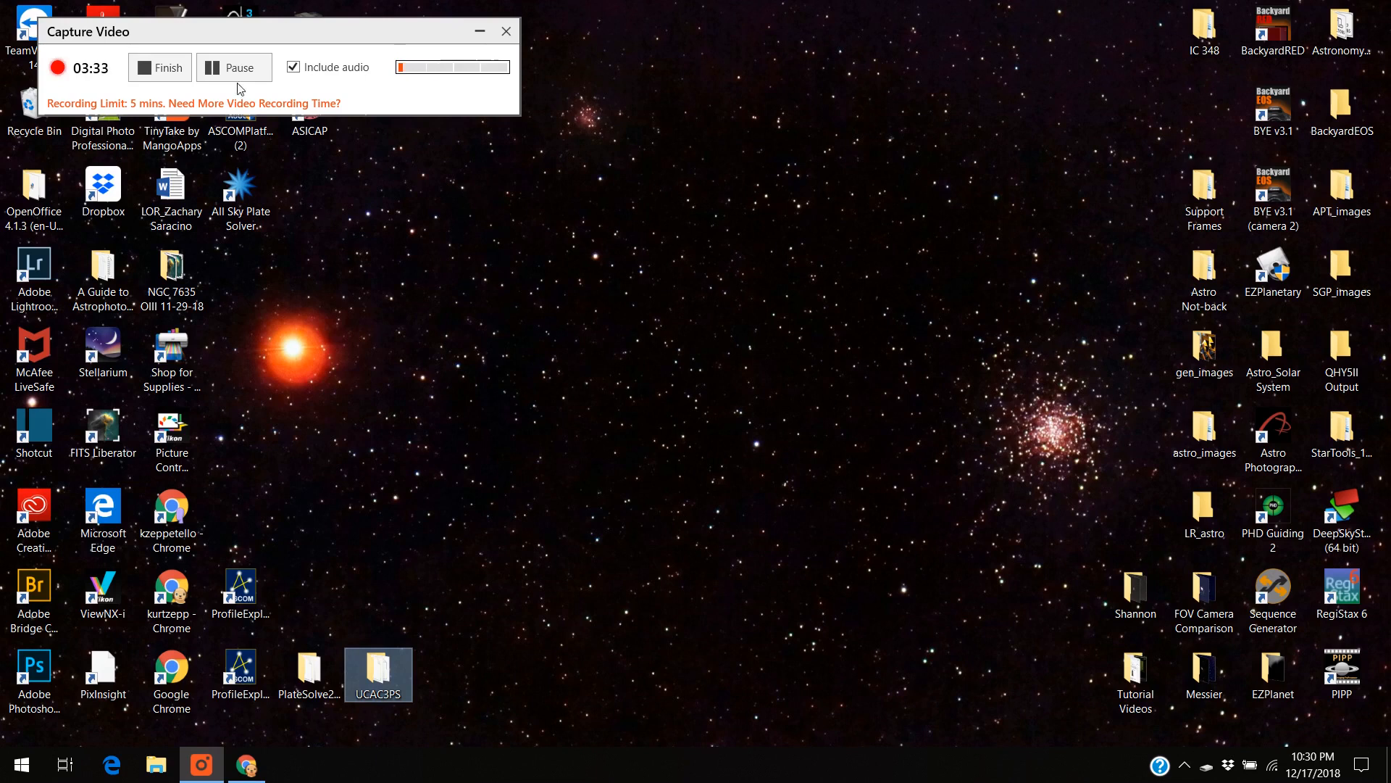
pyautogui.moveTo(161, 68)
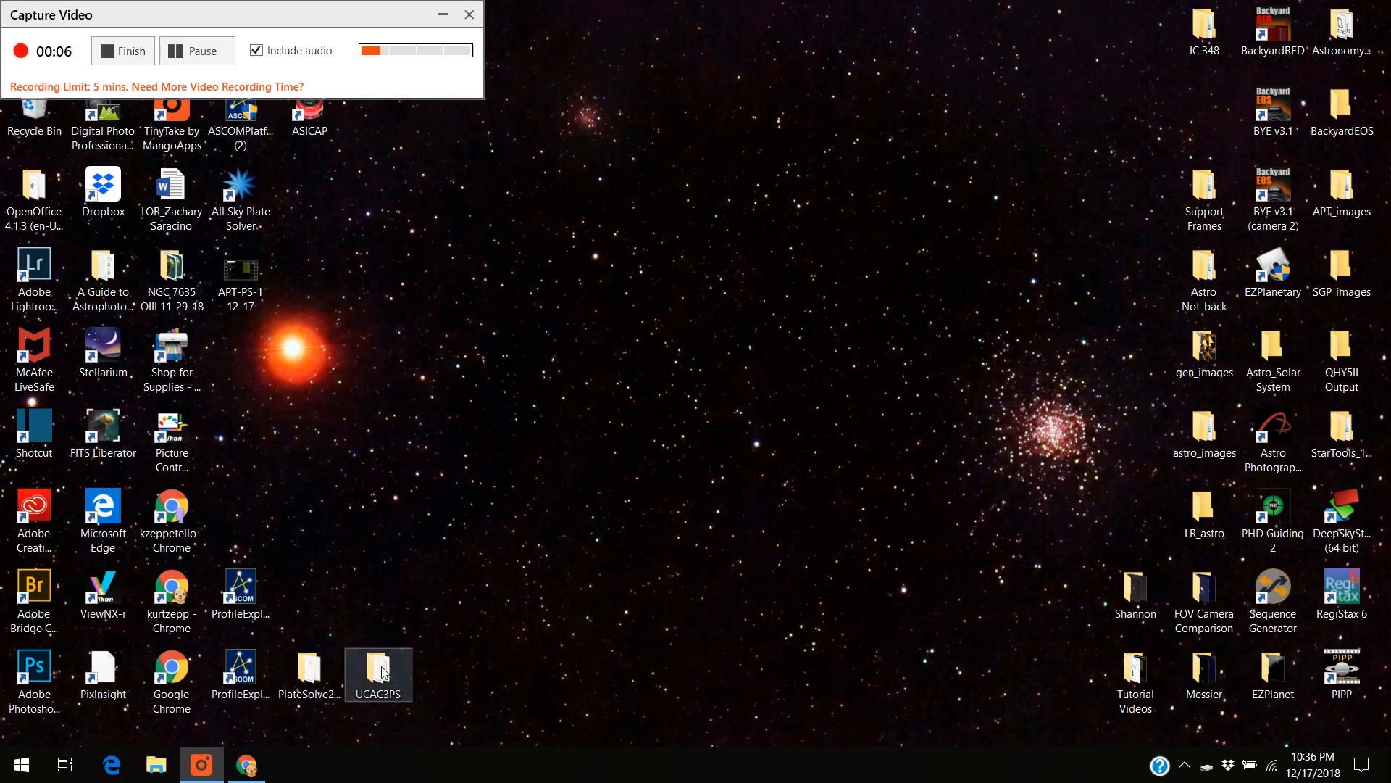
# Open the desktop UCAC3PS folder and look through its UC3 catalog files.
pyautogui.doubleClick(377, 676)
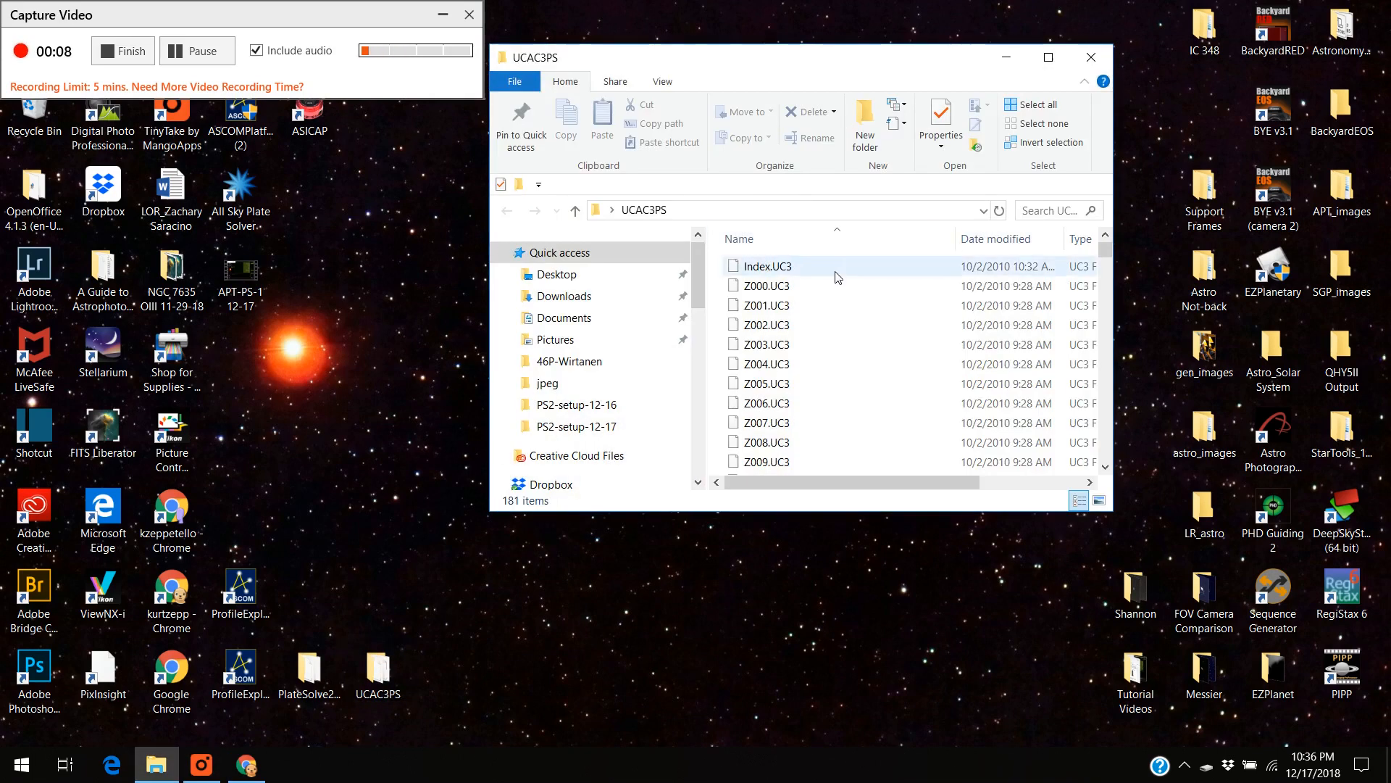
pyautogui.scroll(-3)
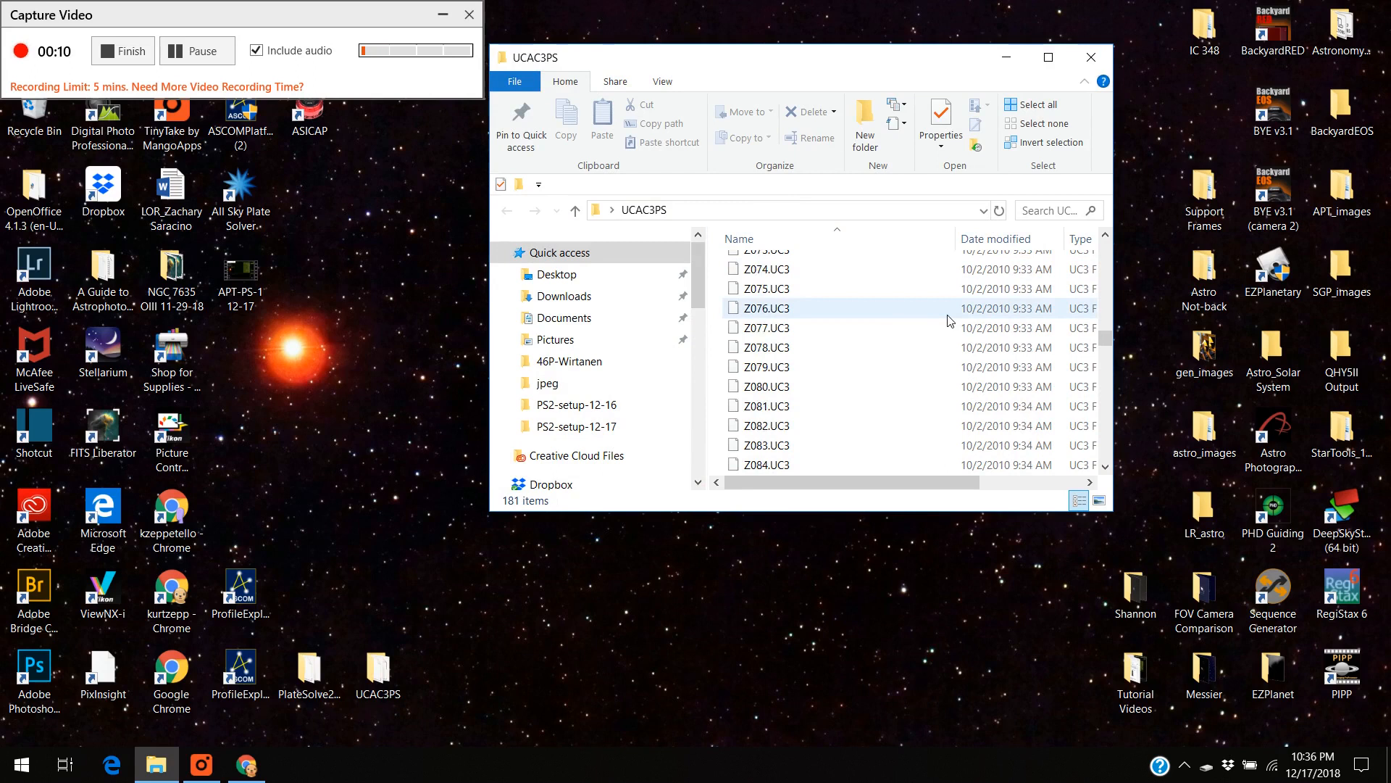
pyautogui.scroll(-3)
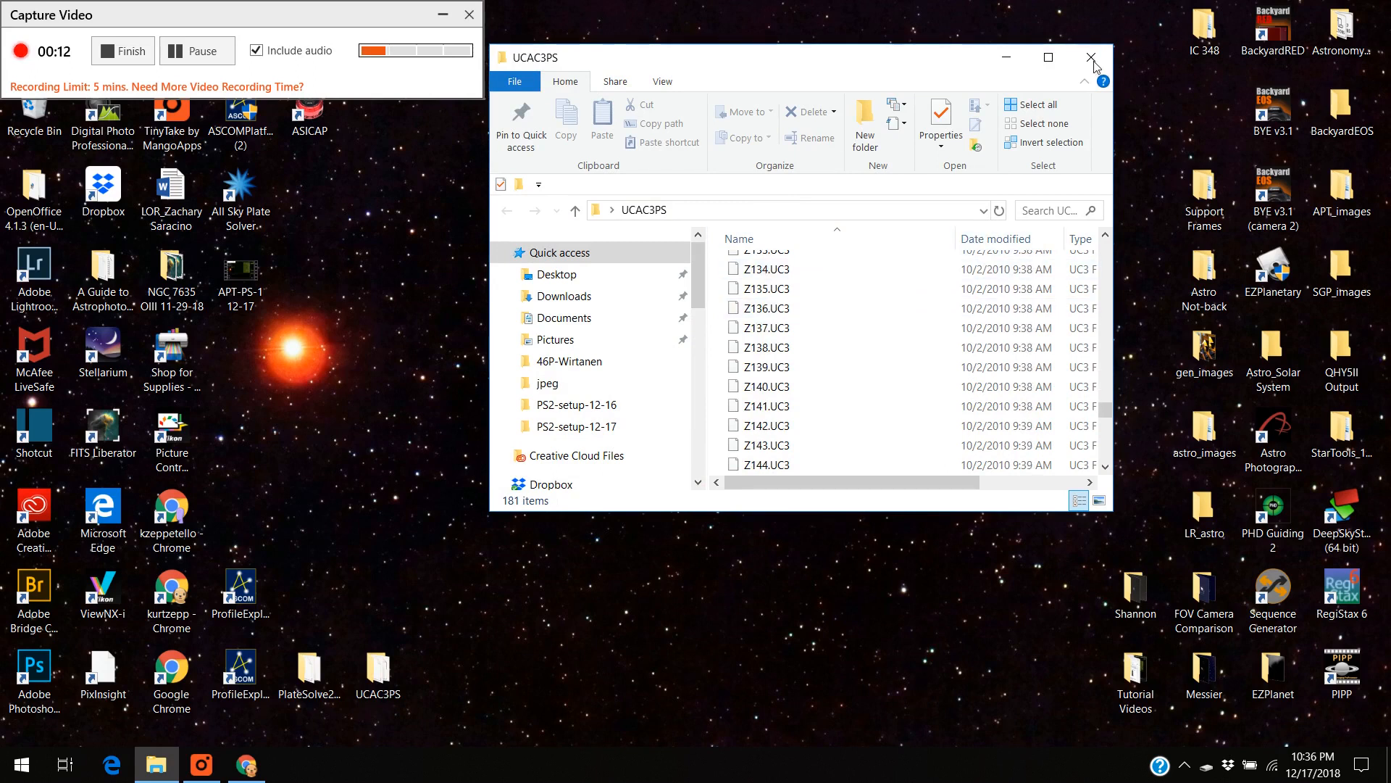
# Close the UCAC3PS window and show the Windows (C:) drive in a new File Explorer window.
pyautogui.click(1090, 57)
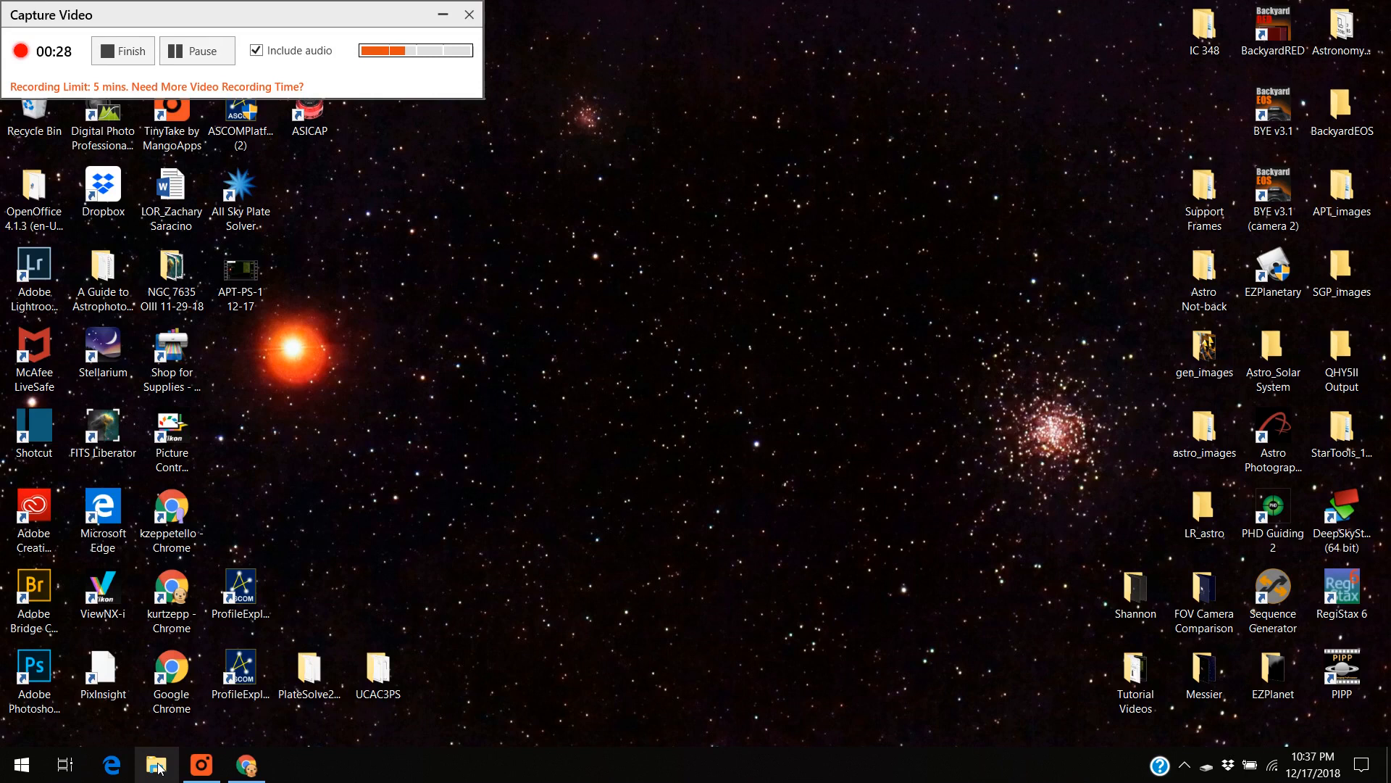
pyautogui.click(155, 764)
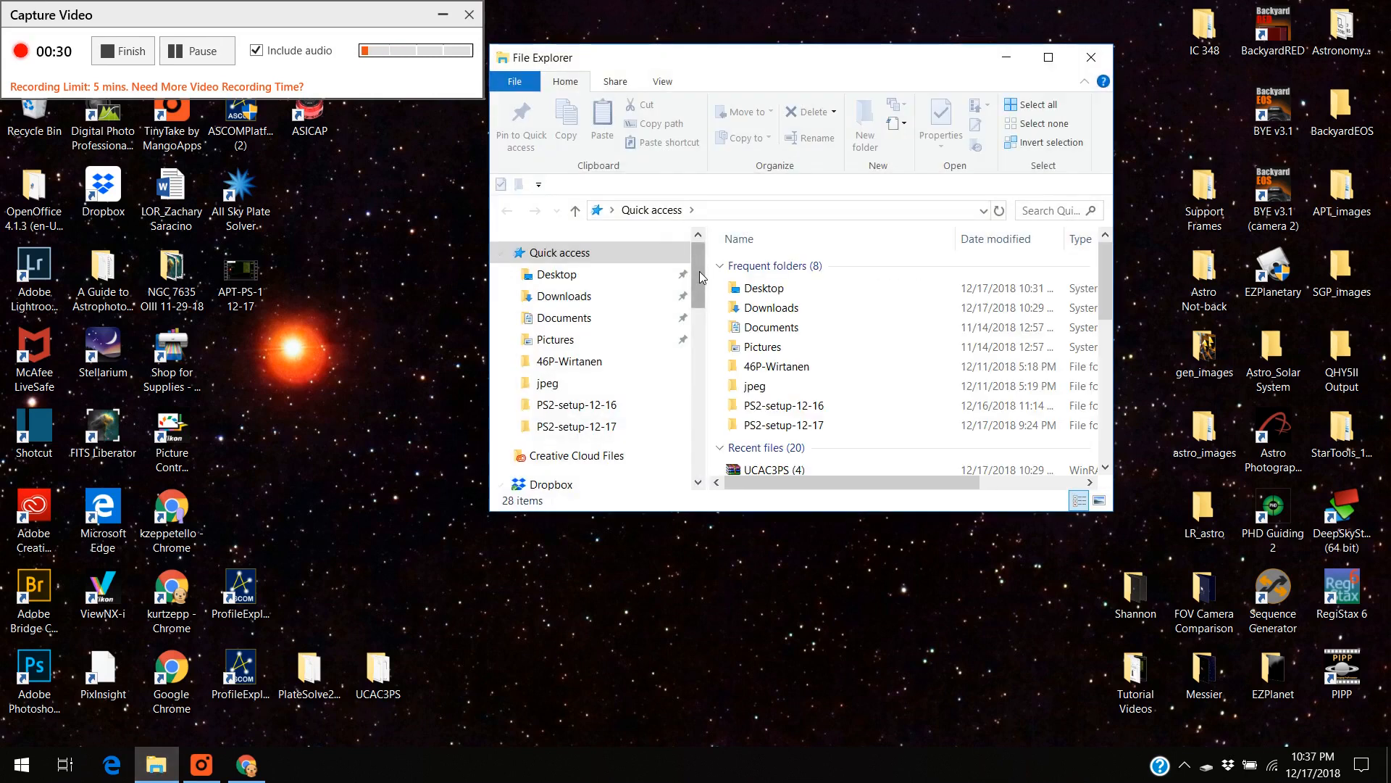
pyautogui.scroll(-3)
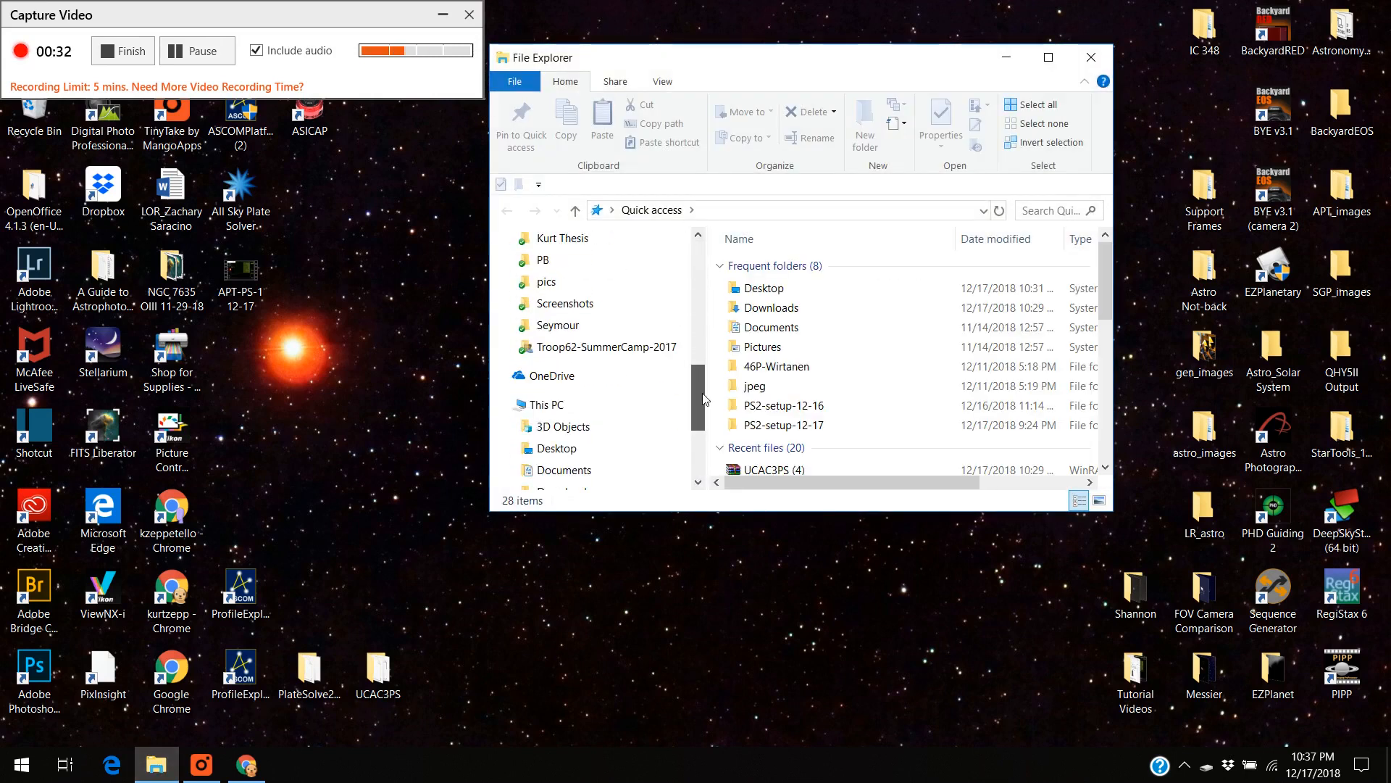
pyautogui.scroll(-3)
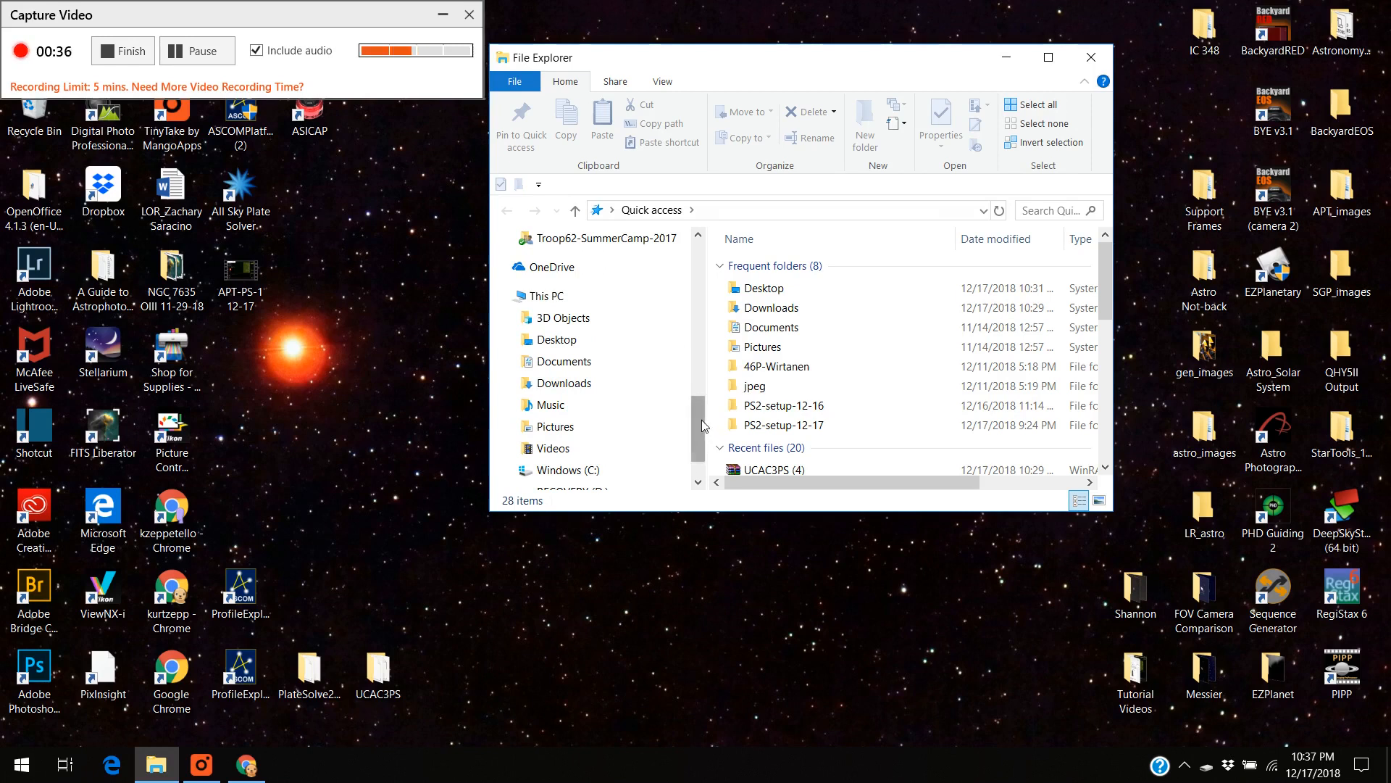
pyautogui.scroll(3)
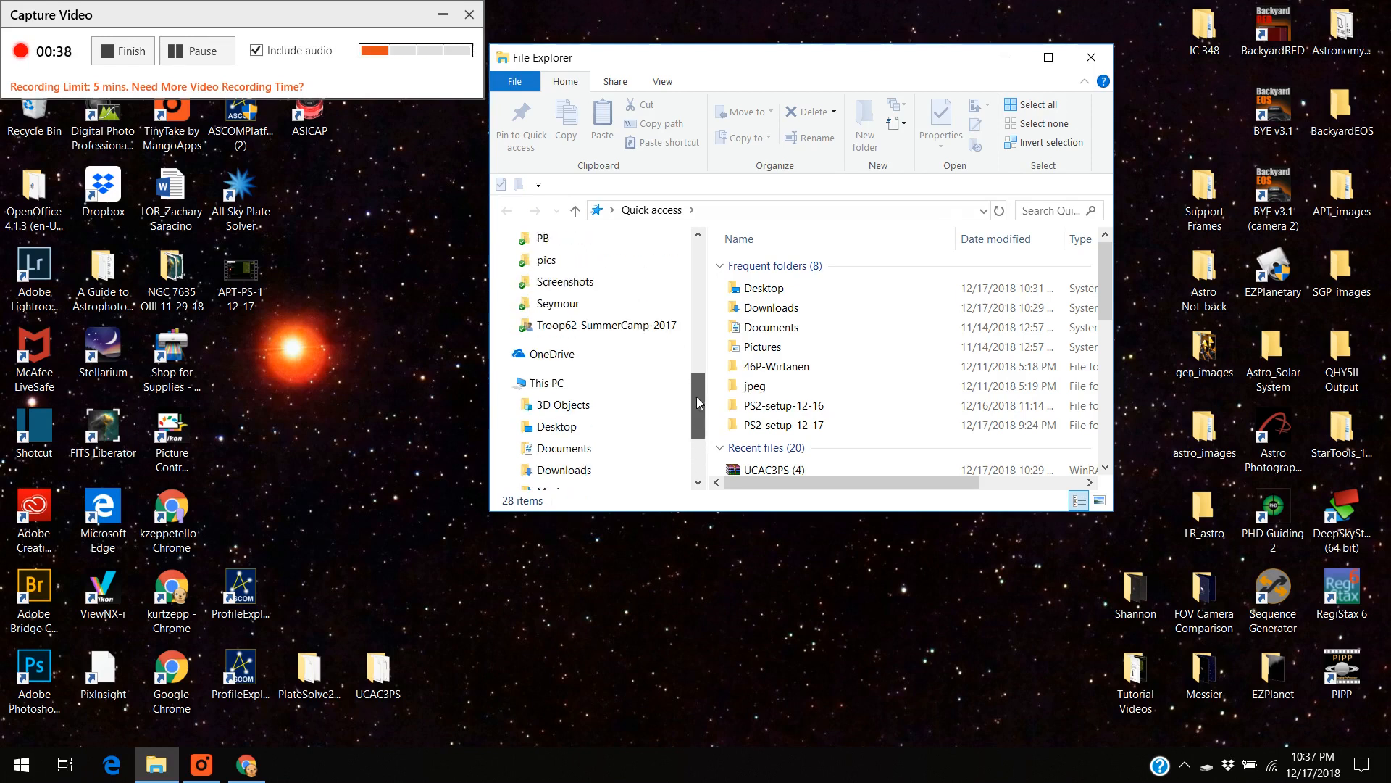
pyautogui.click(567, 419)
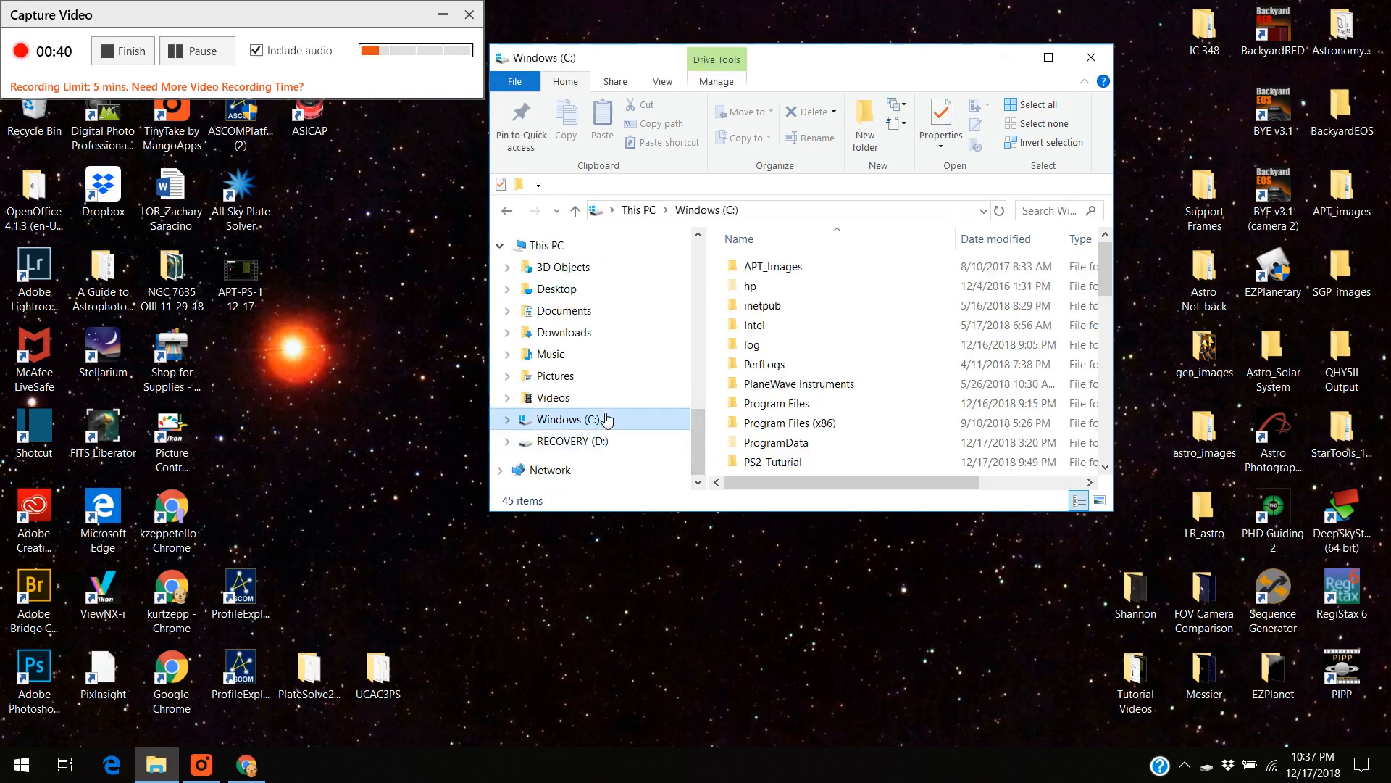
pyautogui.moveTo(839, 422)
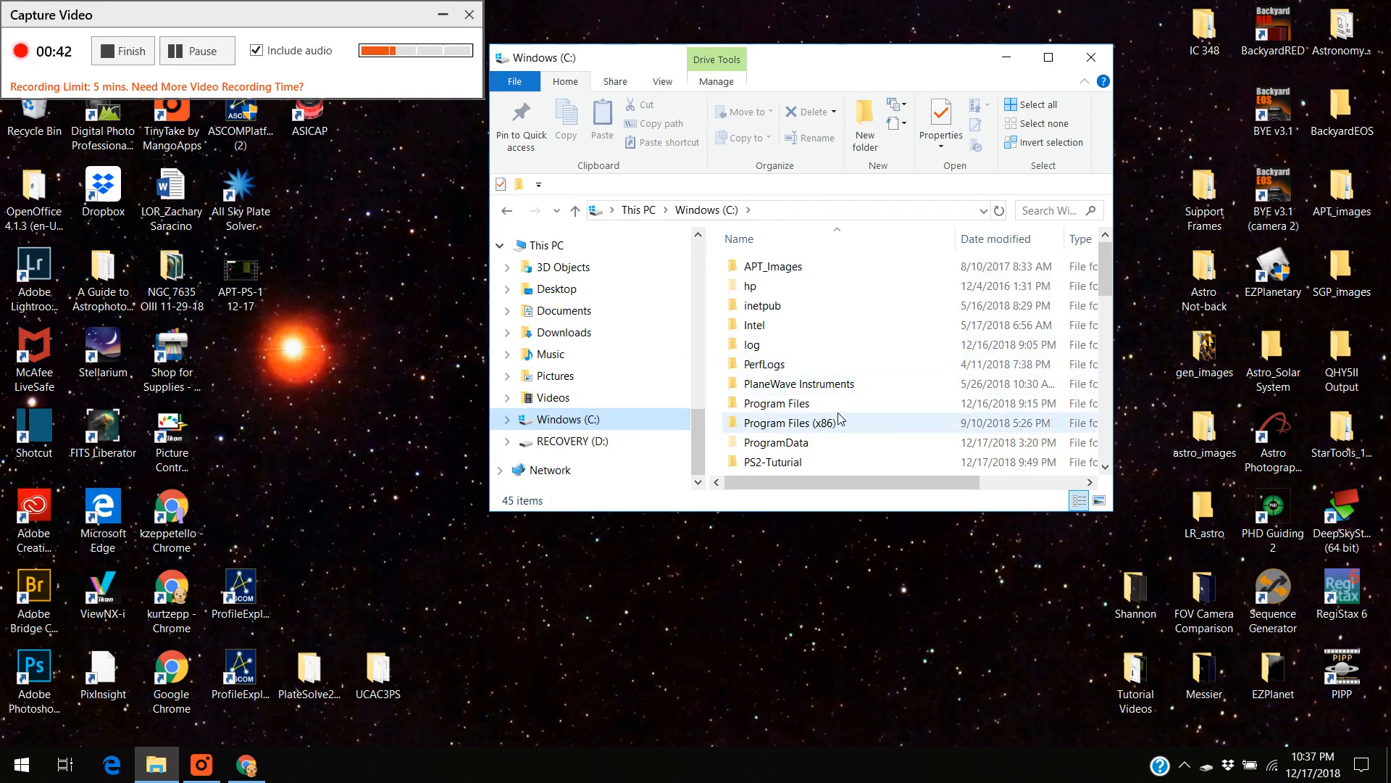
# Move PlateSolve2.28 into PS2-Tuturial and UCAC3PS into Starry Ridge, replacing same-named files.
pyautogui.scroll(-3)
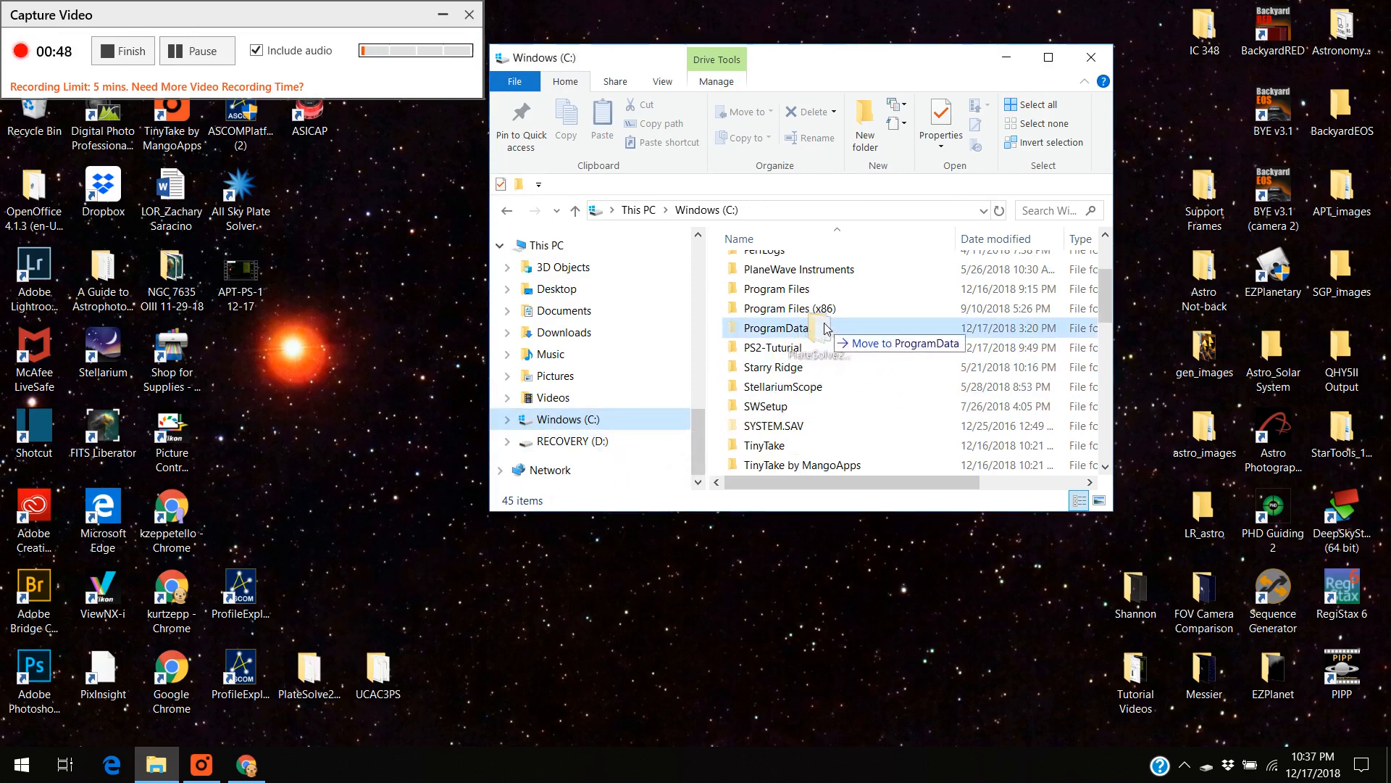
pyautogui.click(777, 346)
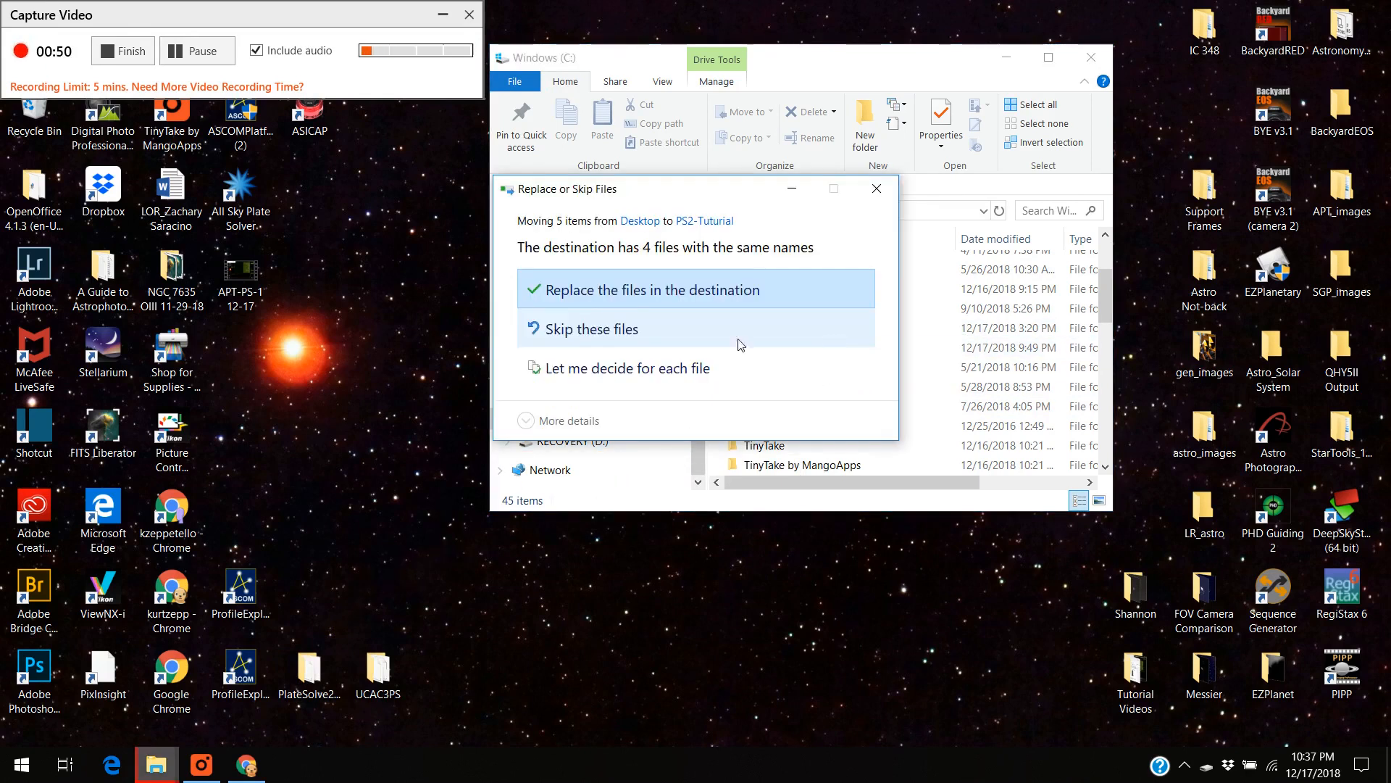
pyautogui.click(638, 290)
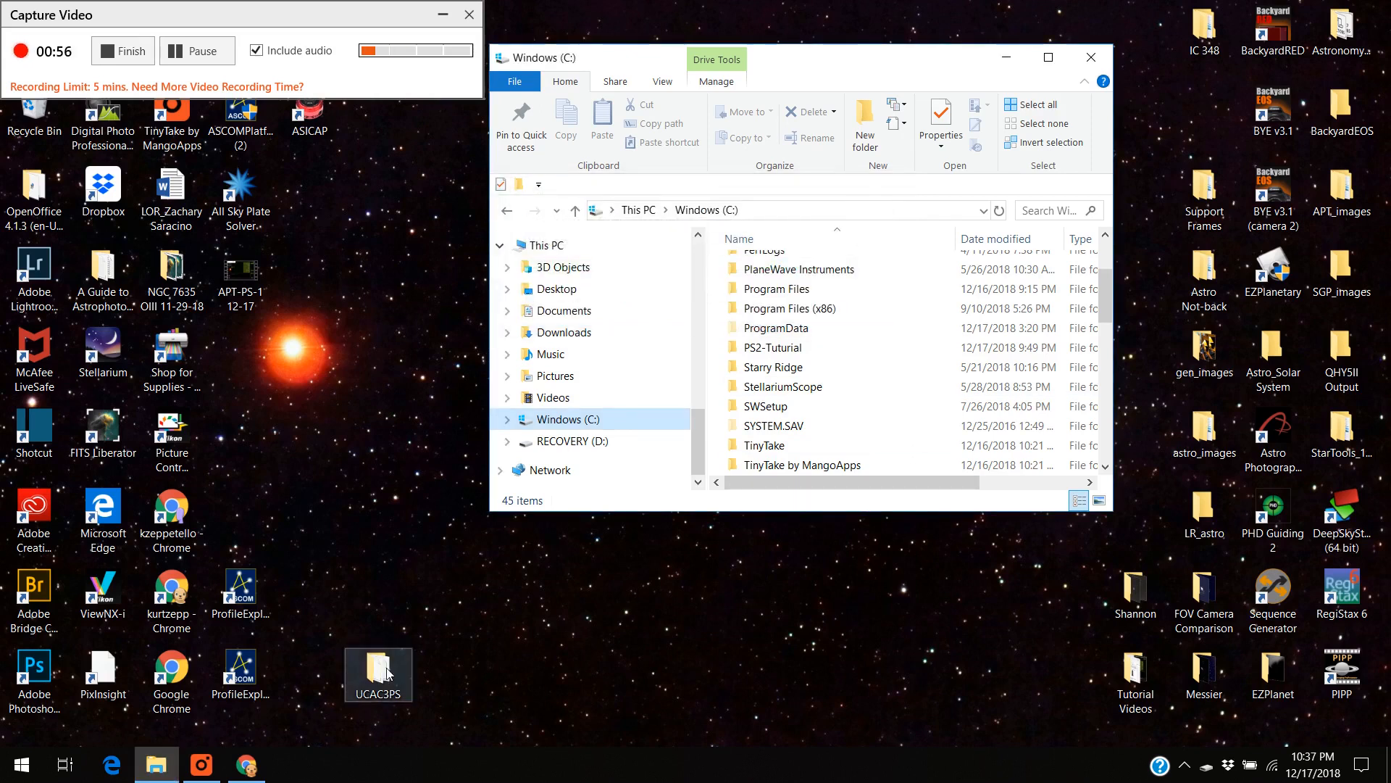
pyautogui.moveTo(792, 367)
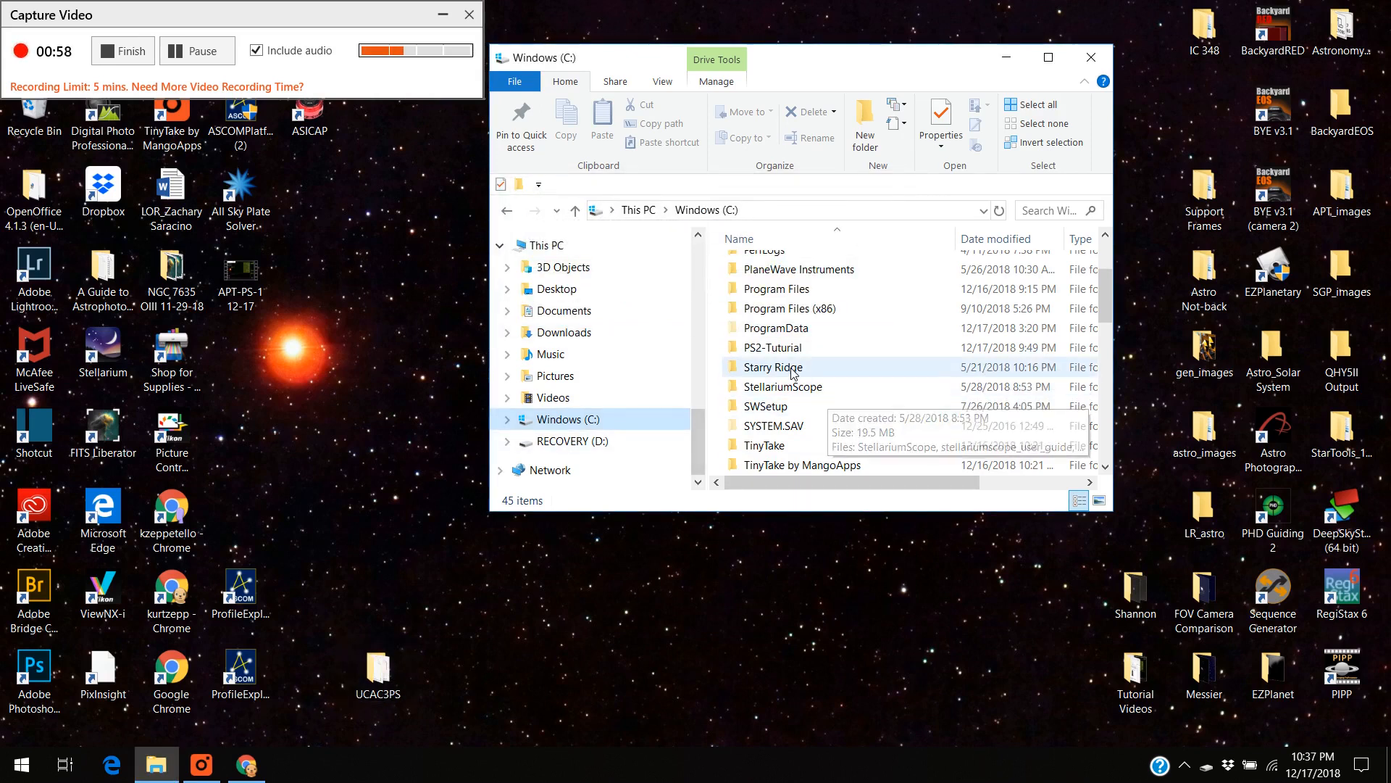
pyautogui.moveTo(770, 367)
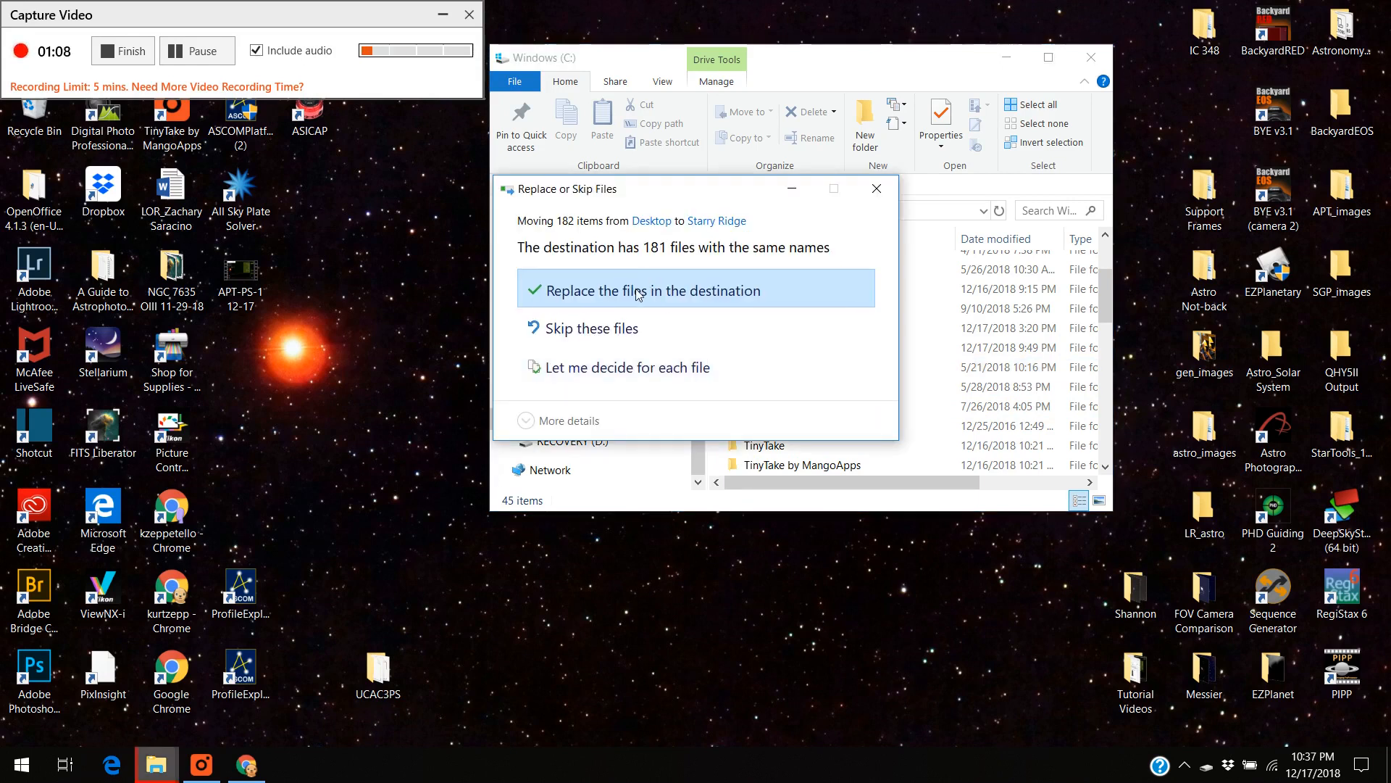
pyautogui.click(639, 290)
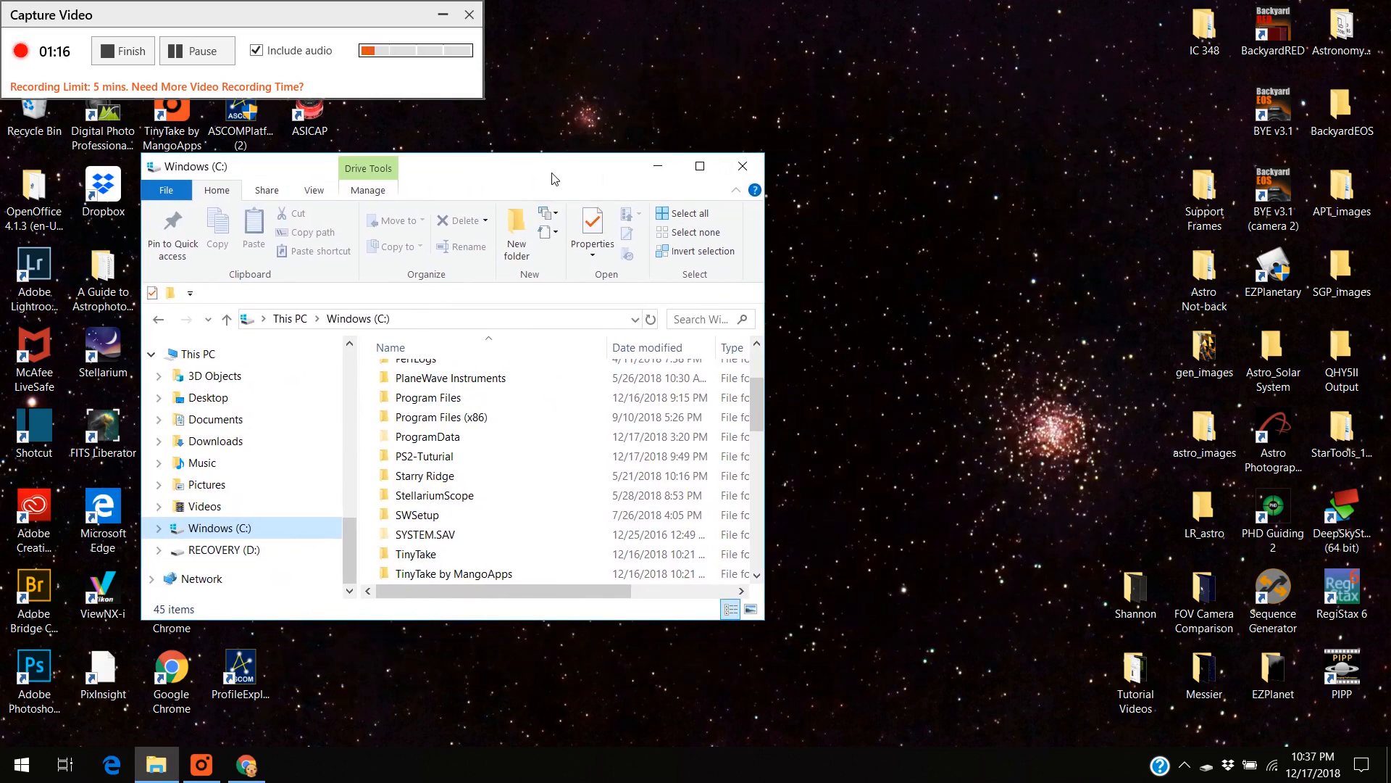
# Launch PlateSolve2 from C:\PS2-Tuturial\PlateSolve2.28.
pyautogui.click(425, 457)
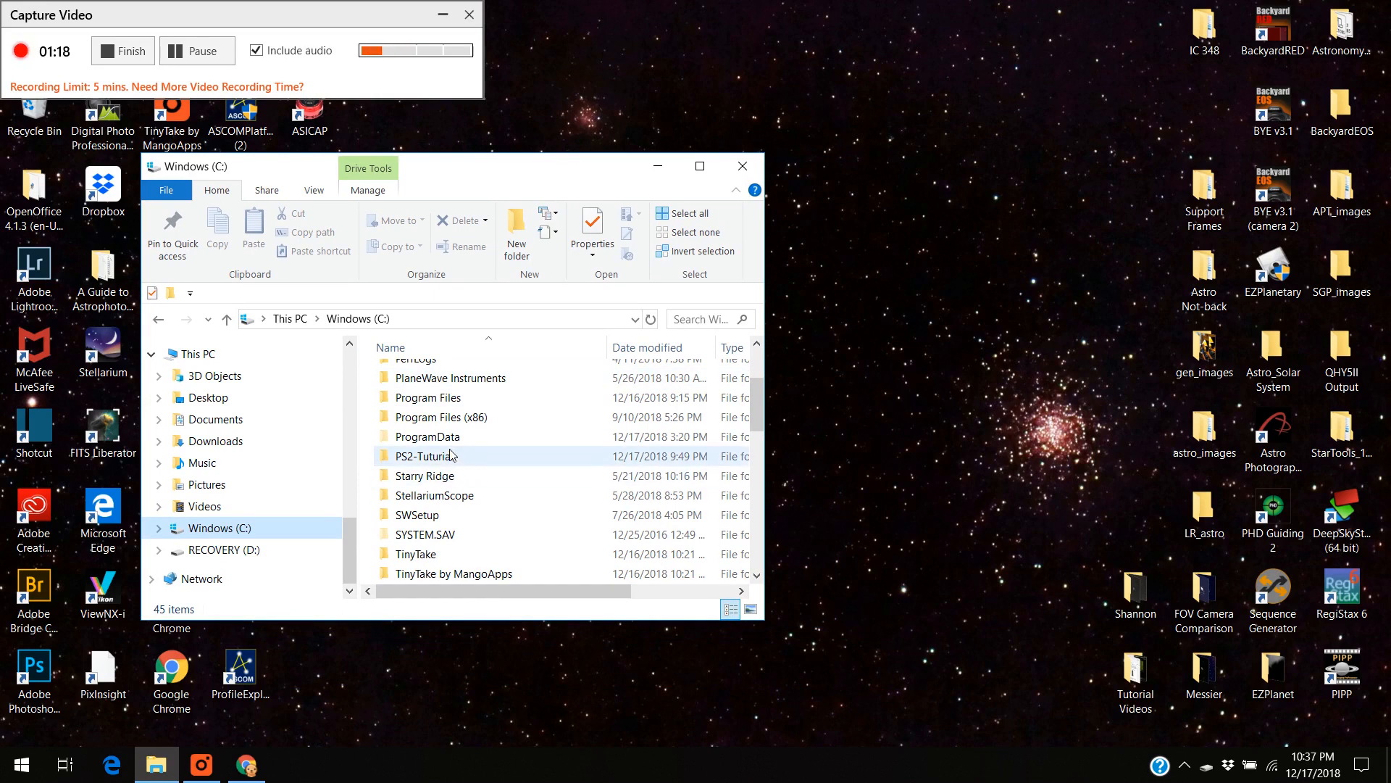
pyautogui.moveTo(447, 456)
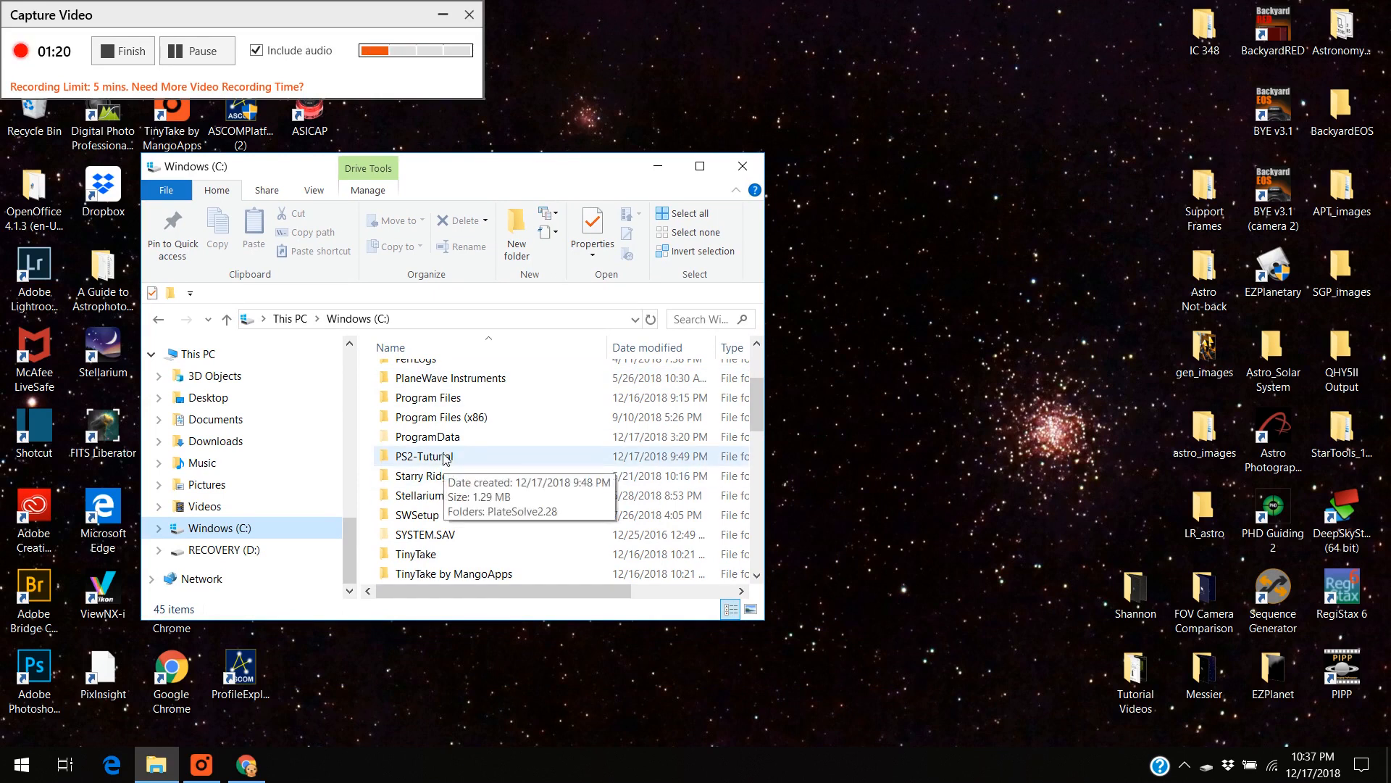
pyautogui.doubleClick(423, 456)
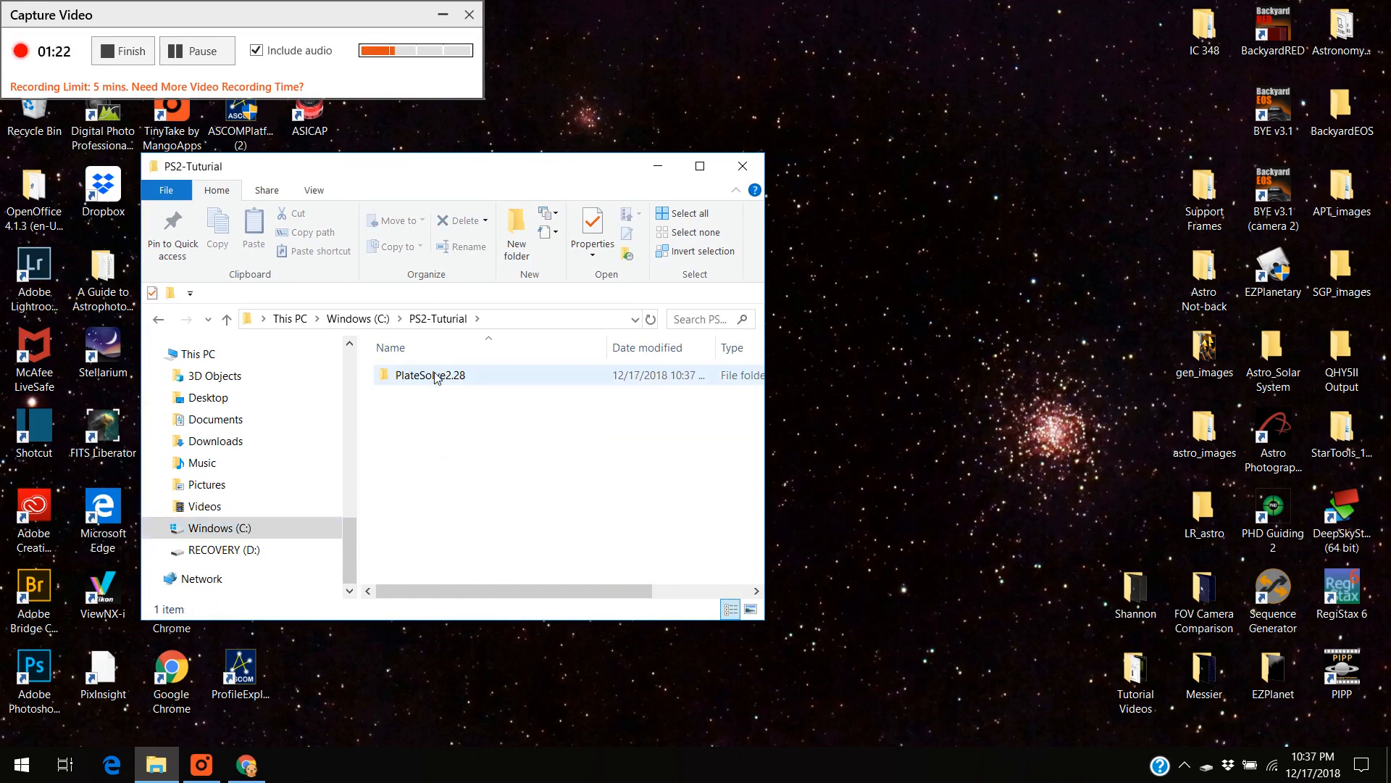
pyautogui.doubleClick(431, 374)
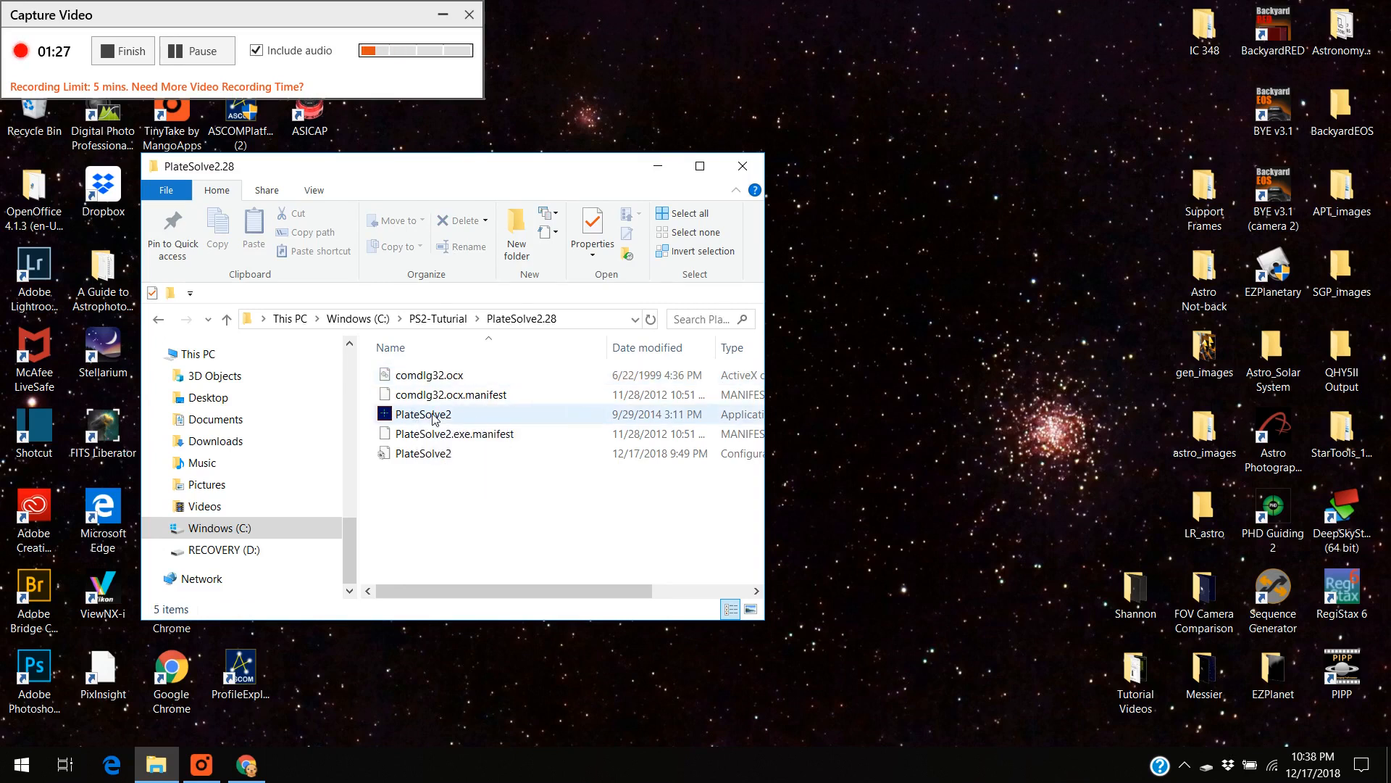
pyautogui.click(422, 413)
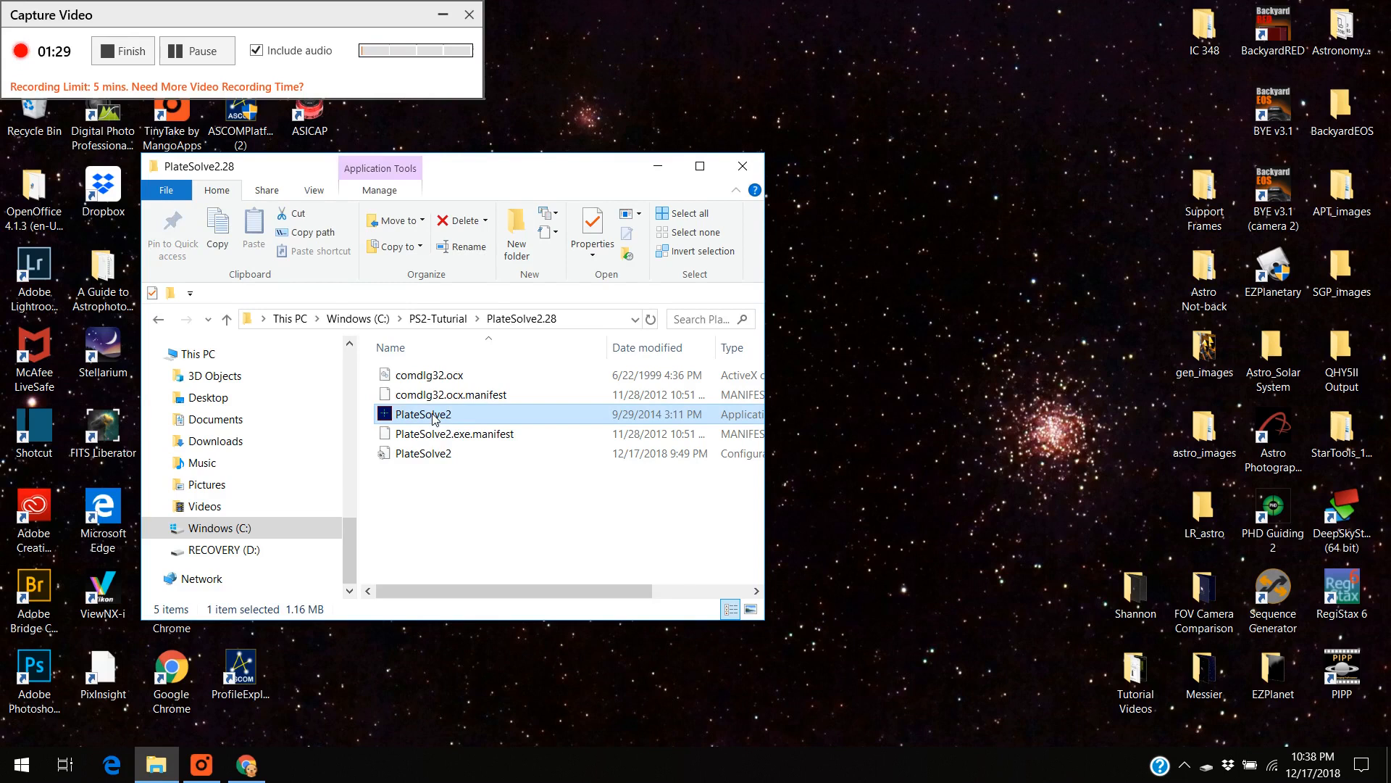
pyautogui.doubleClick(423, 413)
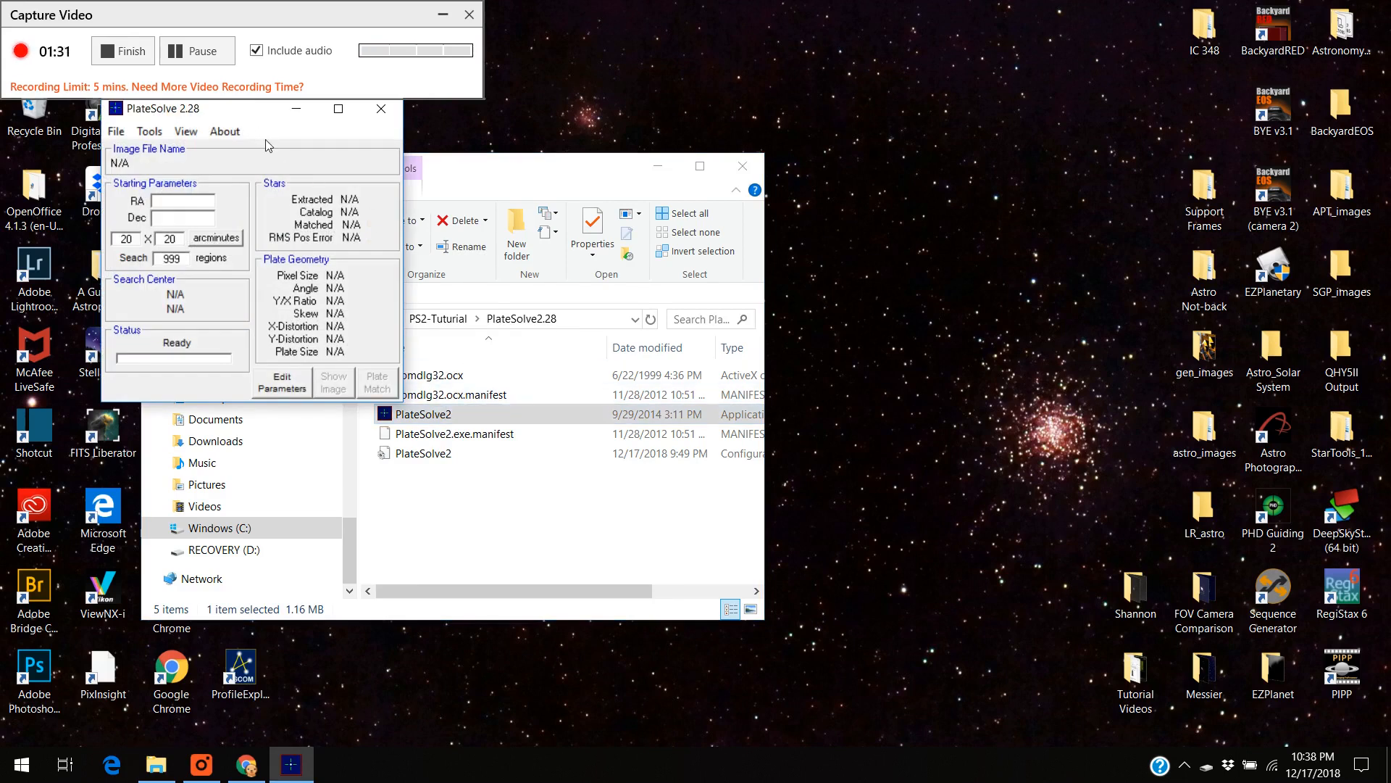
# Bring up Configure Catalog Directories, showing APM and UCAC3 as Directory Not Found.
pyautogui.moveTo(196, 109); pyautogui.dragTo(304, 176)
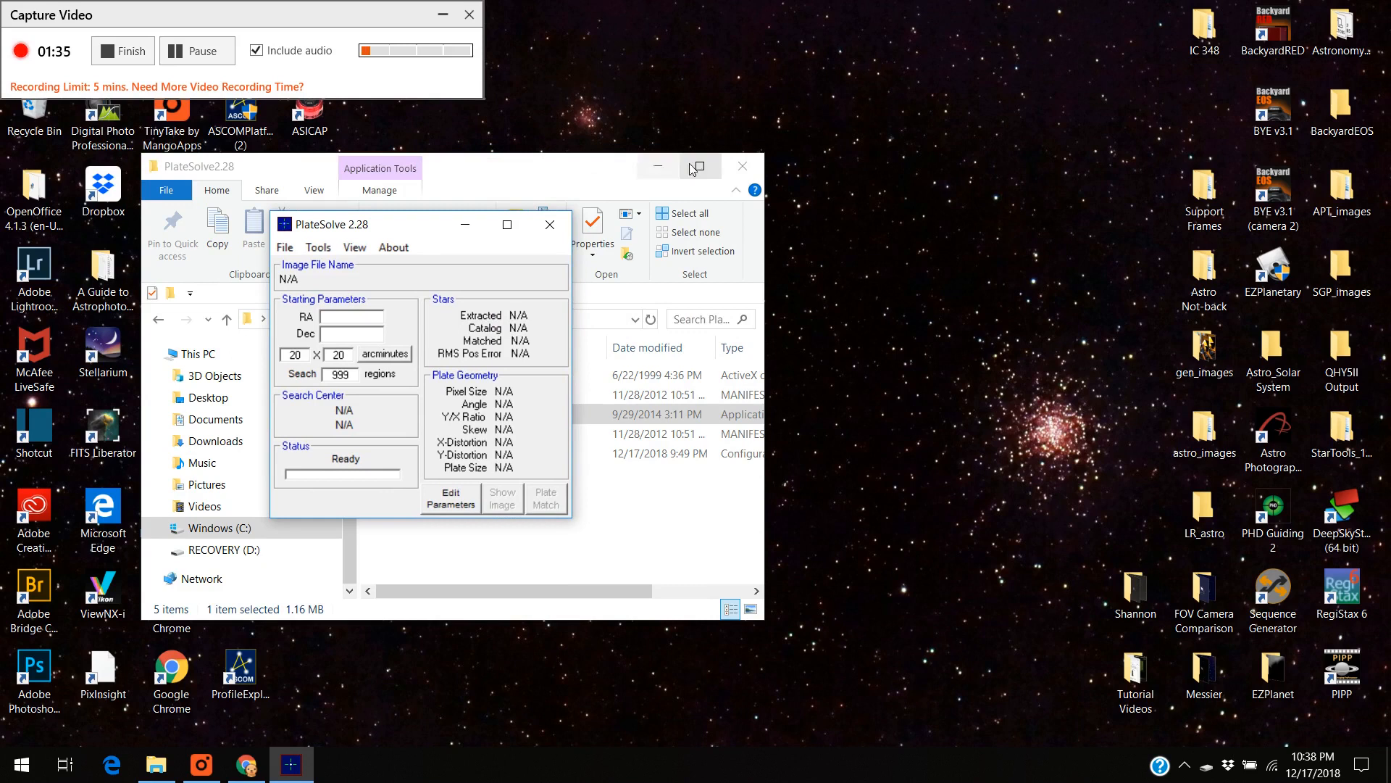
pyautogui.click(740, 165)
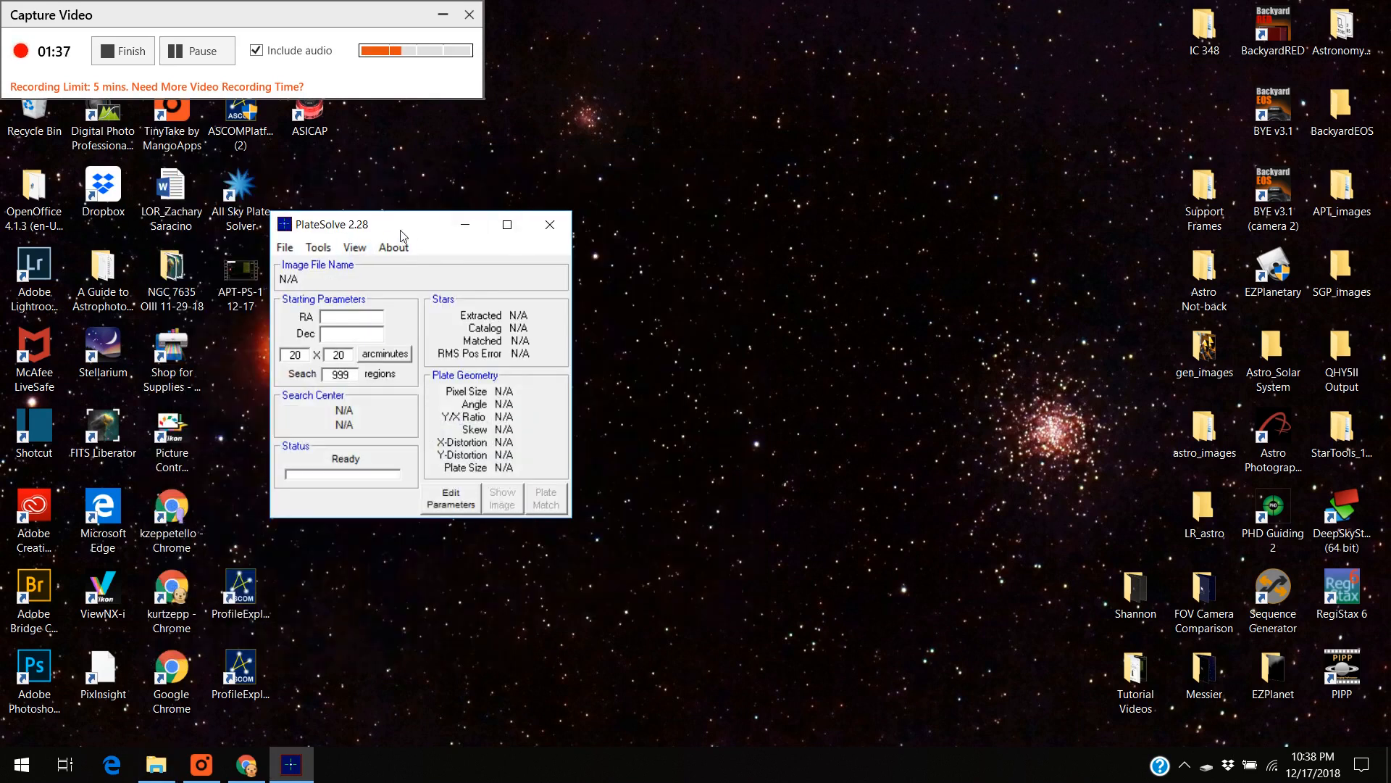
pyautogui.moveTo(417, 223); pyautogui.dragTo(390, 184)
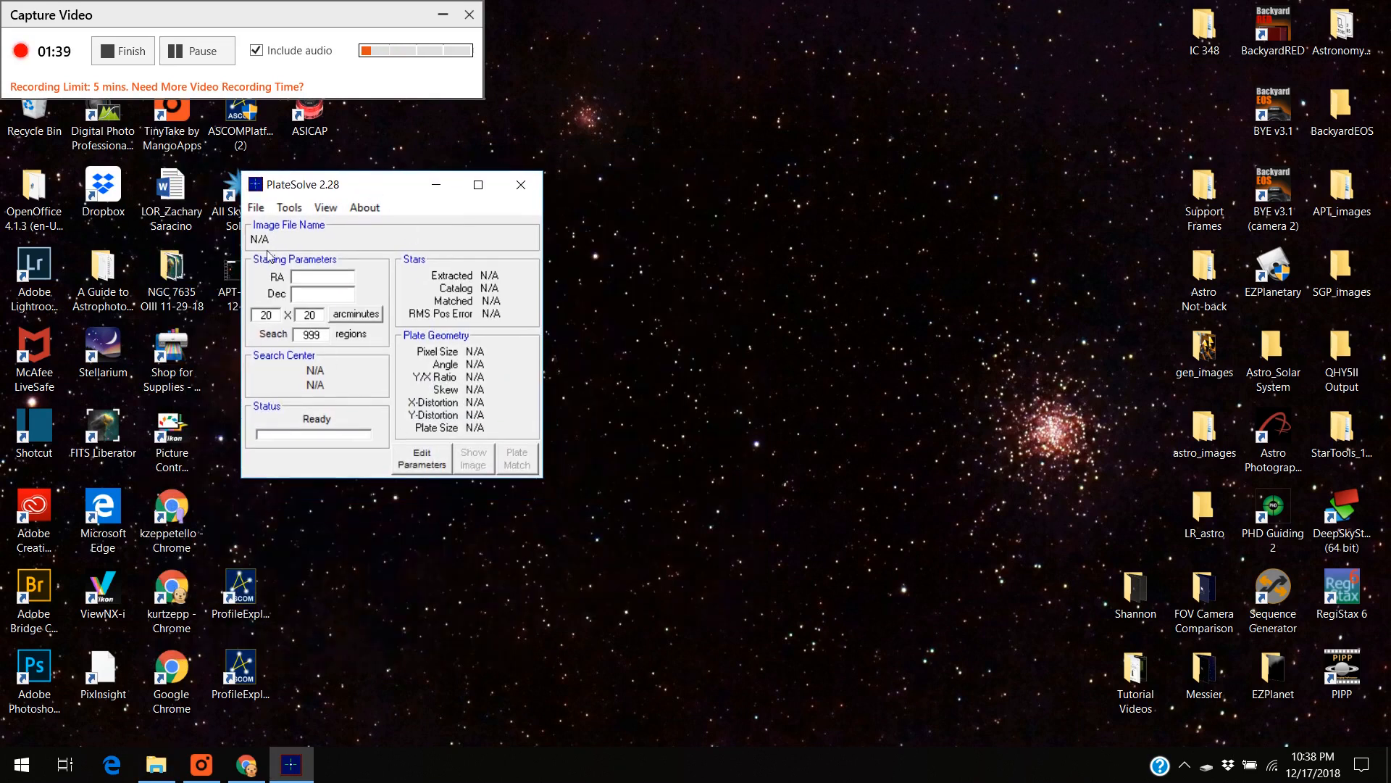
pyautogui.click(255, 207)
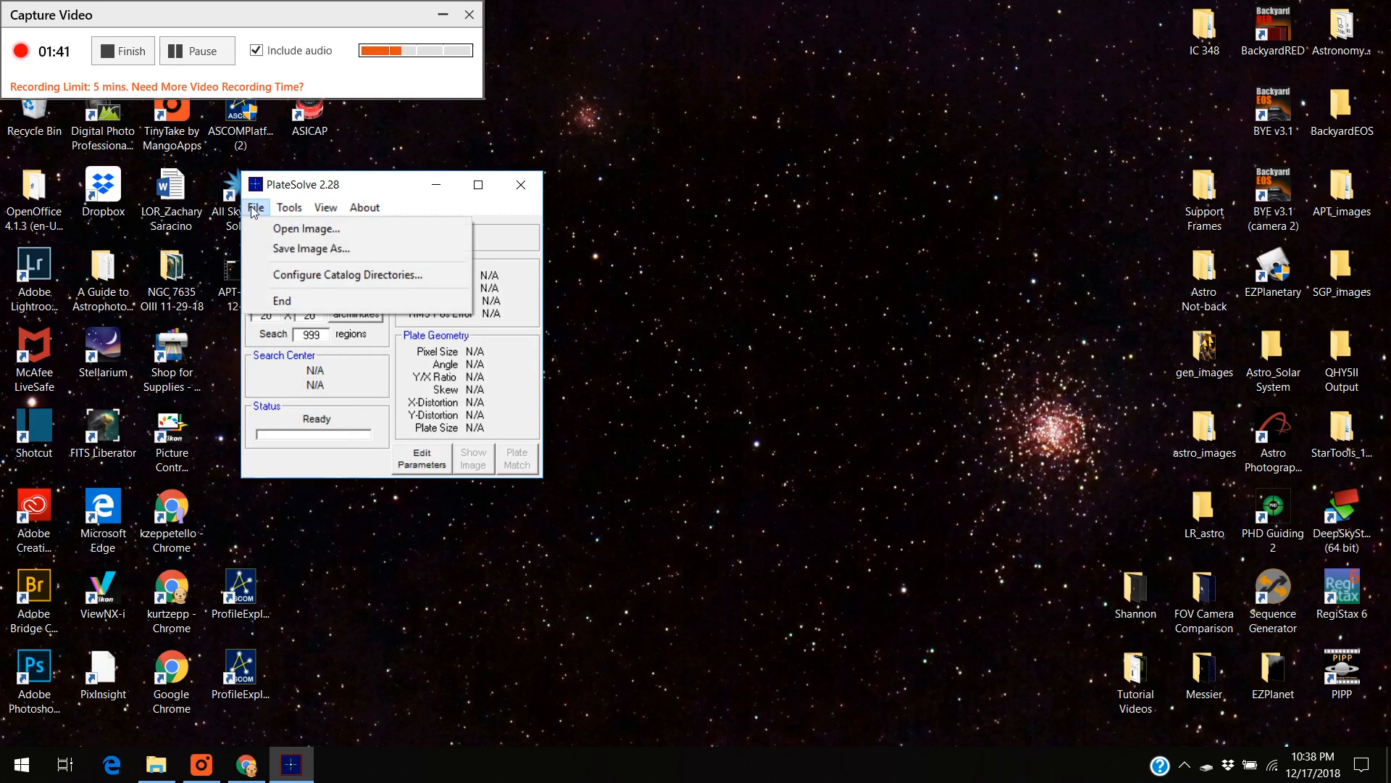
pyautogui.moveTo(306, 276)
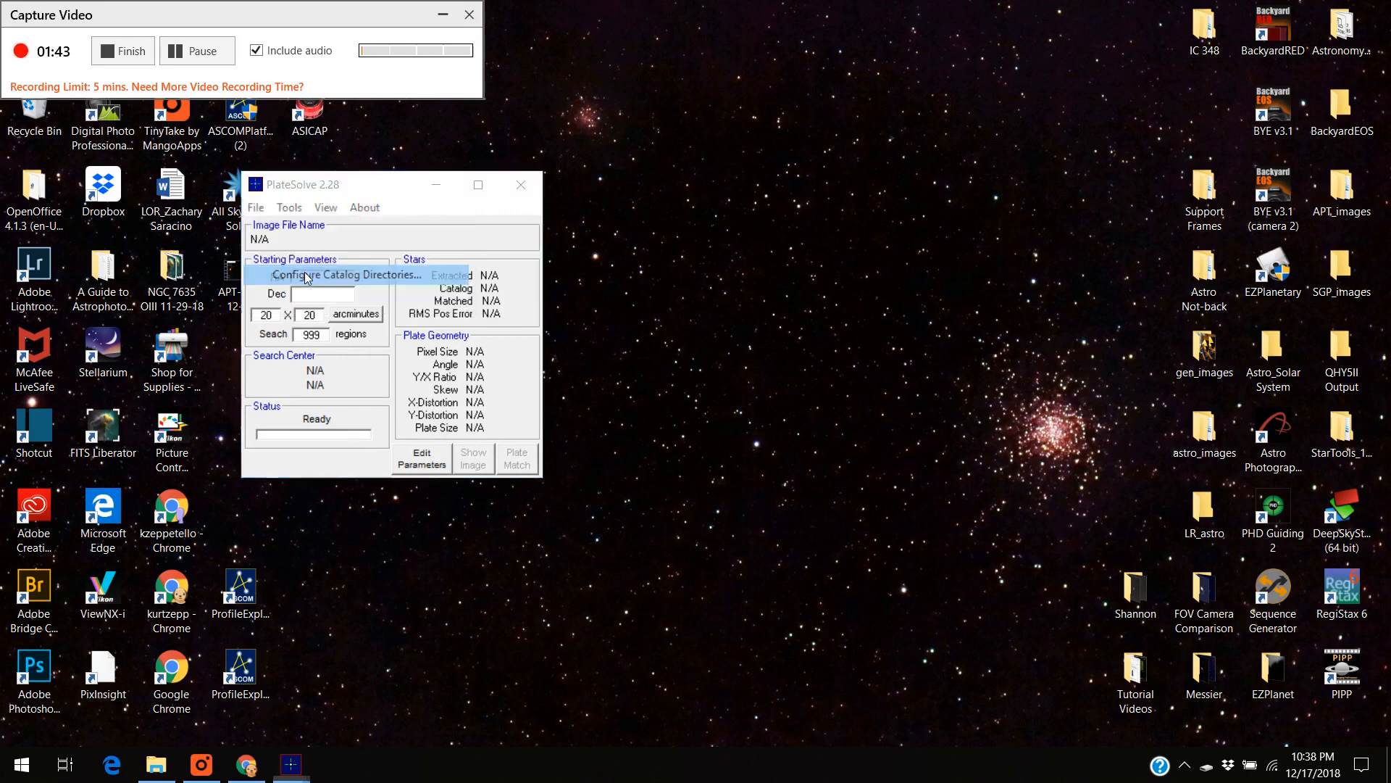
pyautogui.click(345, 274)
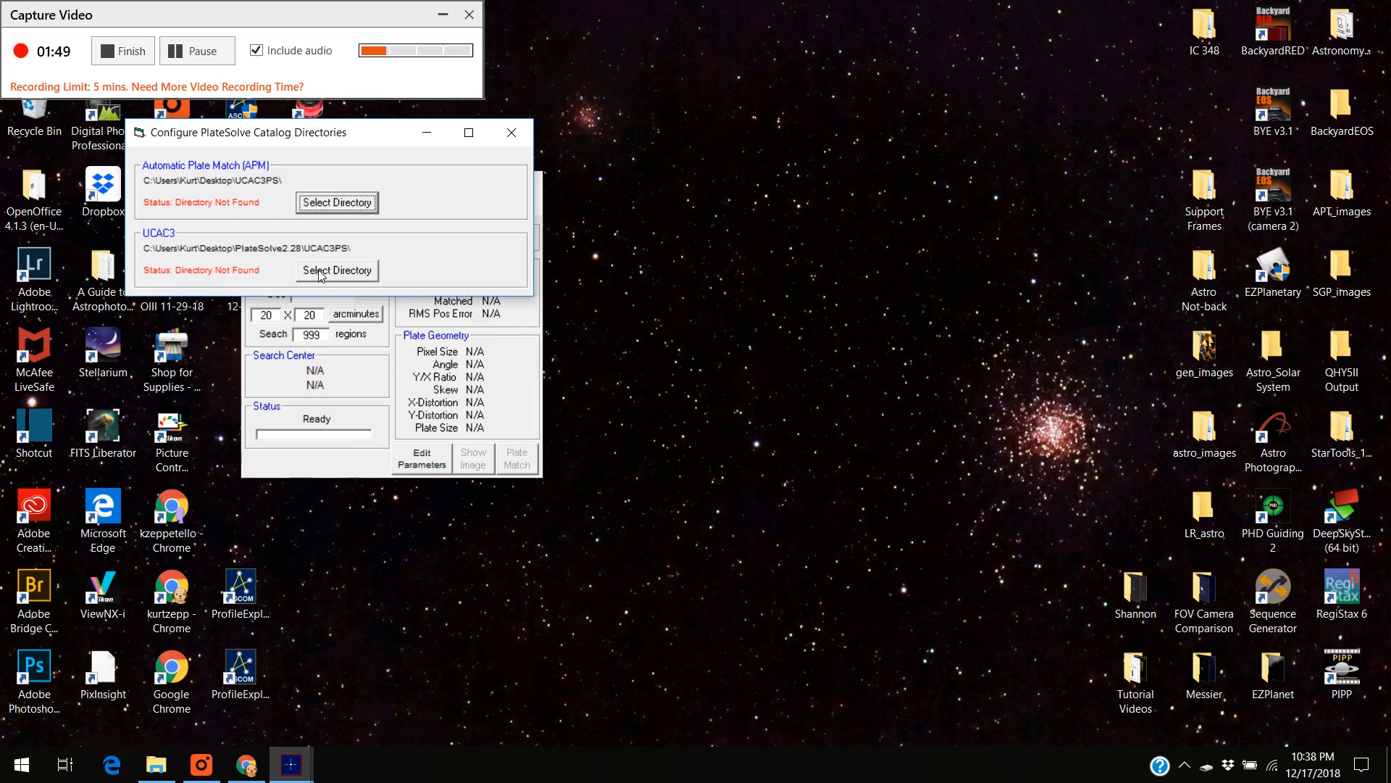
# Point the UCAC3 catalog to C:\Starry Ridge\UCAC3PS (status OK) and close the directory settings.
pyautogui.click(336, 270)
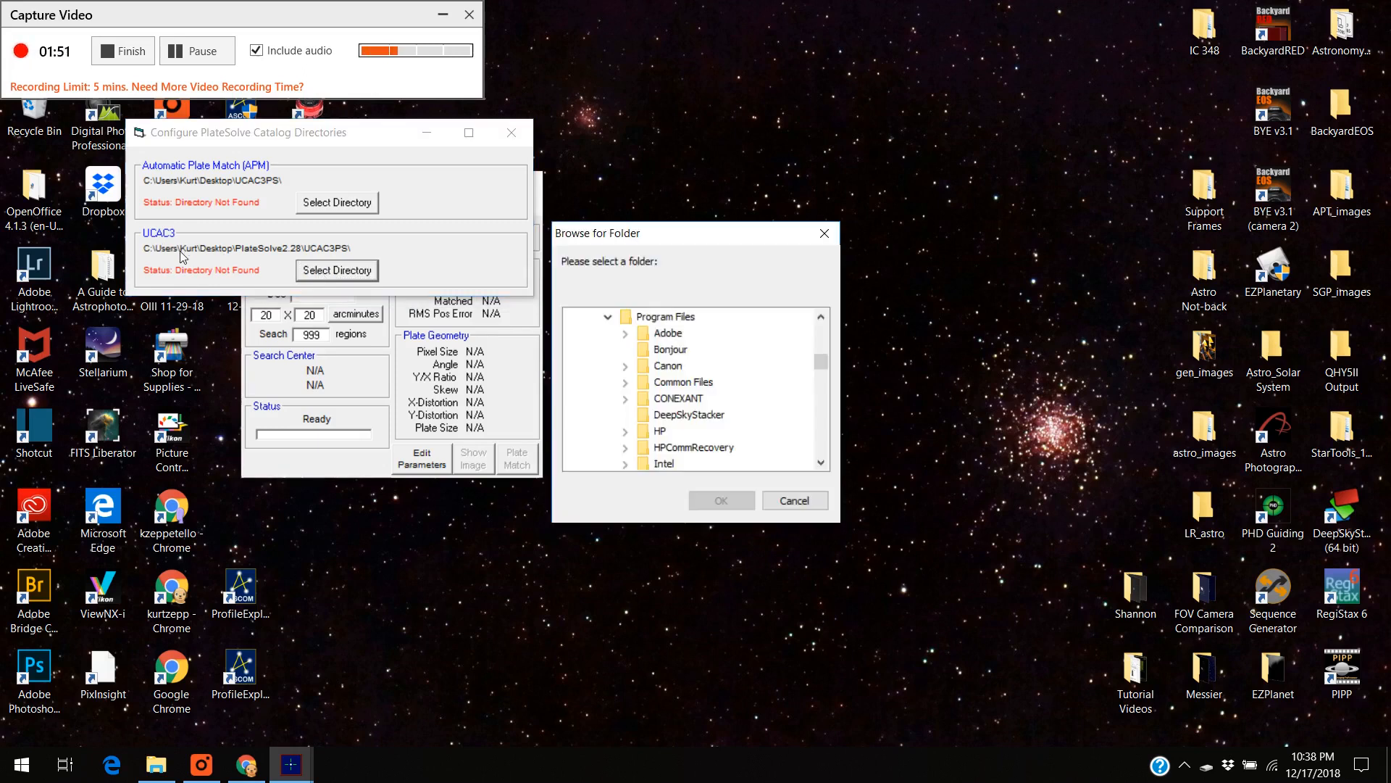
pyautogui.moveTo(184, 278)
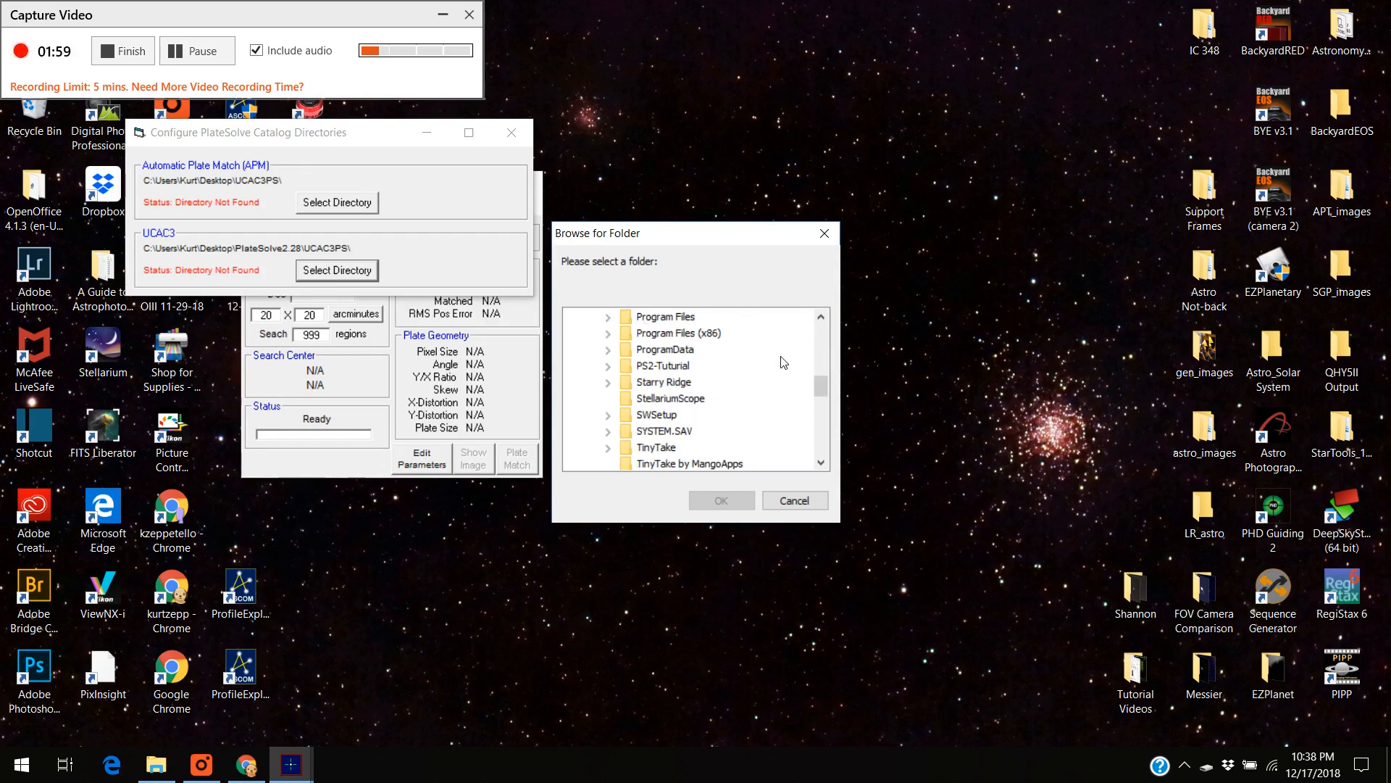
pyautogui.moveTo(665, 393)
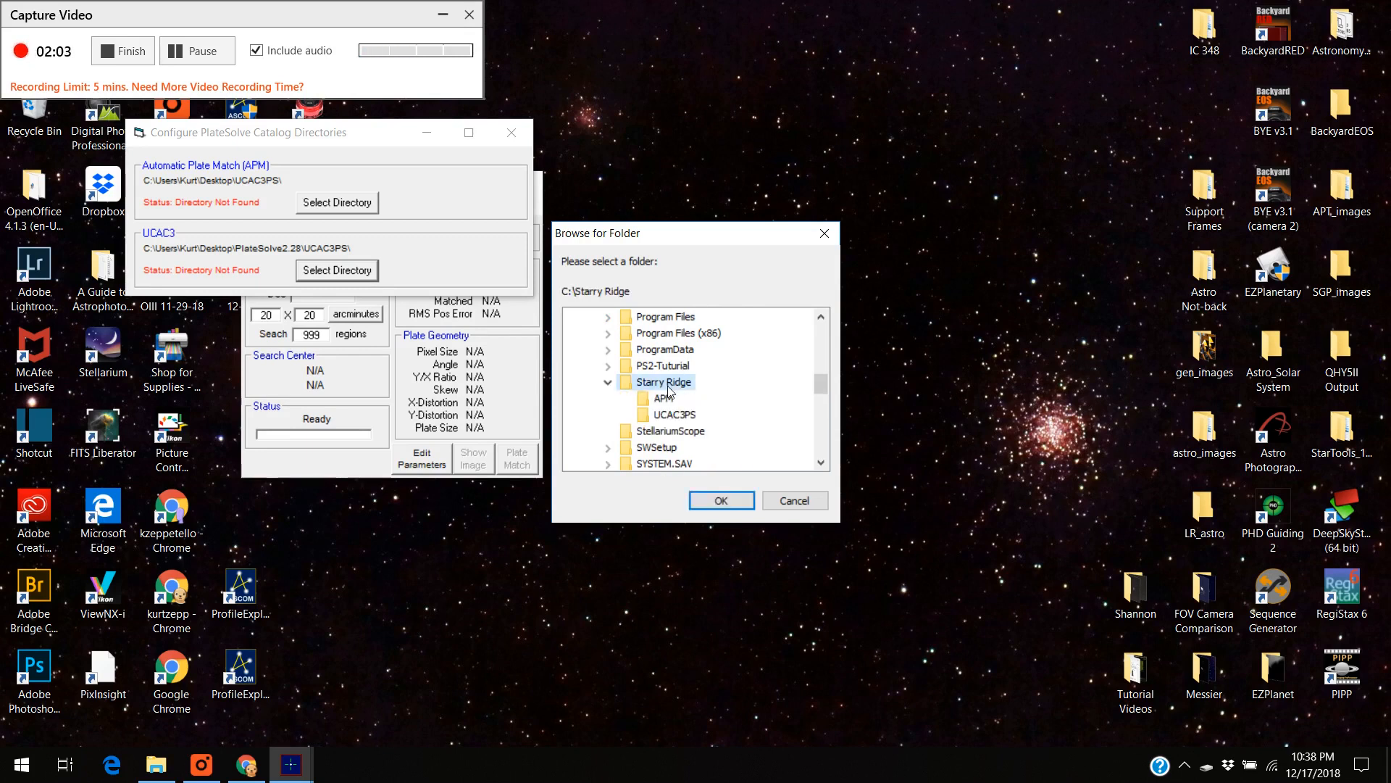
pyautogui.click(671, 413)
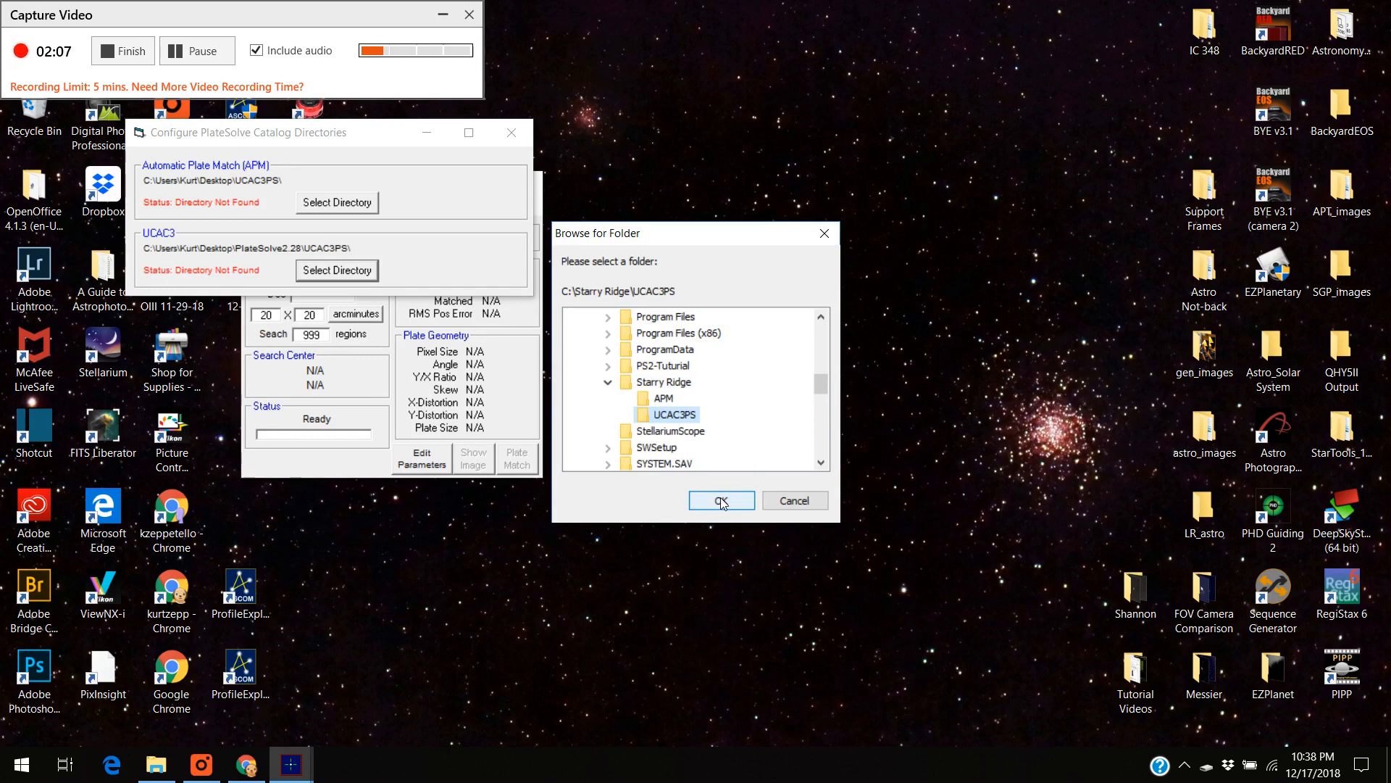
pyautogui.click(721, 500)
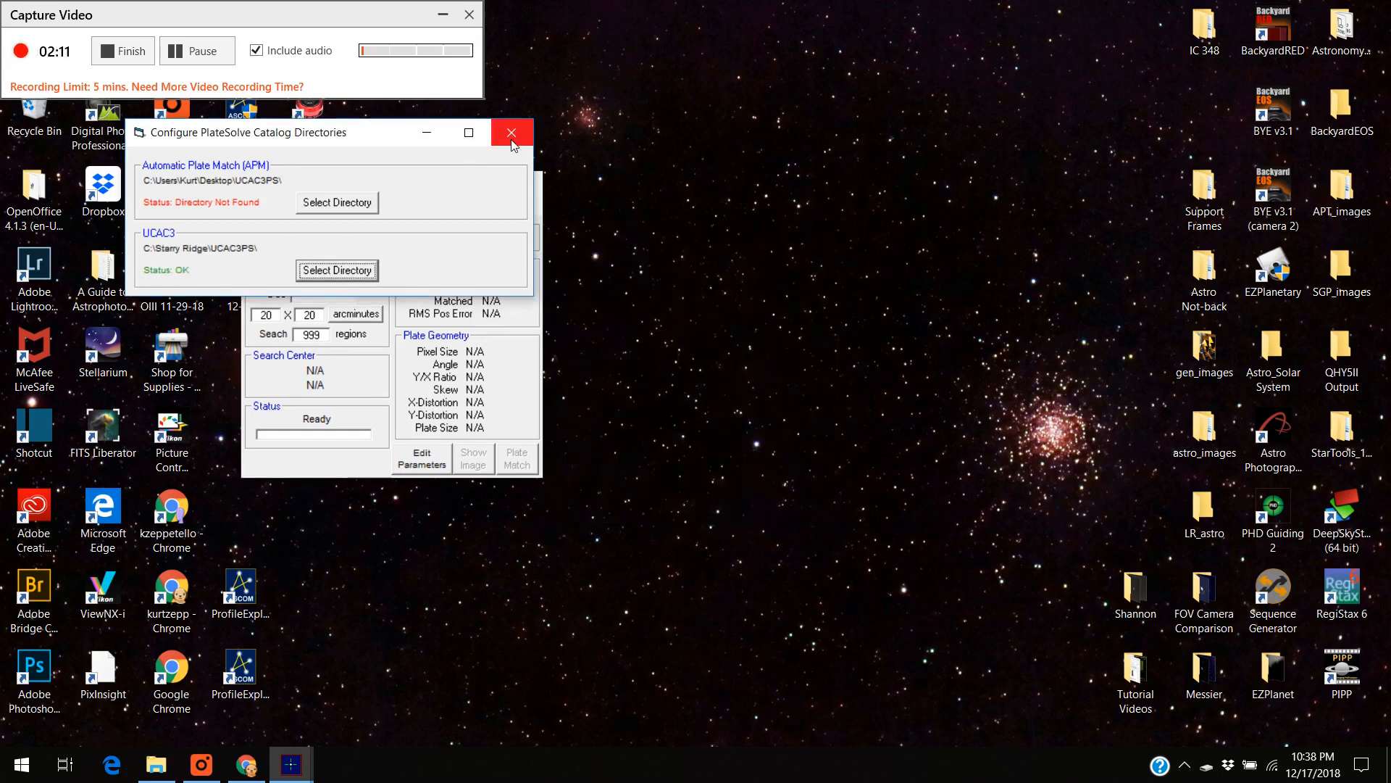
pyautogui.click(512, 132)
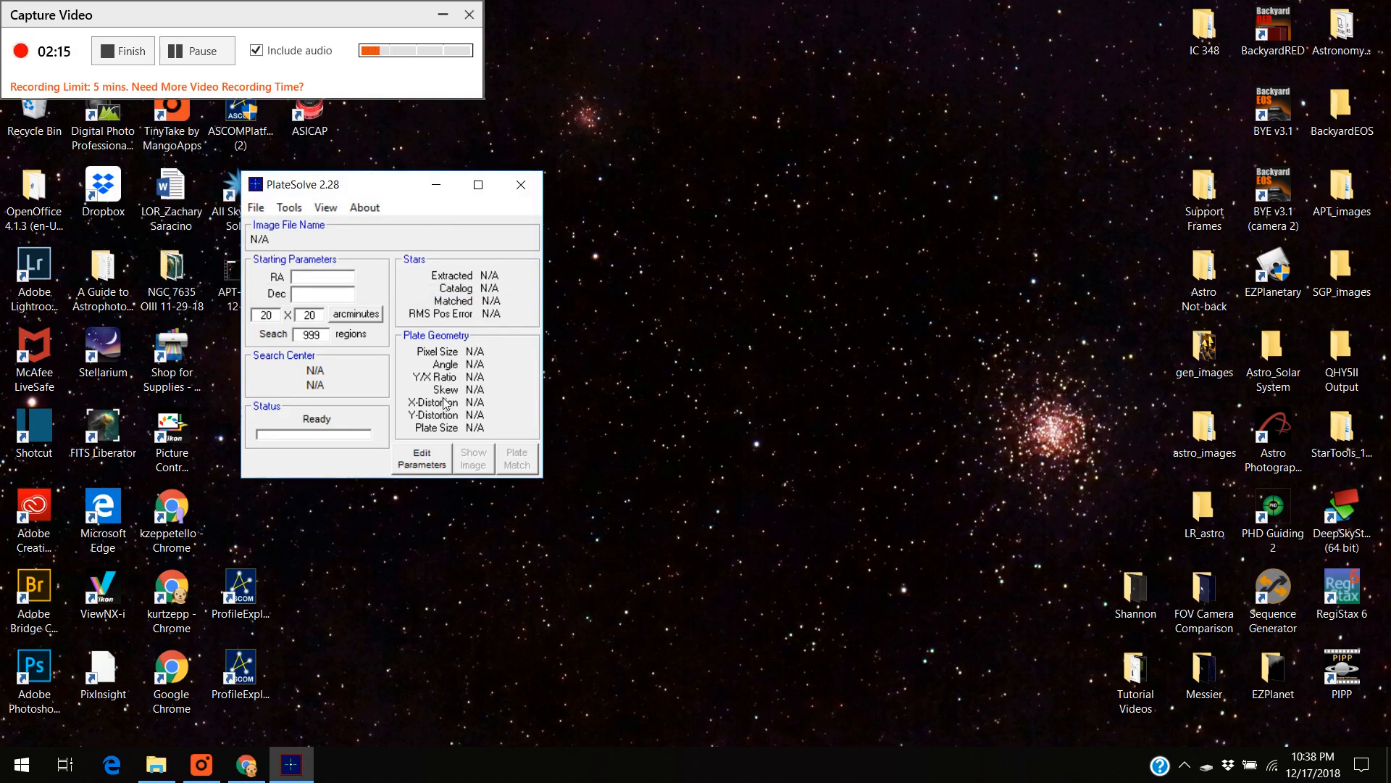
pyautogui.moveTo(422, 459)
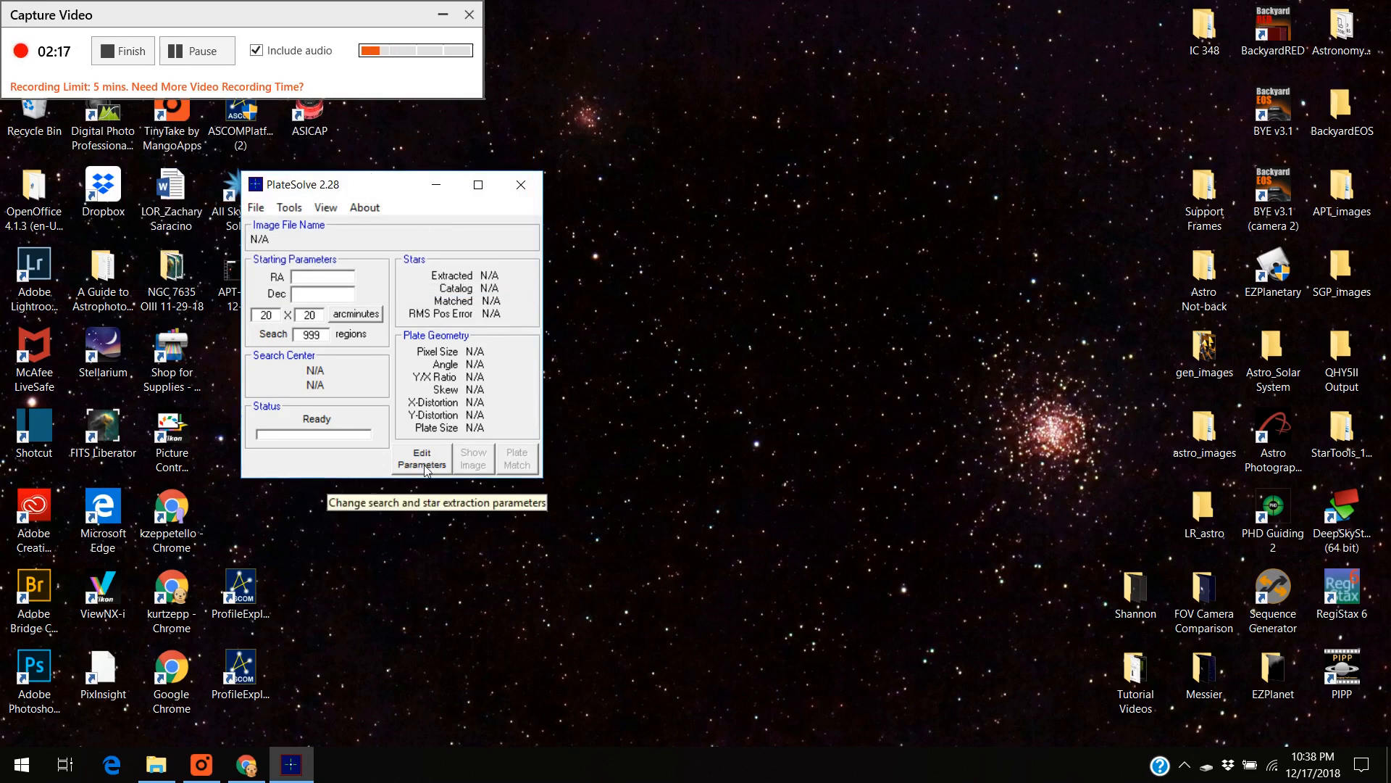
# Show the Parameters dialog with UCAC3 selected and default star-extraction values.
pyautogui.click(422, 459)
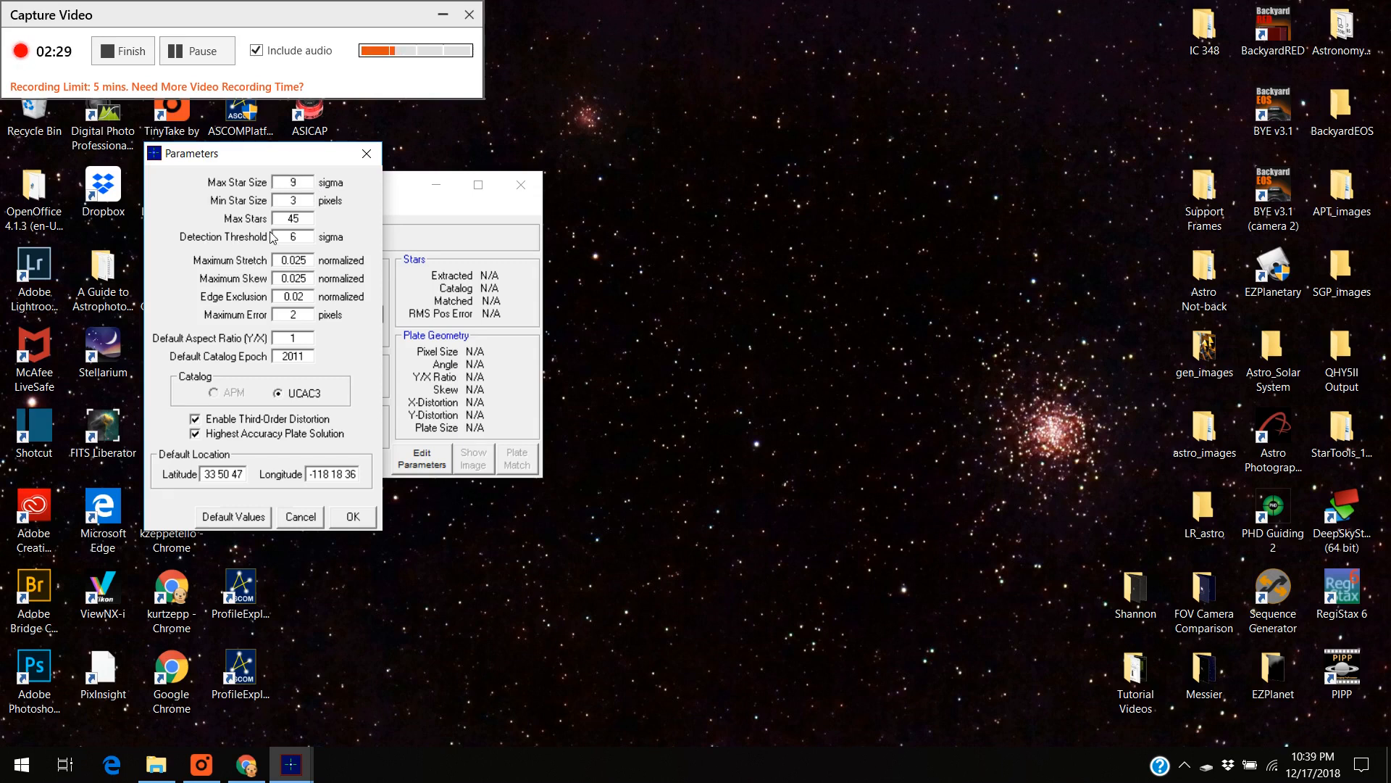
# Change Detection Threshold to 8 sigma and confirm the Parameters dialog.
pyautogui.tripleClick(293, 236)
pyautogui.write('8')
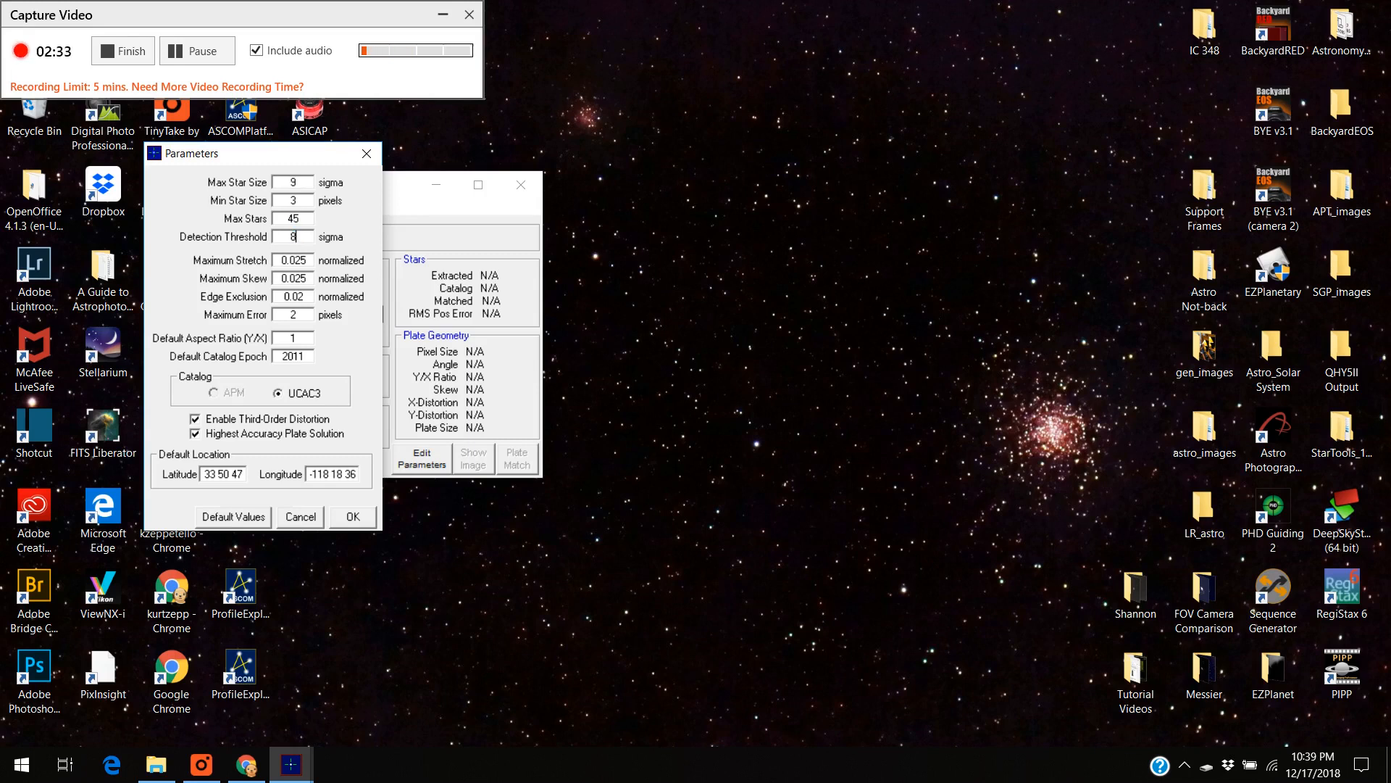
pyautogui.moveTo(308, 373)
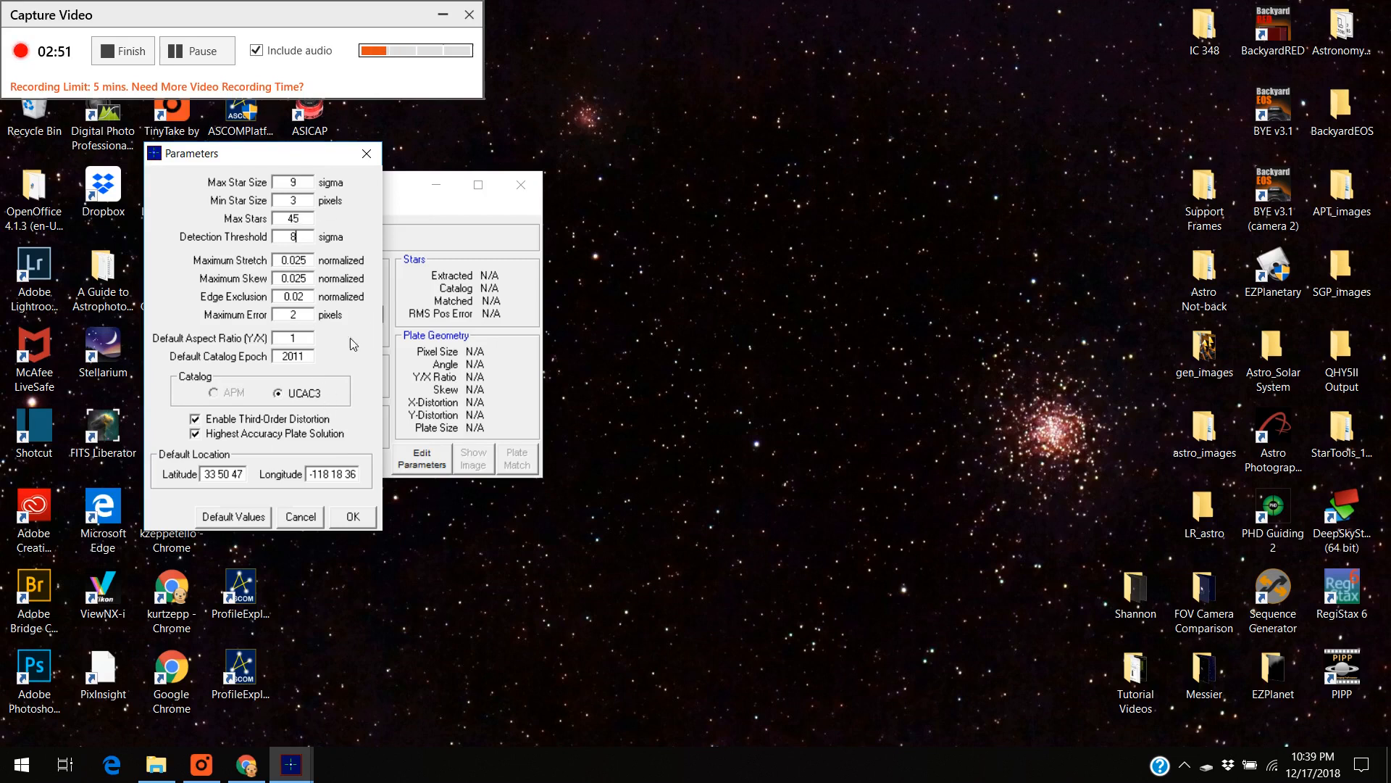
pyautogui.moveTo(344, 517)
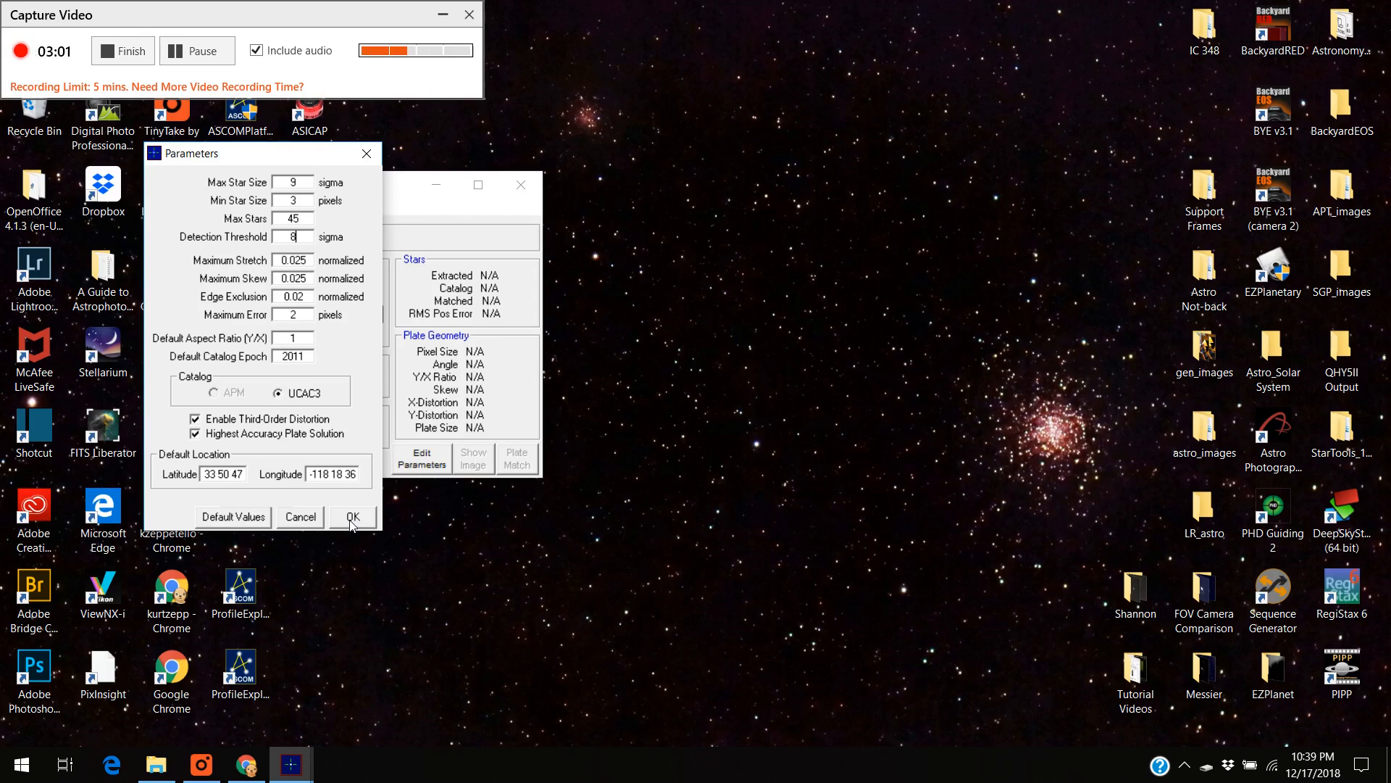
pyautogui.click(351, 516)
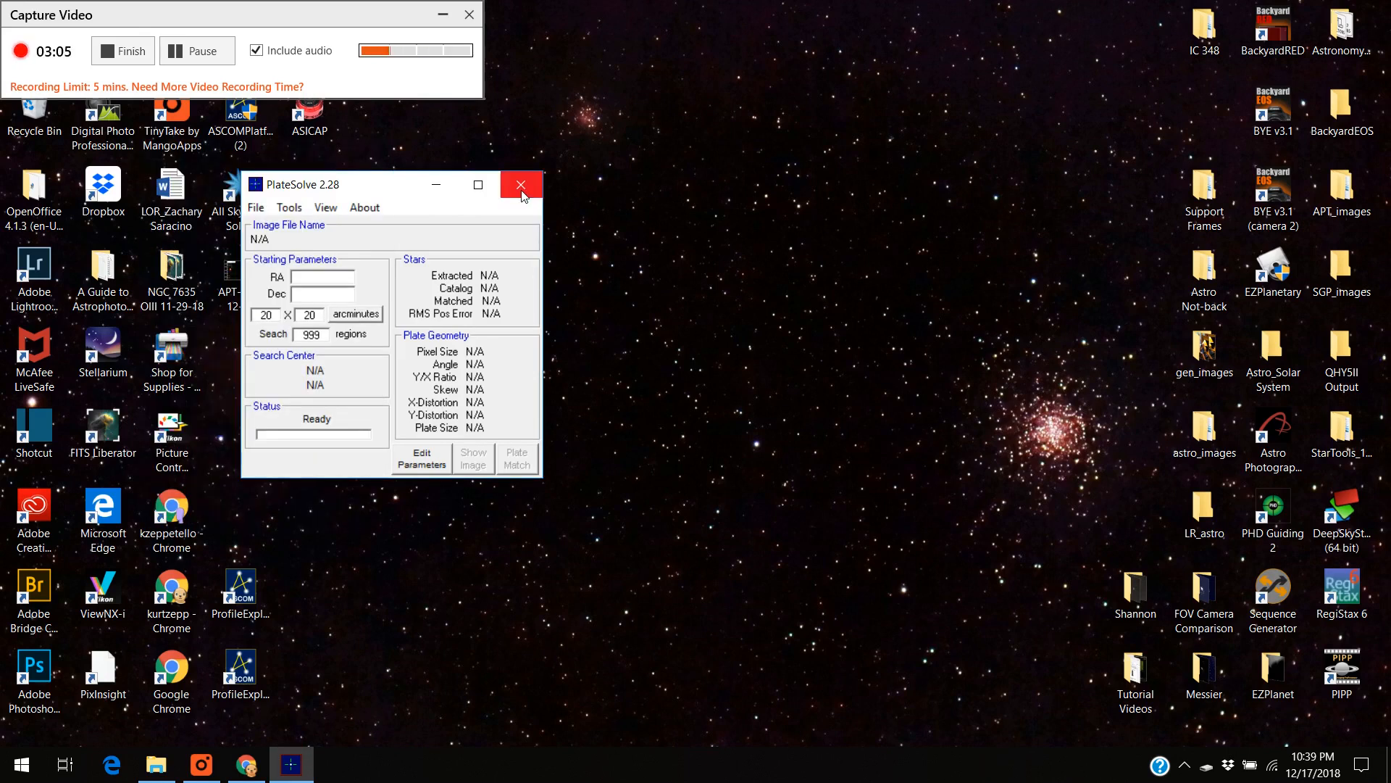
pyautogui.moveTo(520, 186)
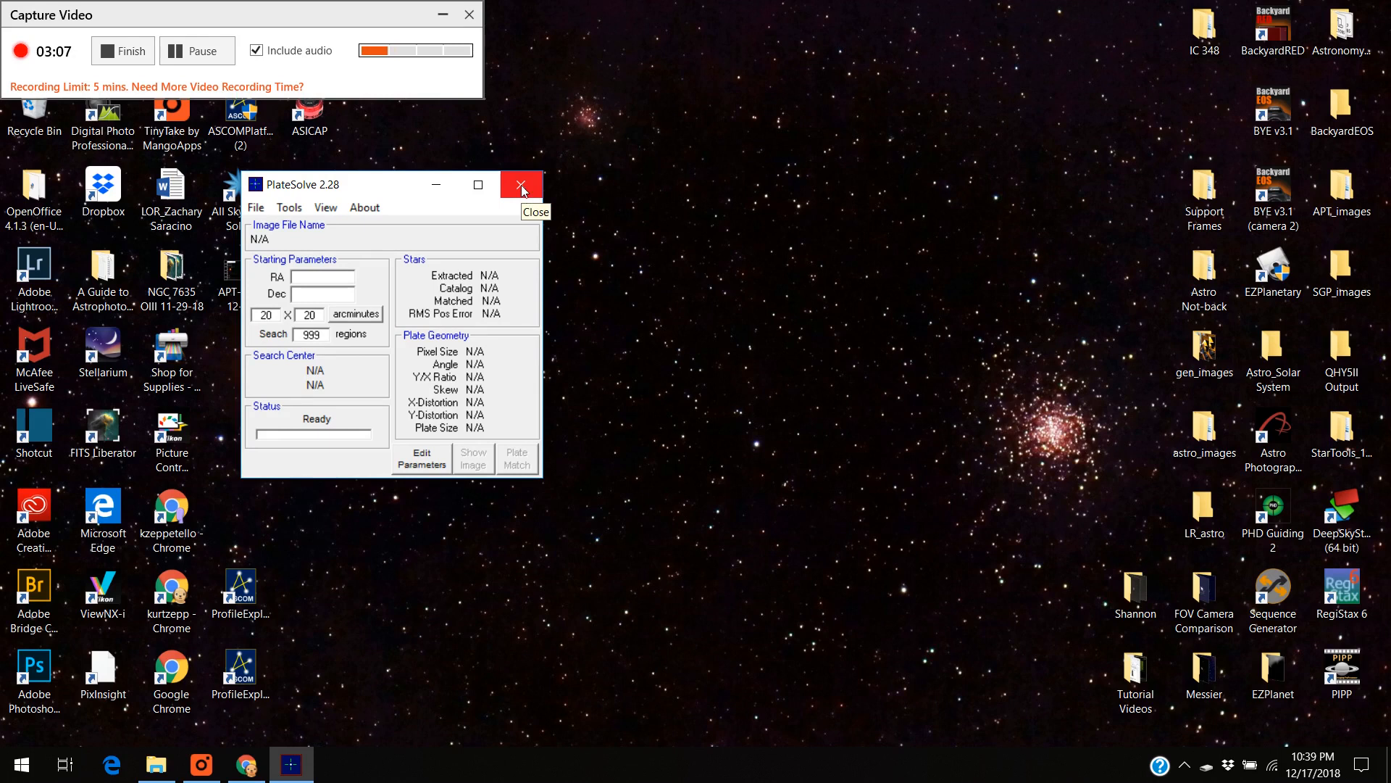
# Close PlateSolve 2.28, leaving the desktop with the APT-PS image files.
pyautogui.click(521, 184)
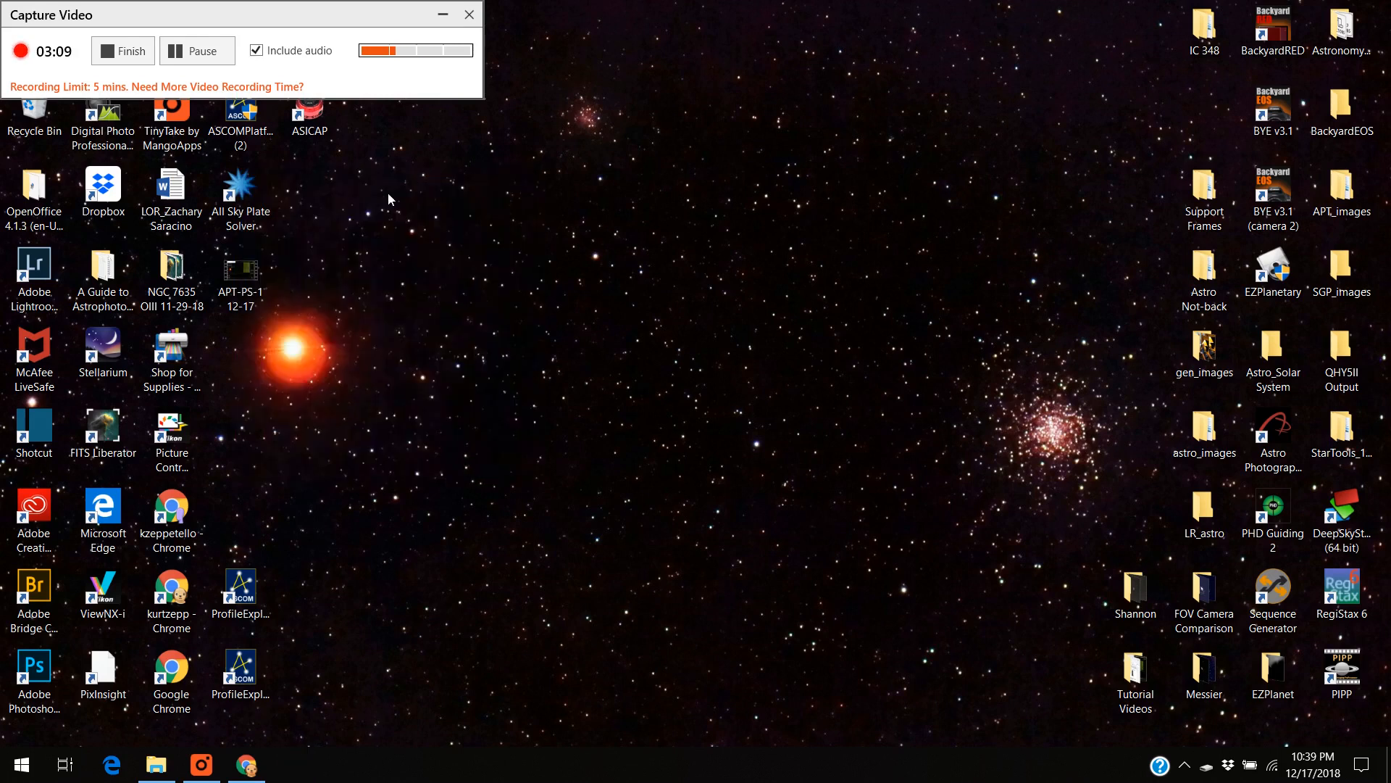
pyautogui.moveTo(433, 181)
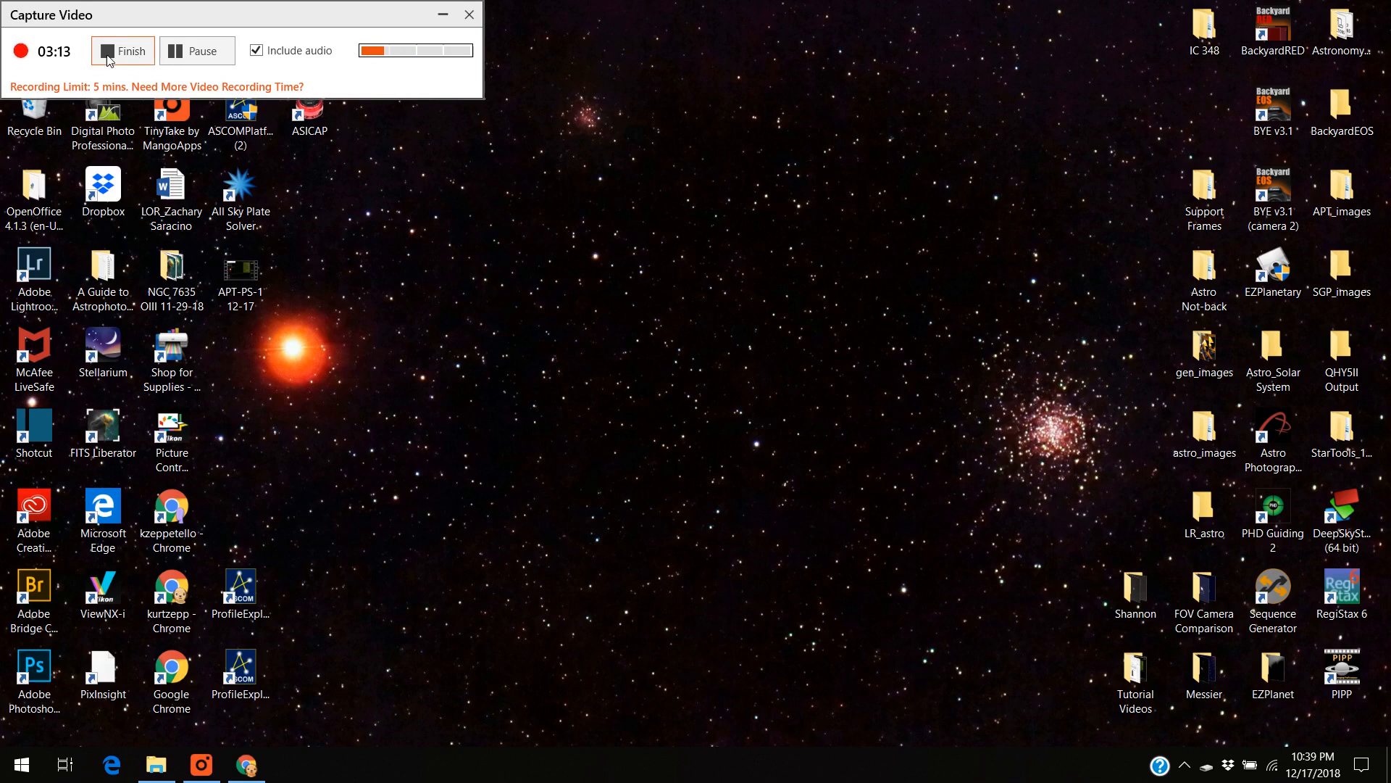
pyautogui.click(122, 50)
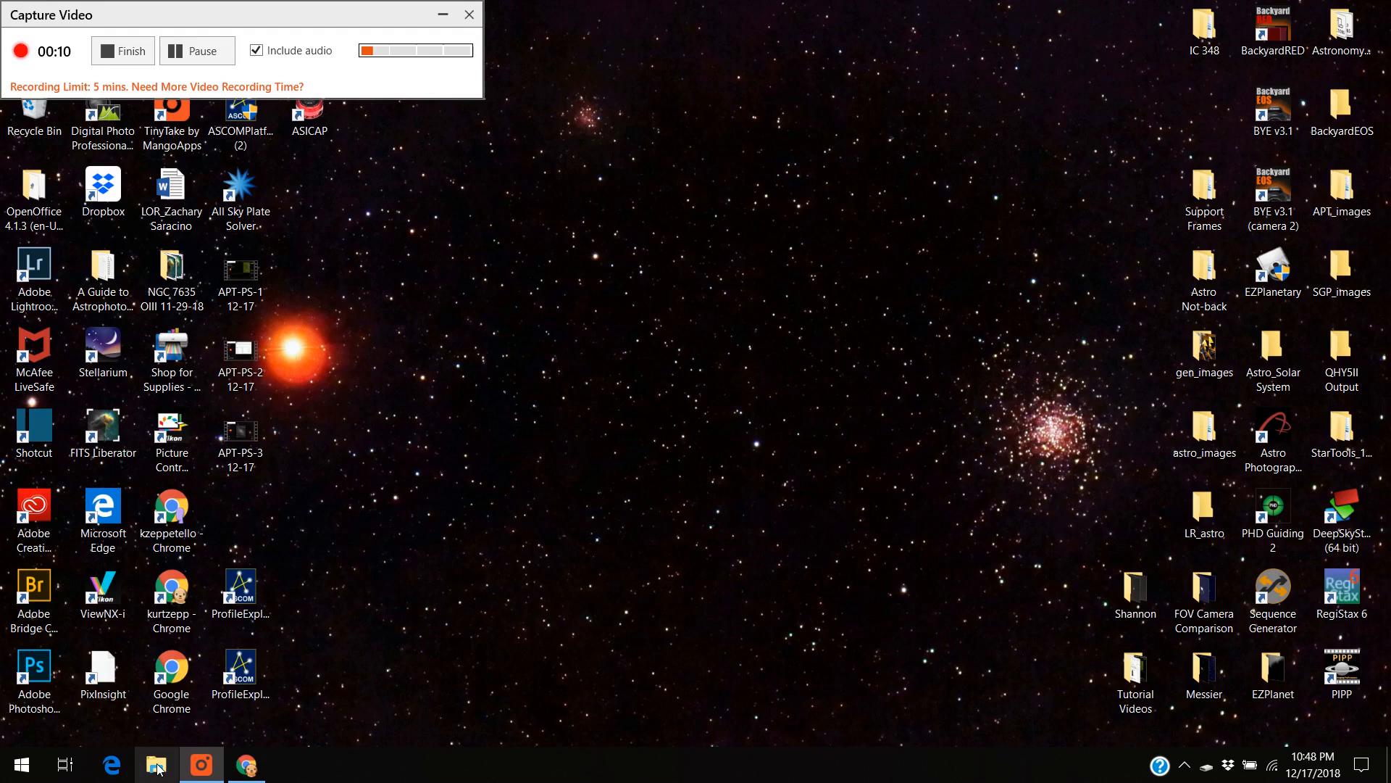
# Browse to the PS2-Tutiurial folder on drive C in File Explorer.
pyautogui.click(156, 766)
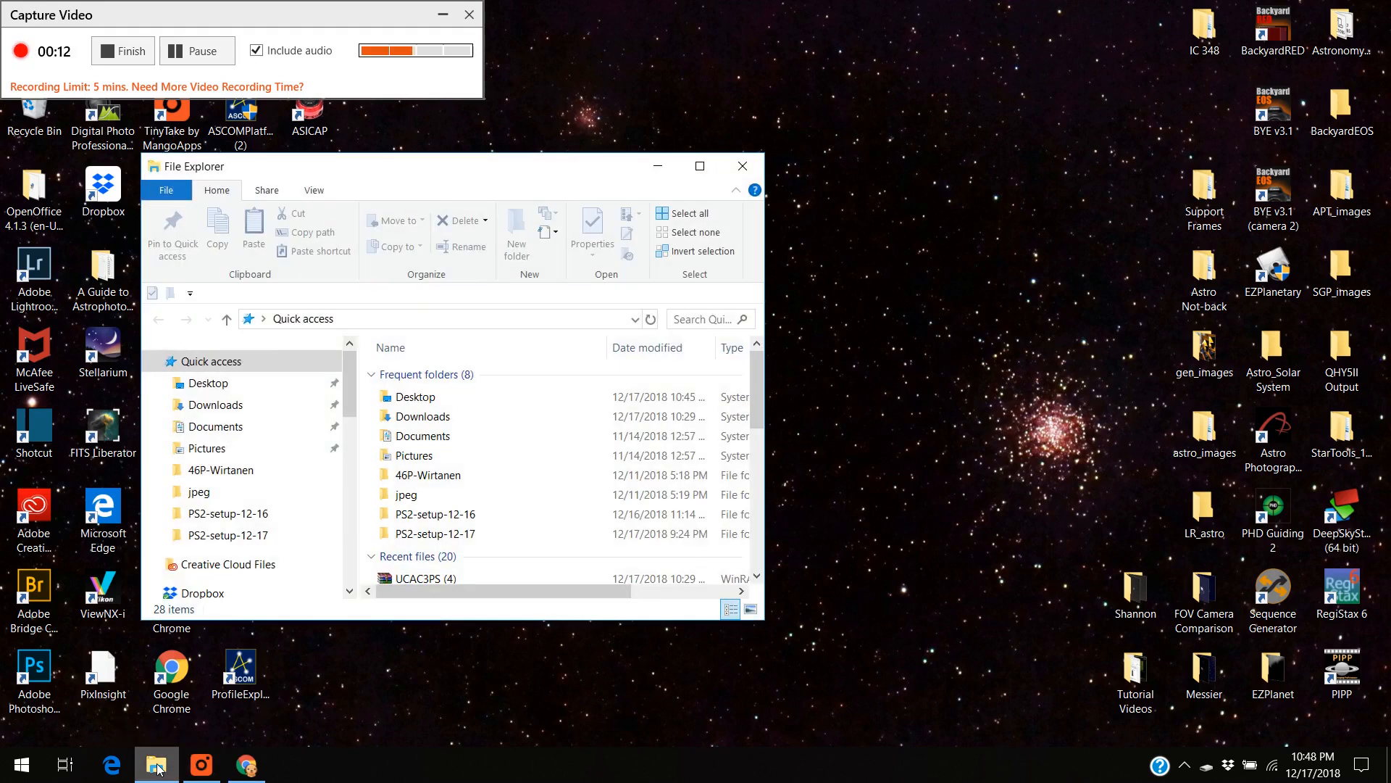
pyautogui.scroll(-3)
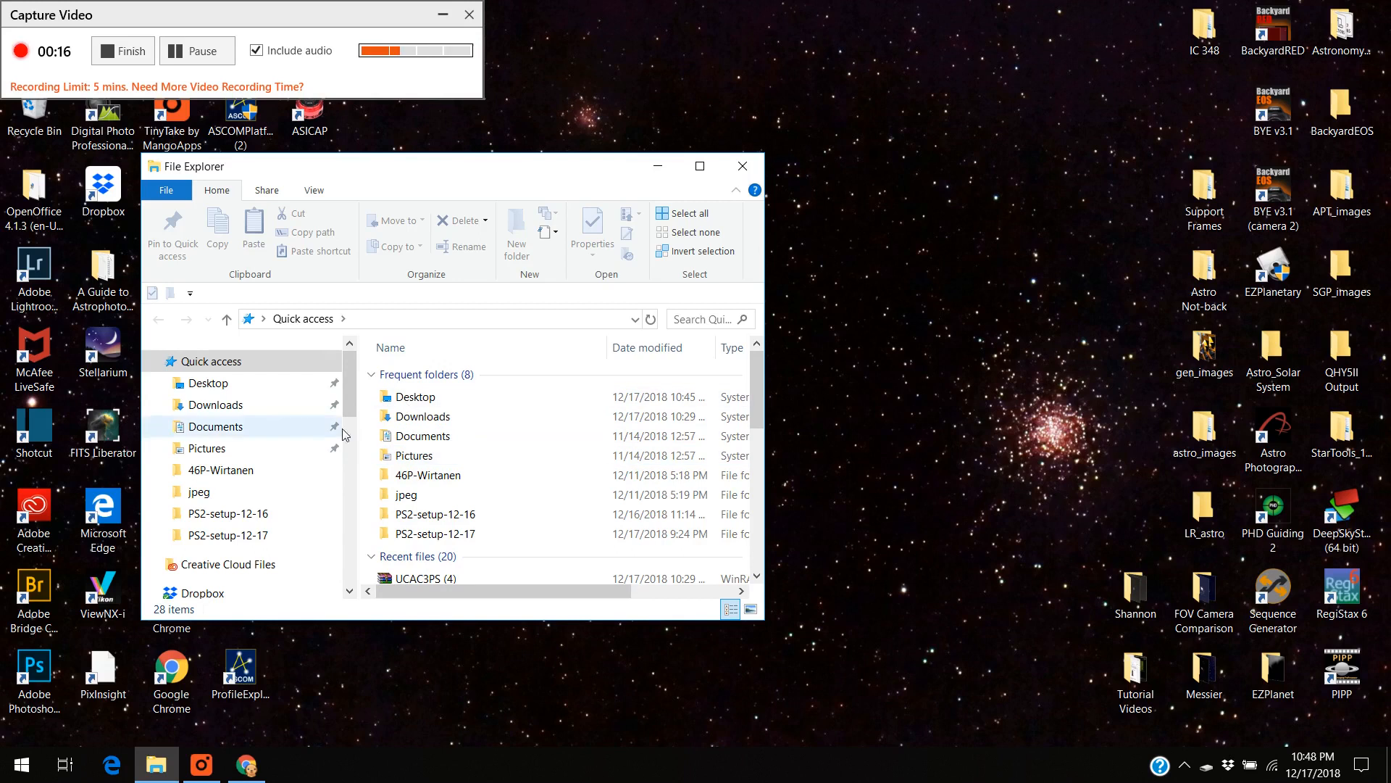
pyautogui.scroll(-3)
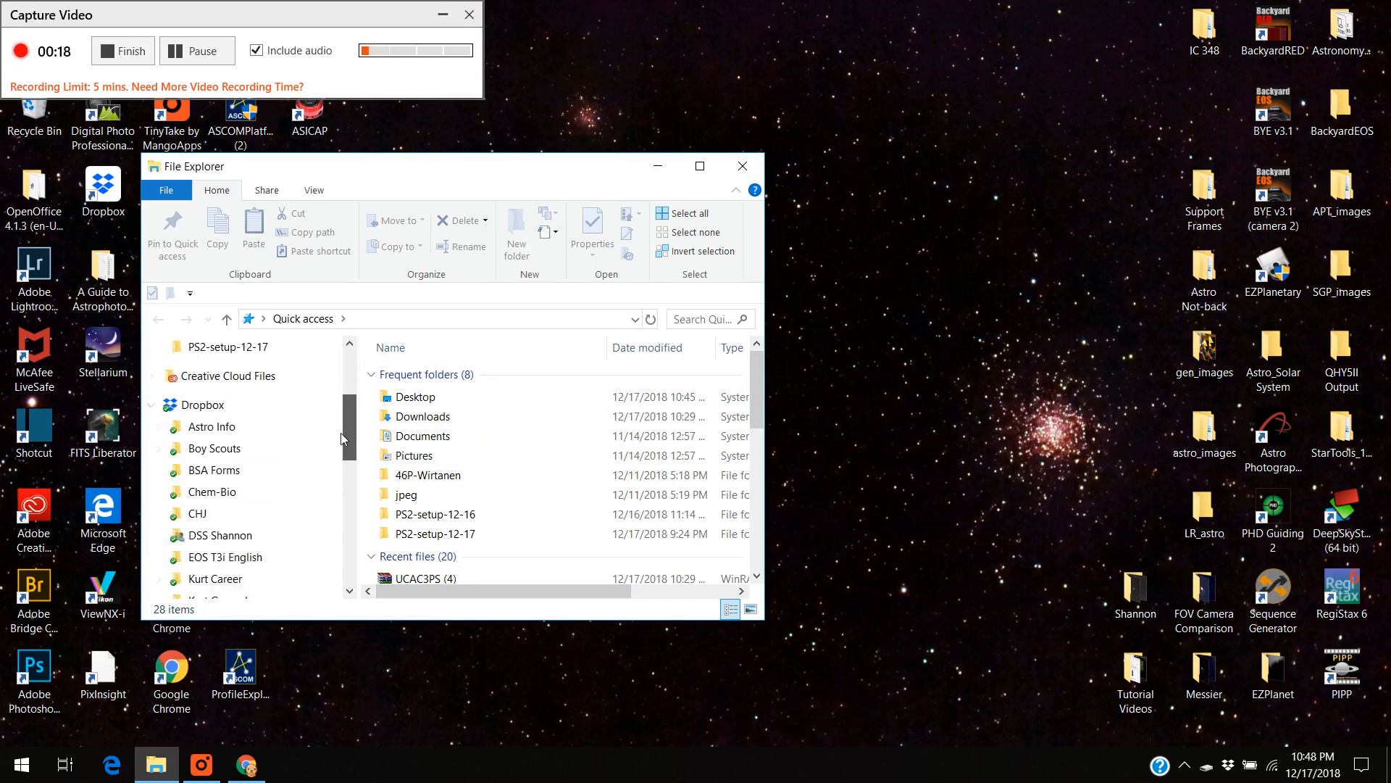
pyautogui.scroll(-3)
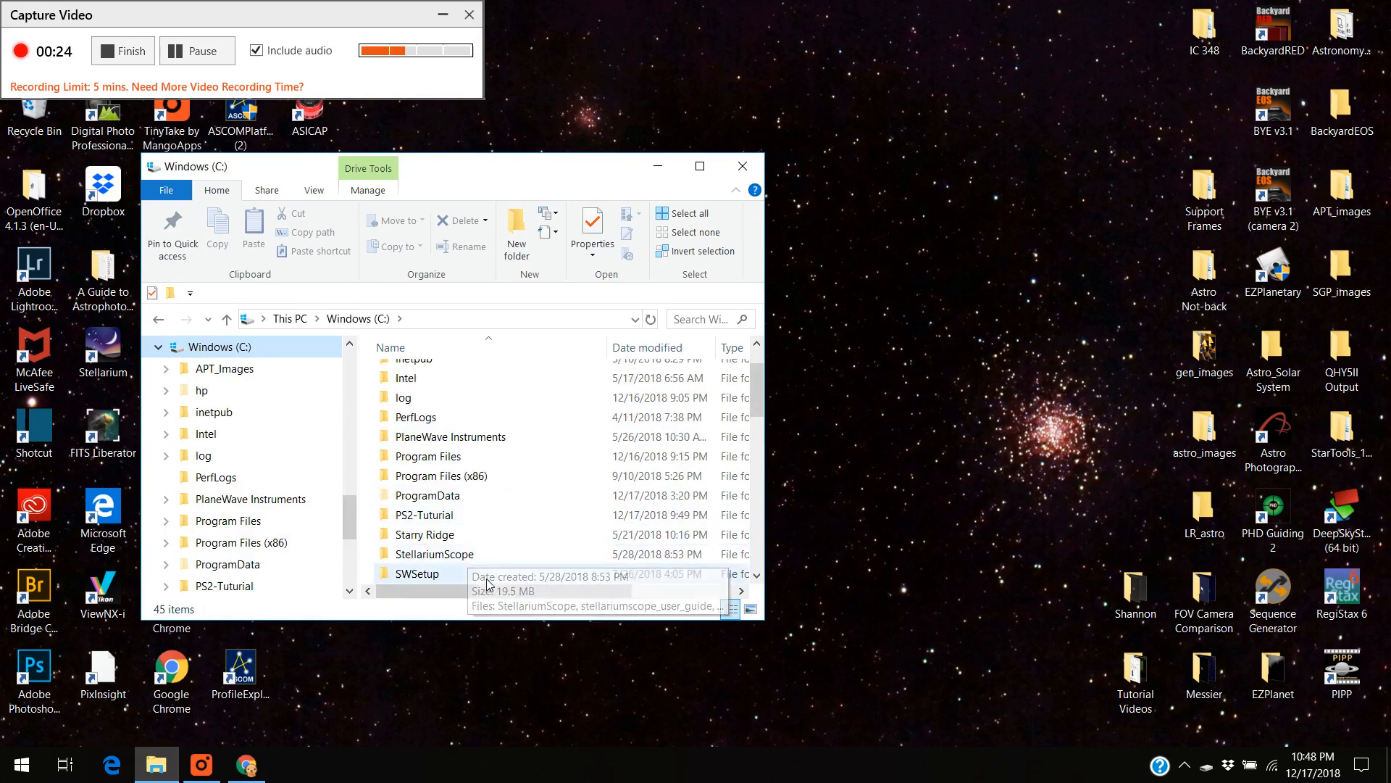
pyautogui.doubleClick(424, 514)
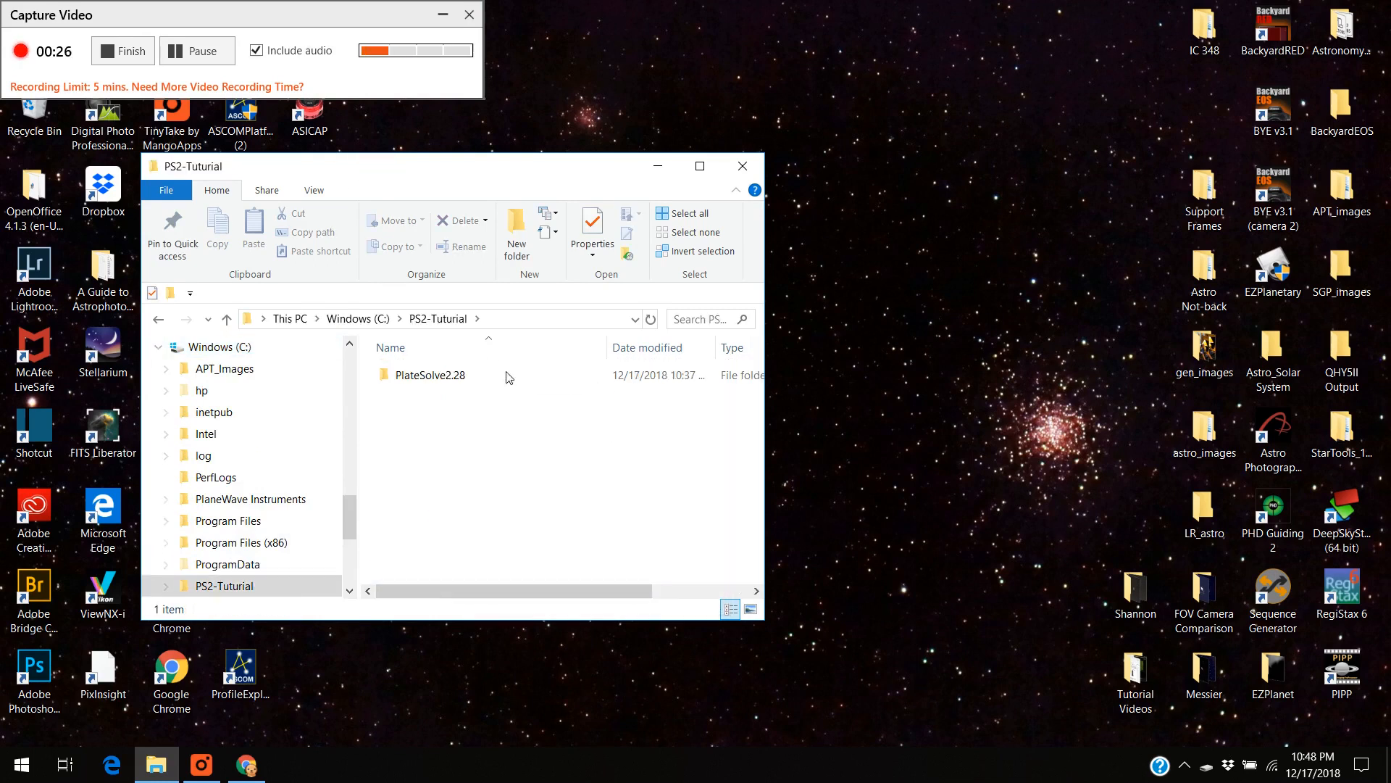
pyautogui.moveTo(435, 374)
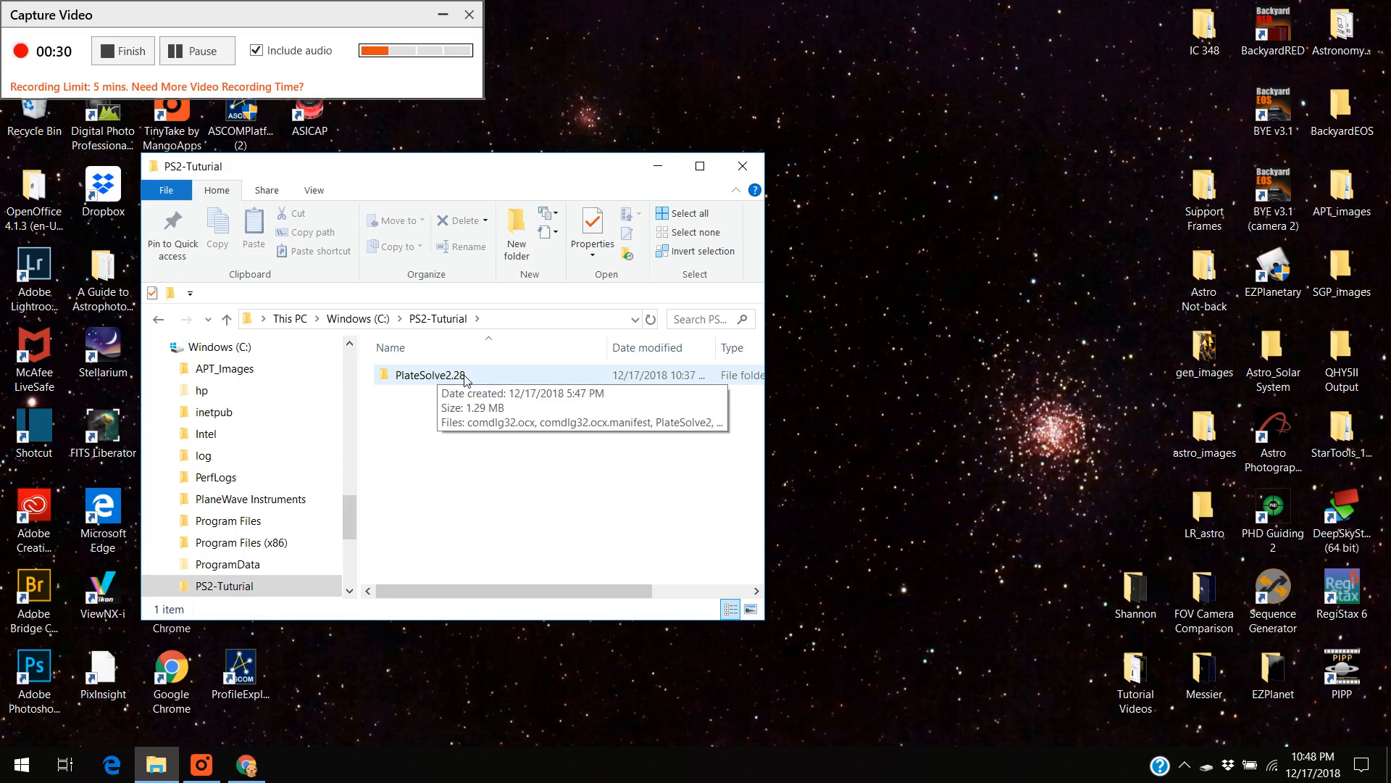
# Rename the PlateSolve2.28 folder to PlateSolve2 and close File Explorer.
pyautogui.rightClick(429, 374)
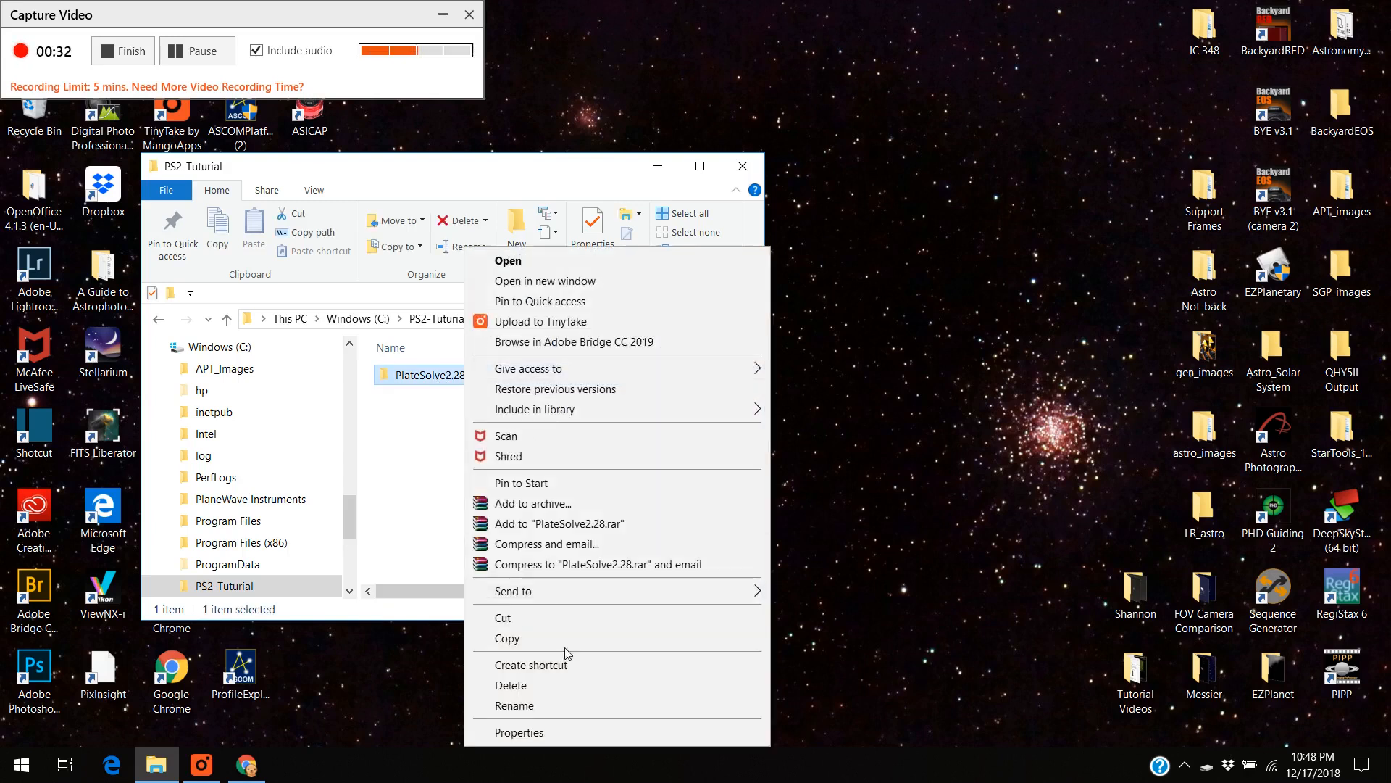
pyautogui.click(513, 706)
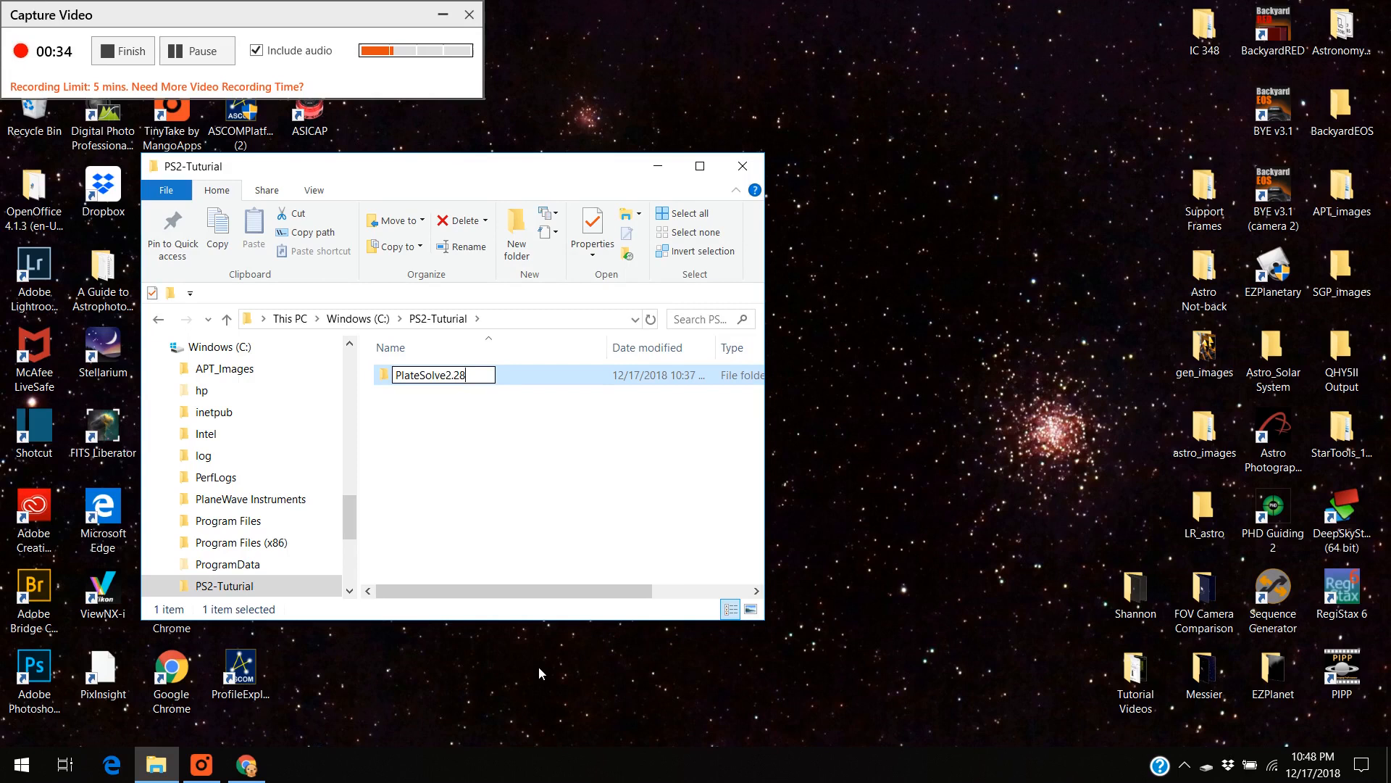
pyautogui.press('Backspace')
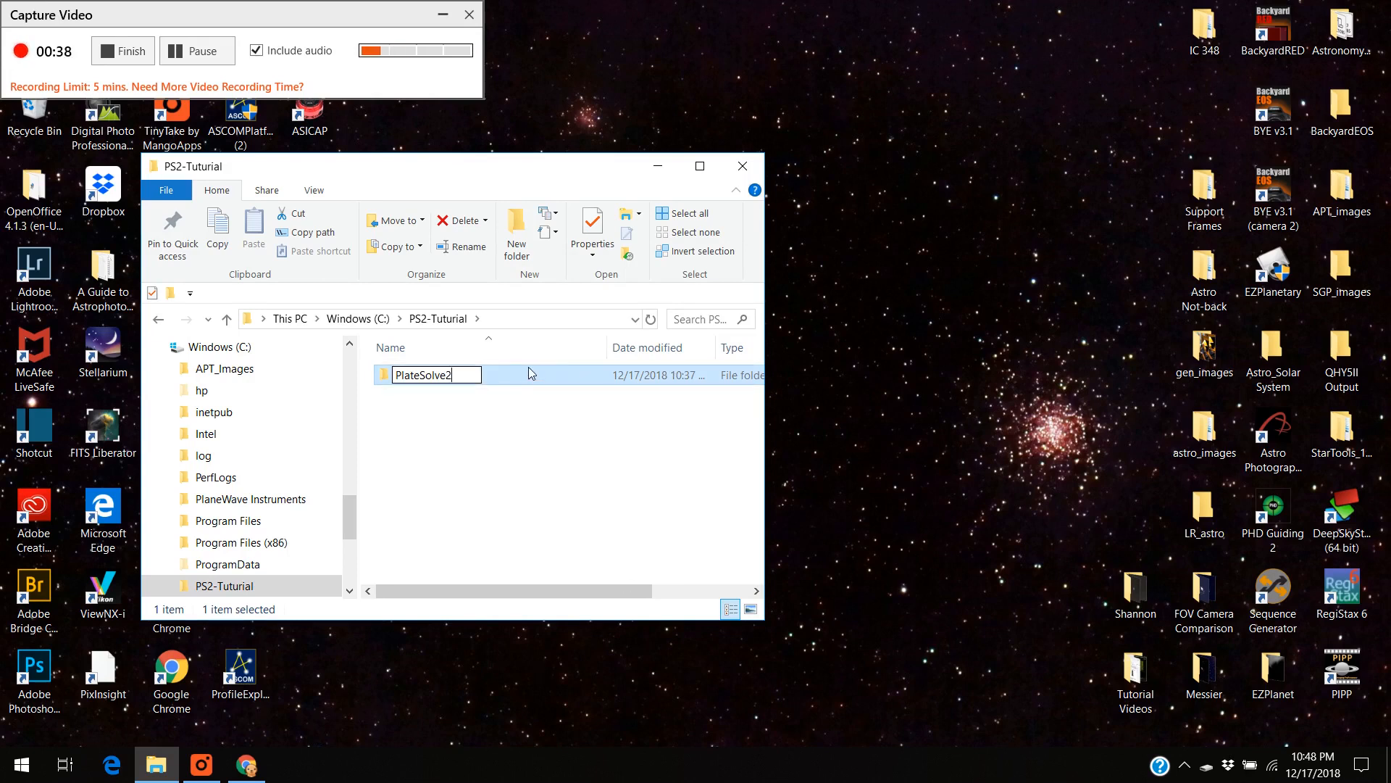
pyautogui.moveTo(687, 192)
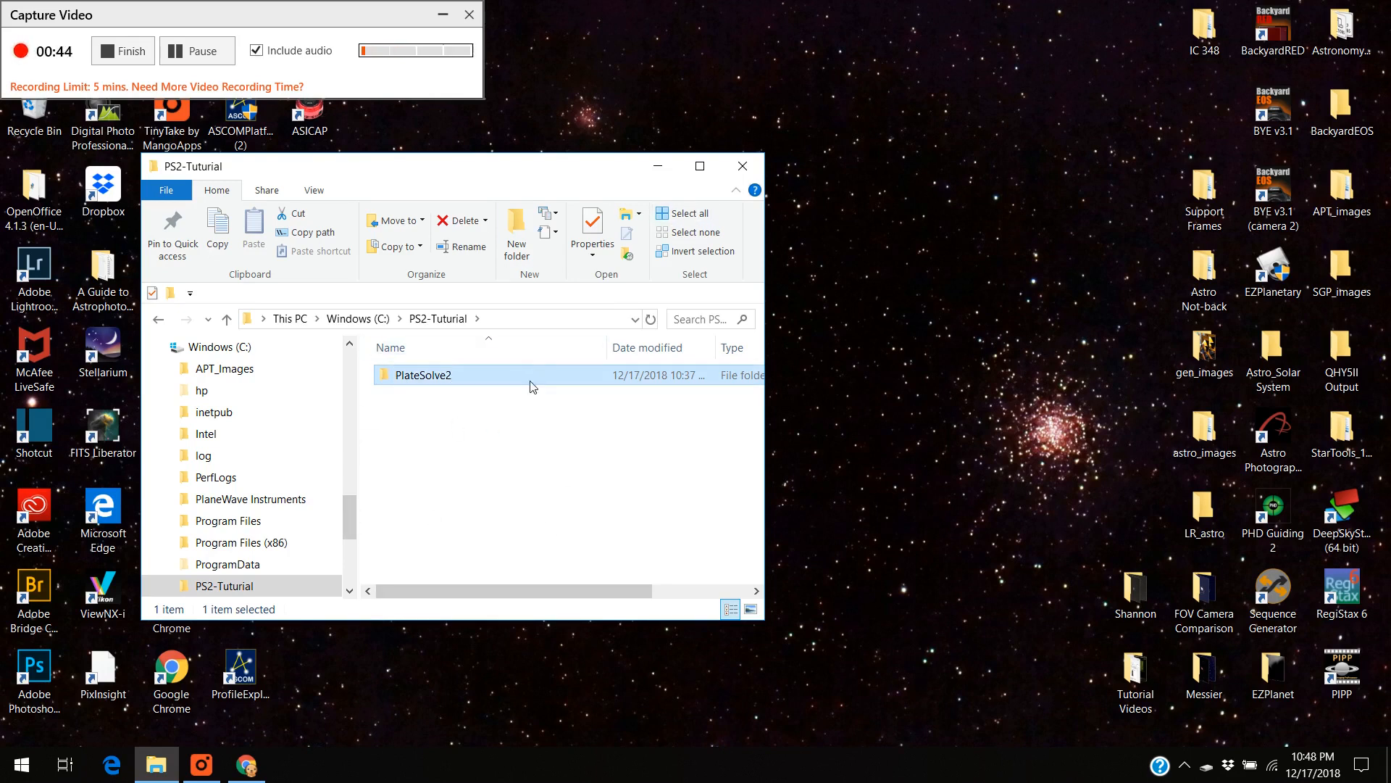
pyautogui.moveTo(618, 380)
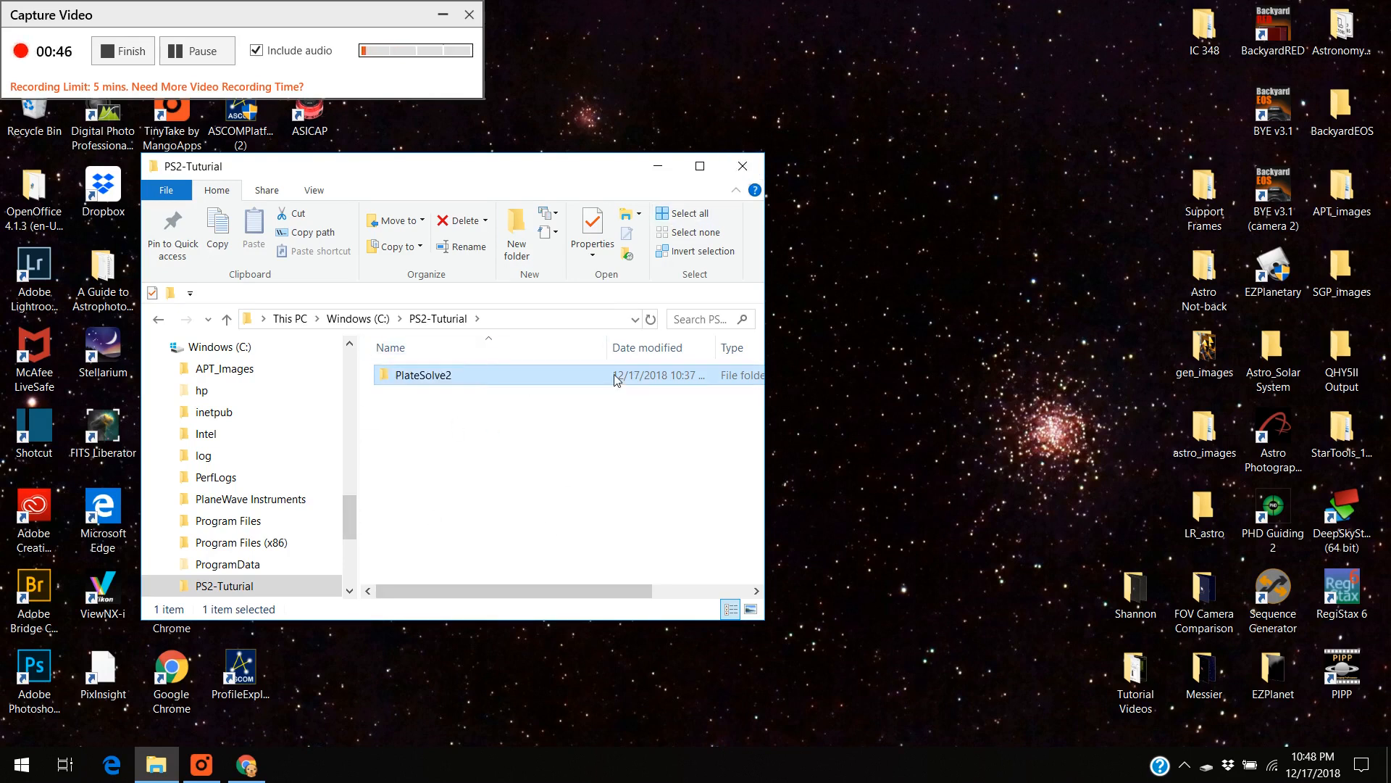
pyautogui.click(742, 166)
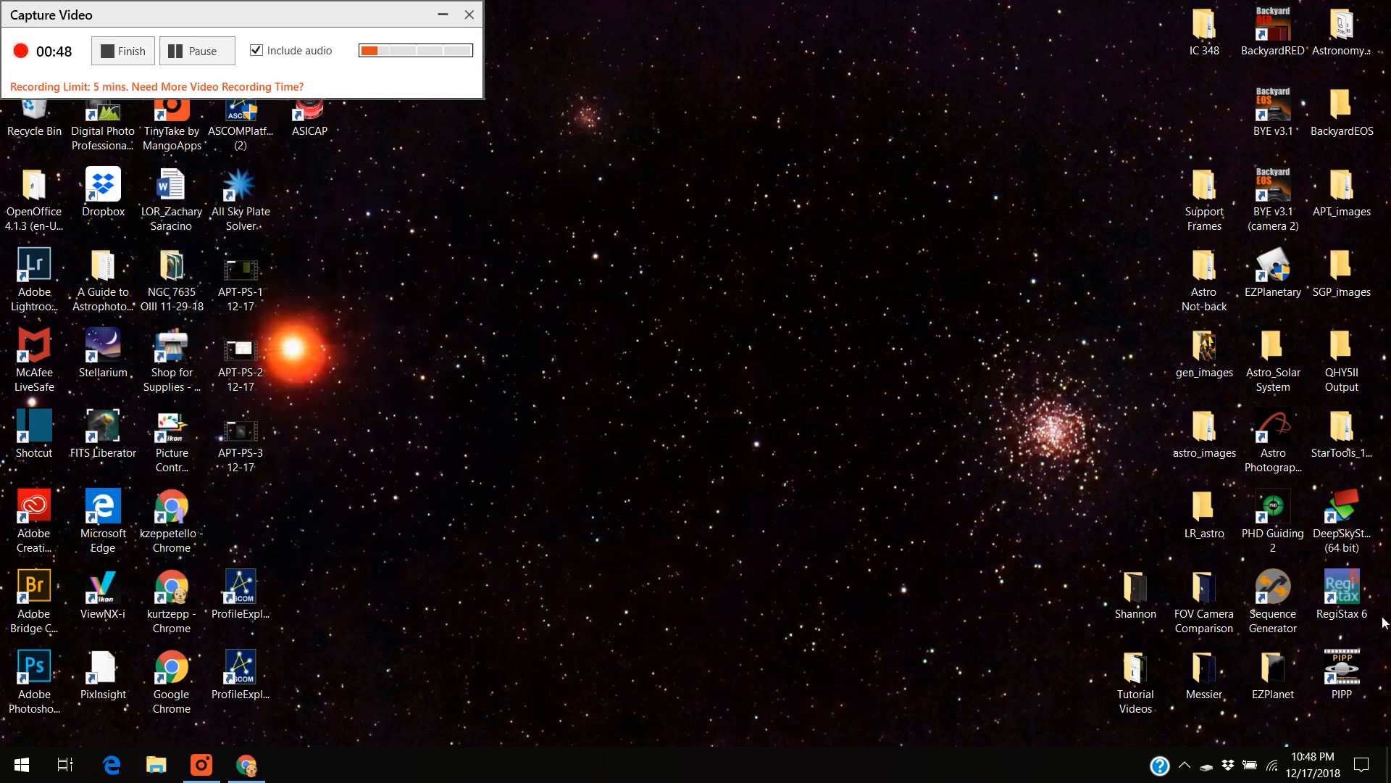
# Launch APT, dismiss Check Lists, and bring up Point Craft from the Gear tab.
pyautogui.doubleClick(1273, 438)
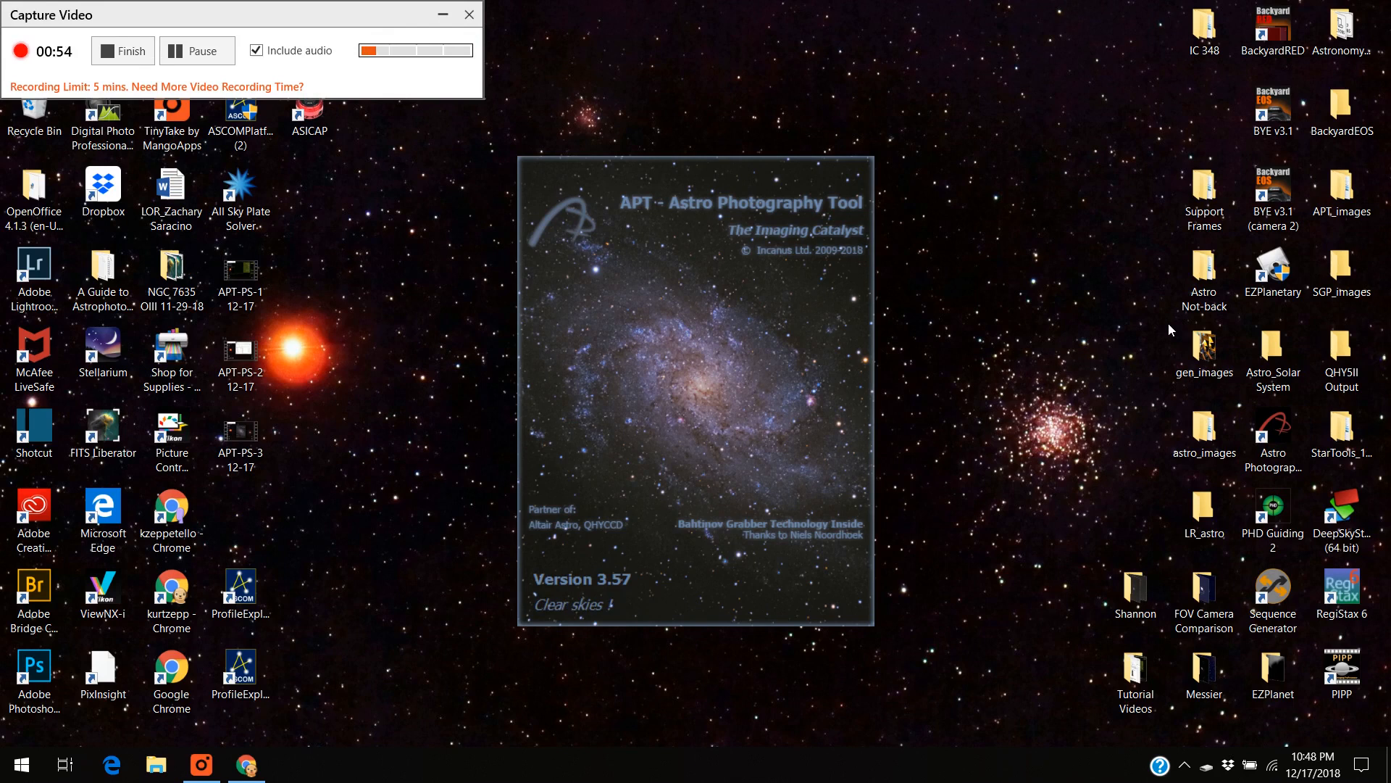
pyautogui.click(694, 381)
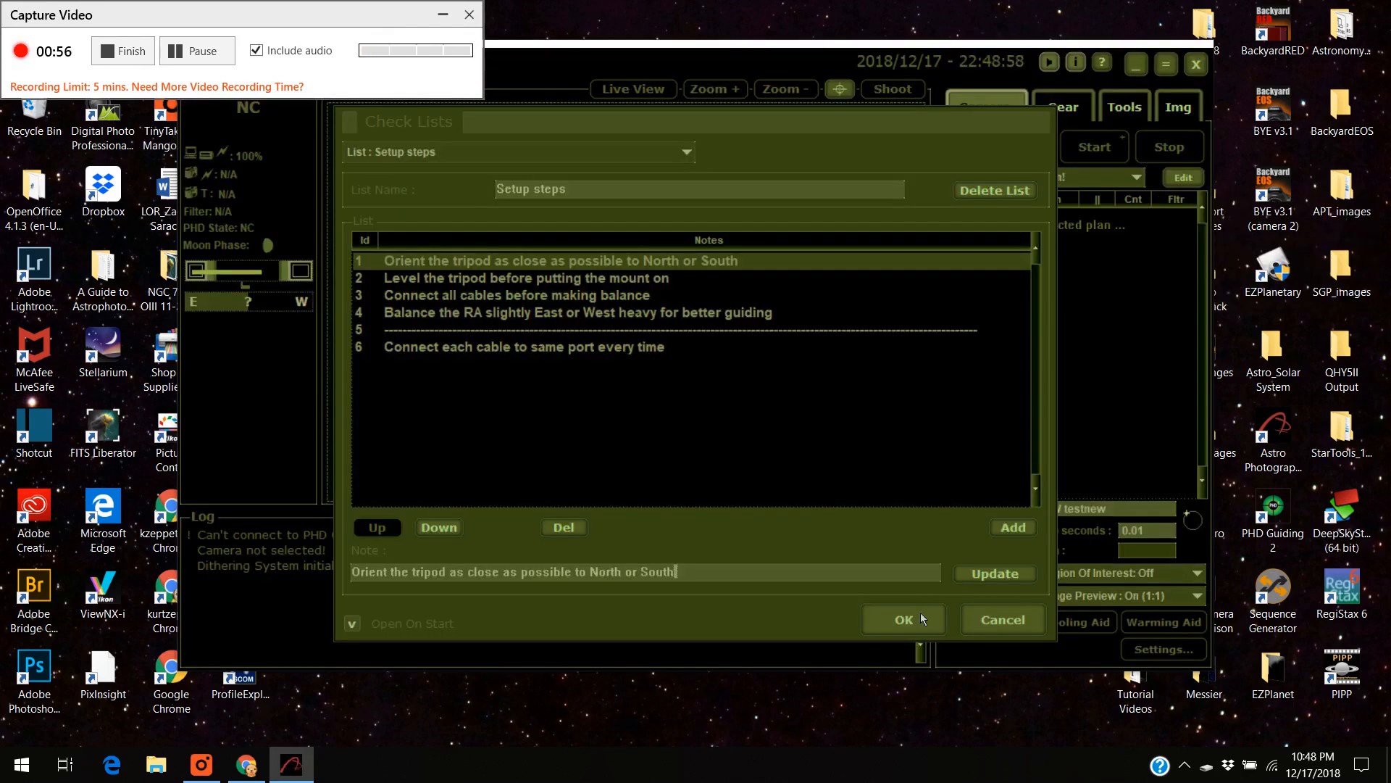
pyautogui.click(903, 619)
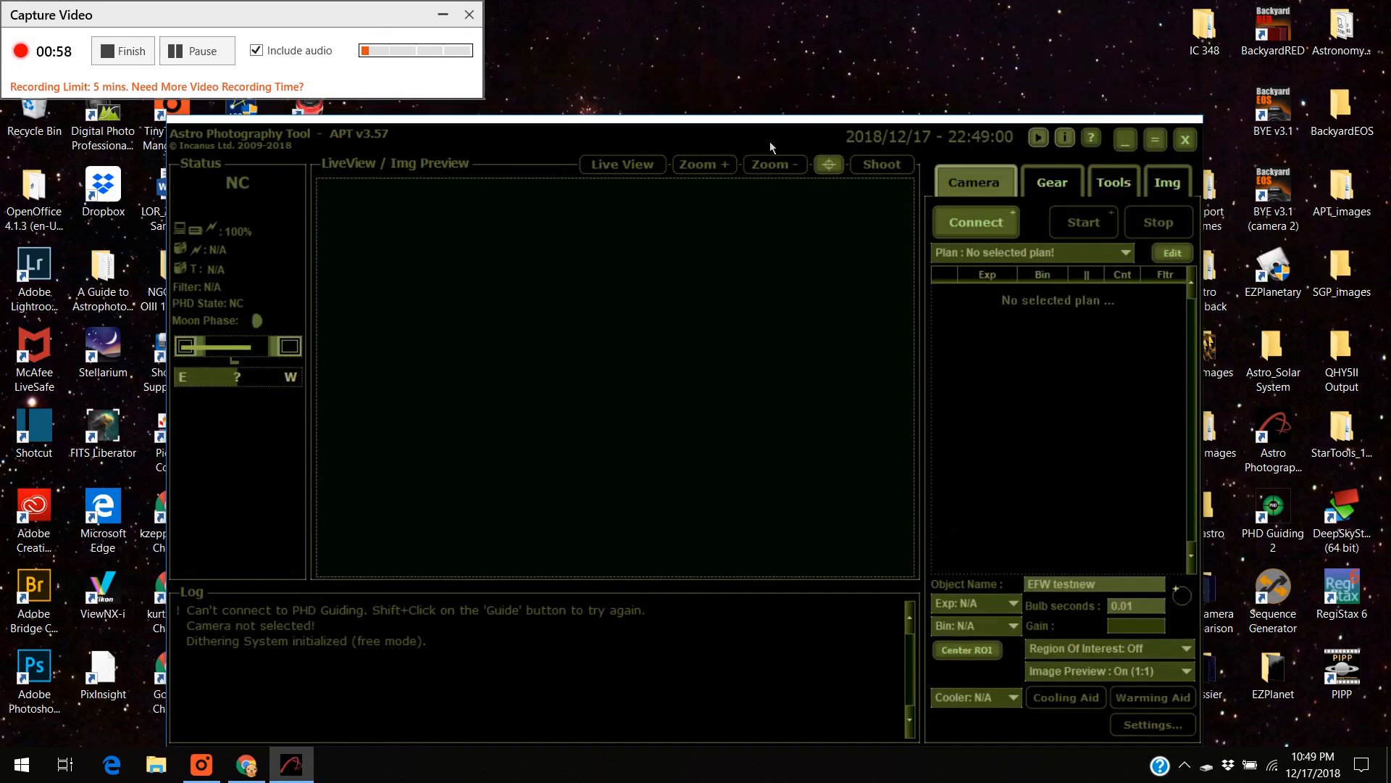
pyautogui.click(1051, 183)
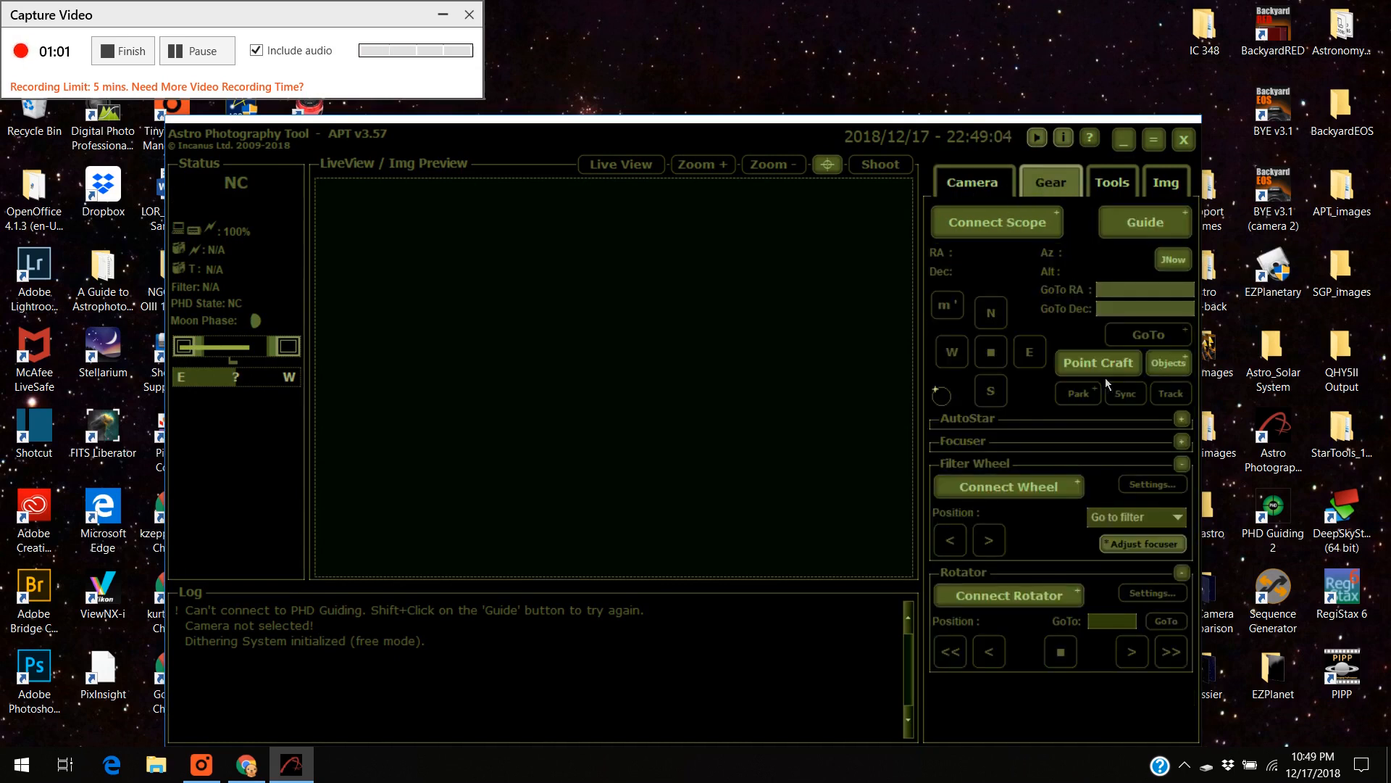
pyautogui.click(1097, 362)
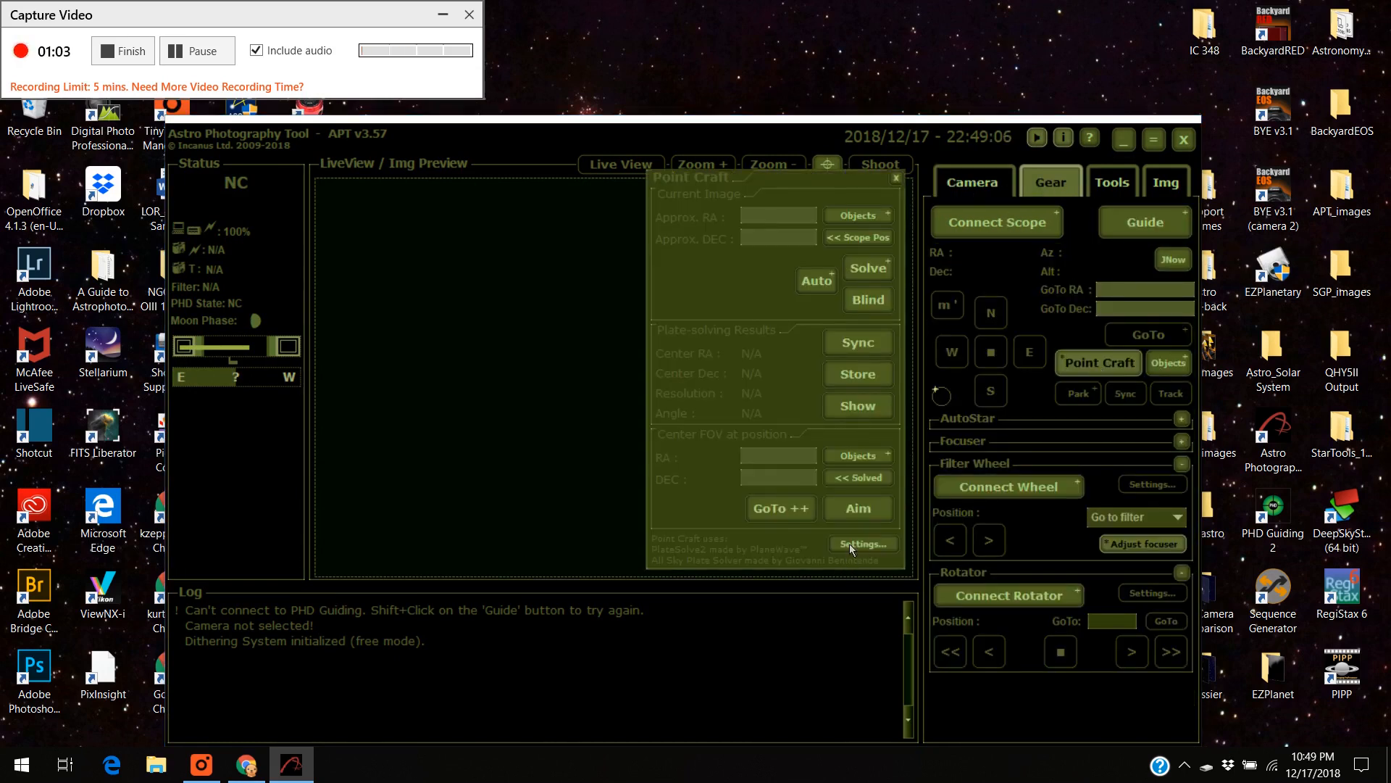
# In Point Craft Settings, browse the PlateSolve2 Path to C:\PS2-Tutiurial\PlateSolve2.
pyautogui.click(862, 544)
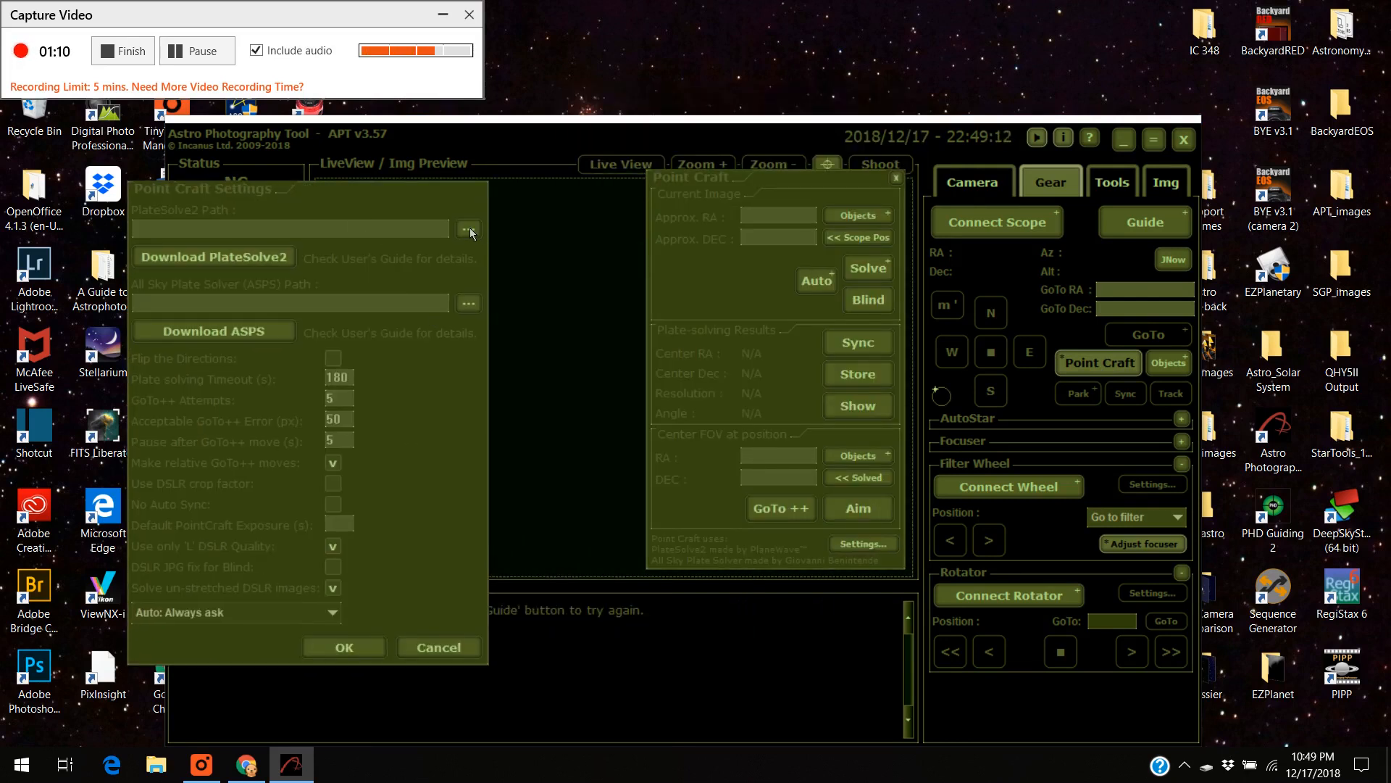
pyautogui.click(468, 227)
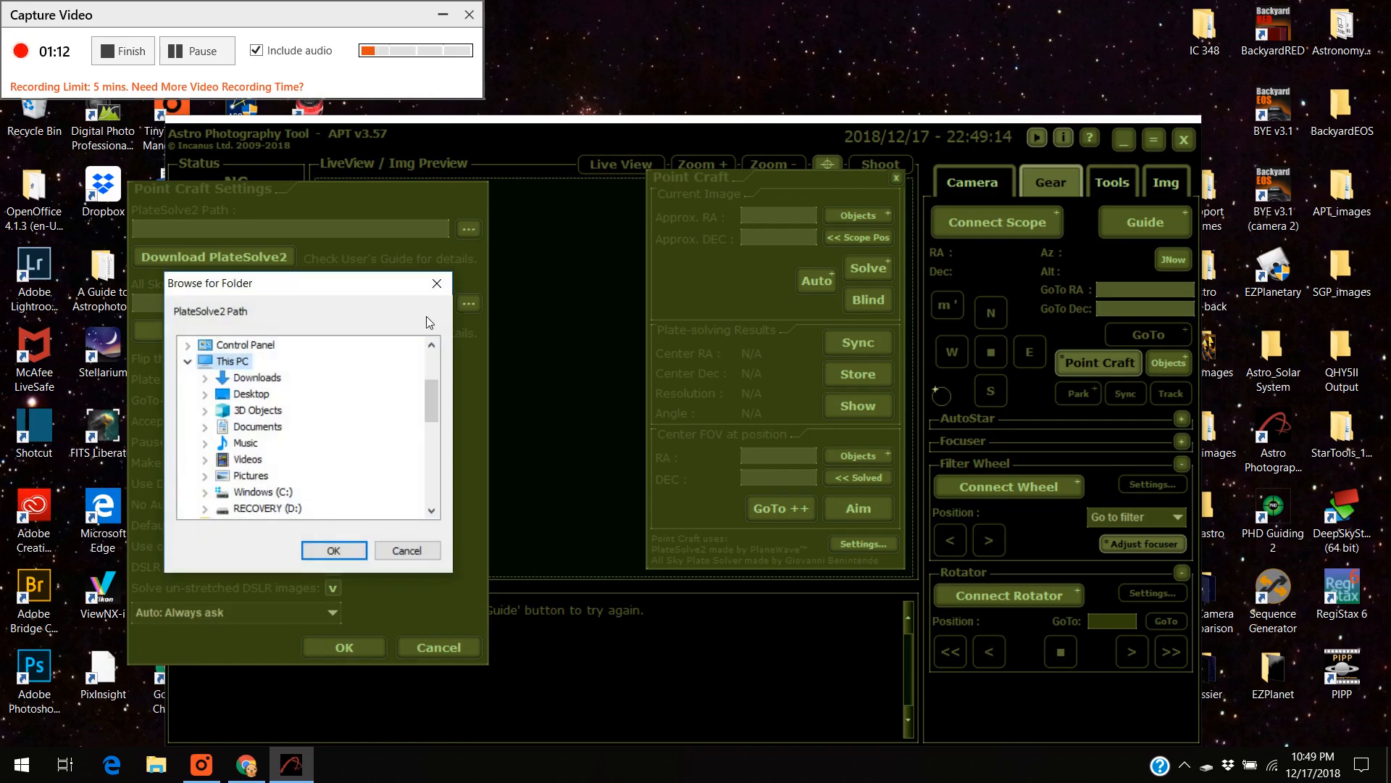
pyautogui.moveTo(329, 281)
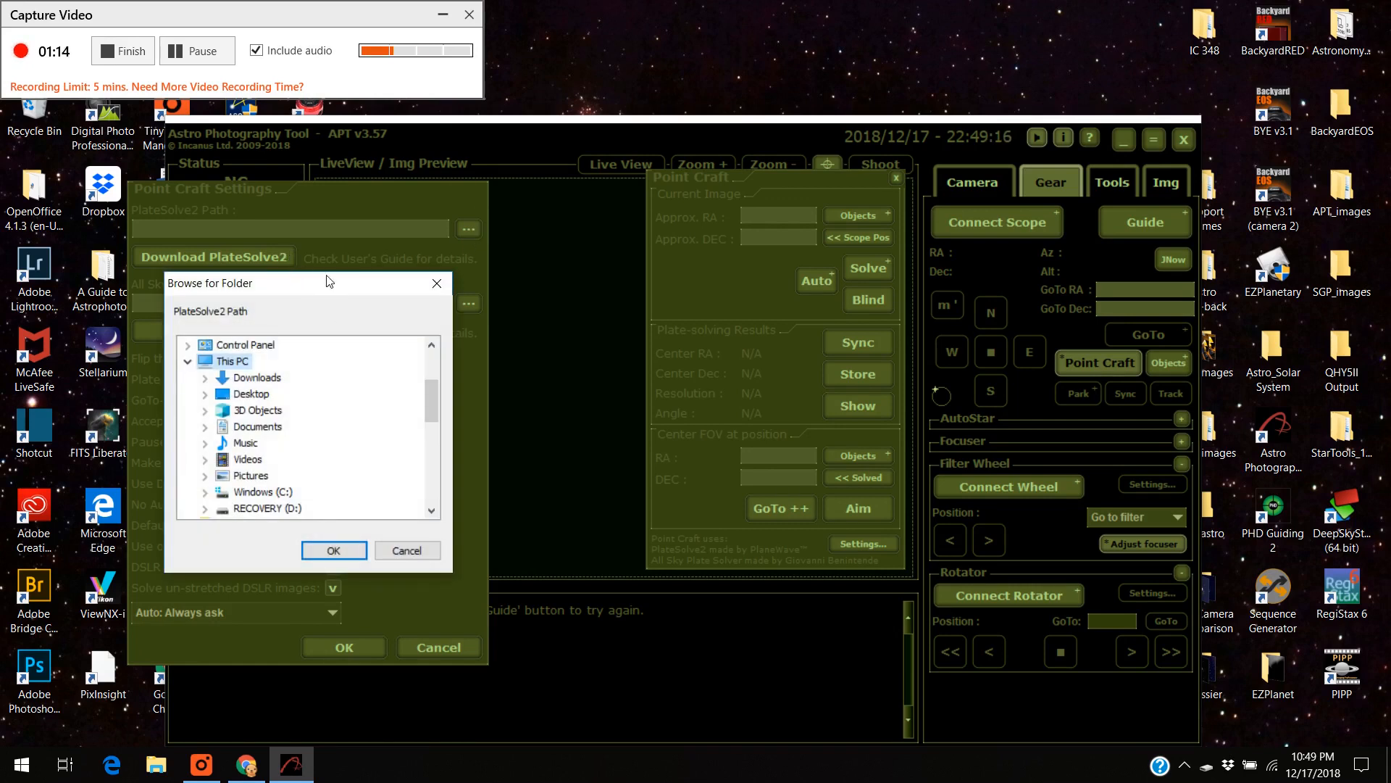
pyautogui.moveTo(402, 400)
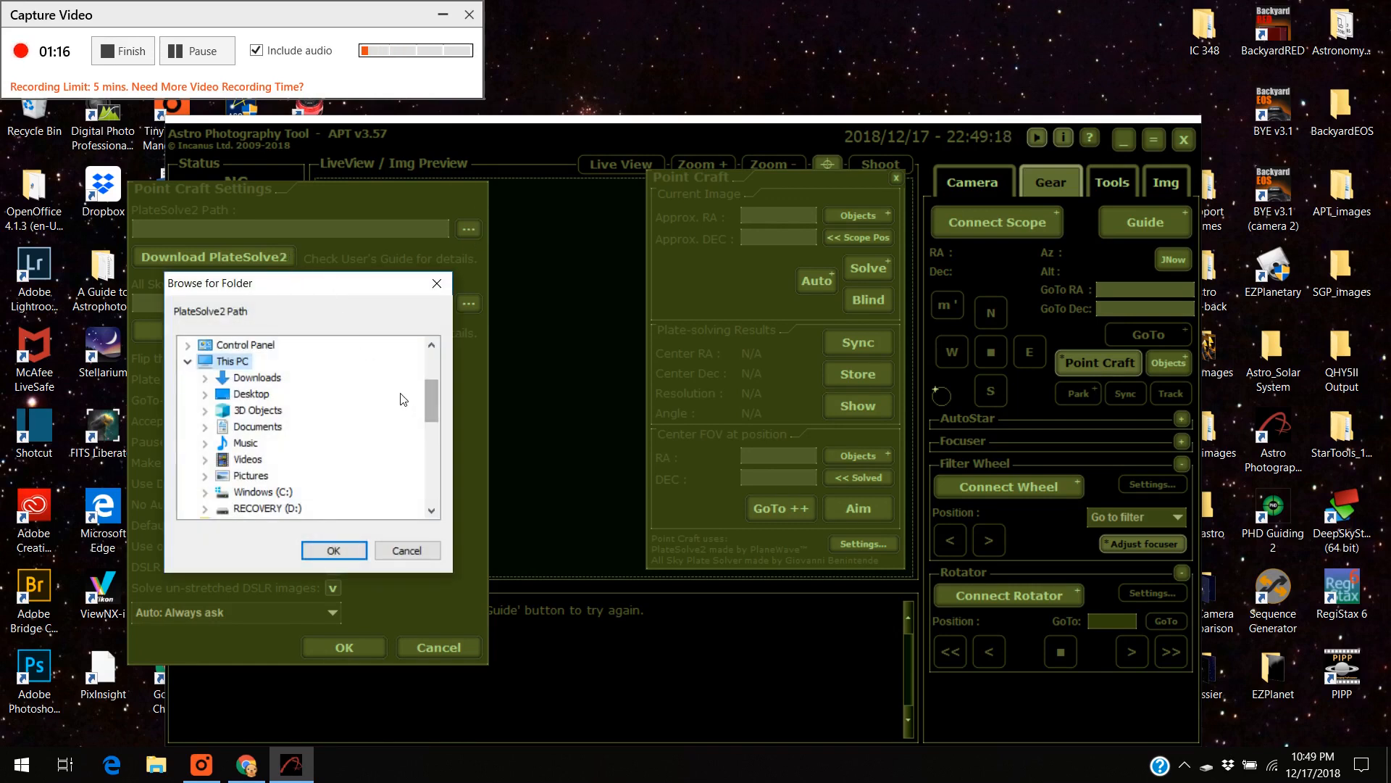
pyautogui.scroll(-3)
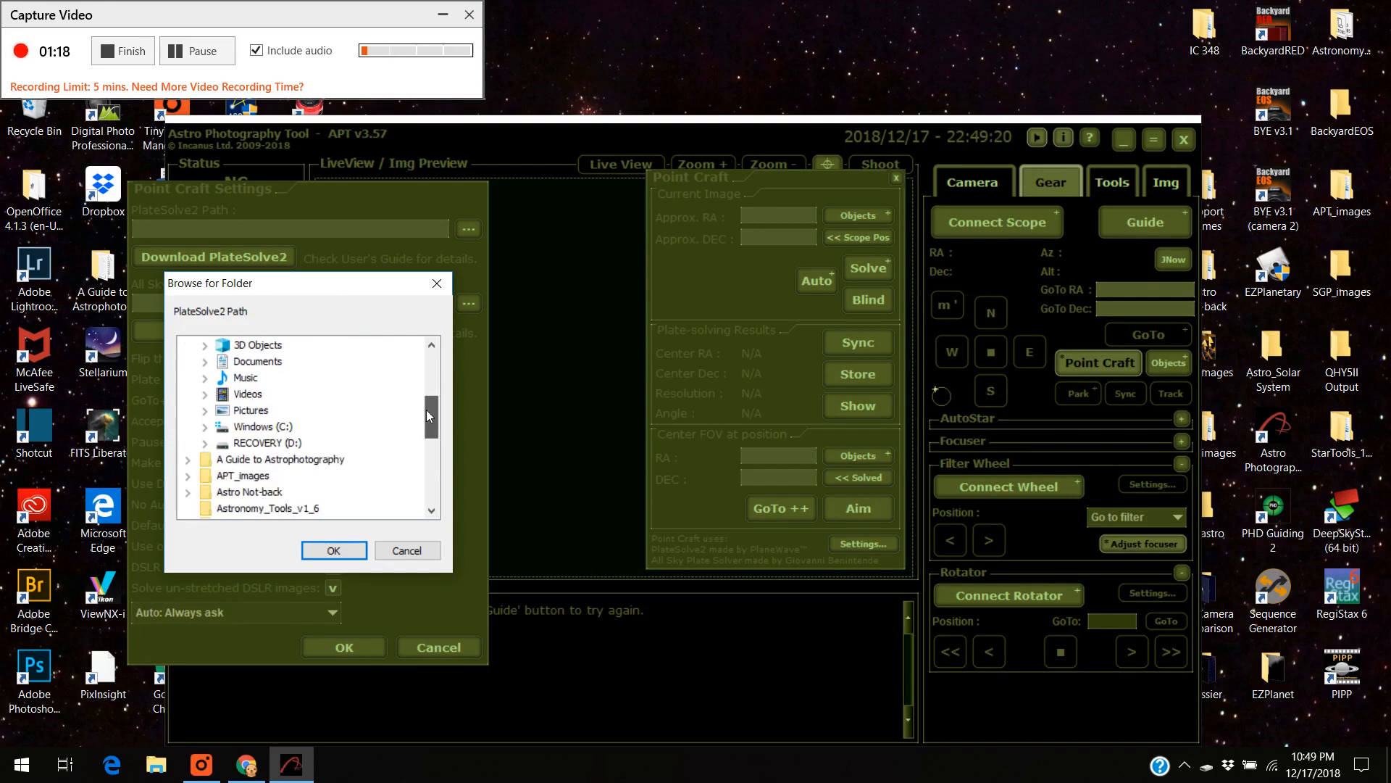
pyautogui.click(249, 426)
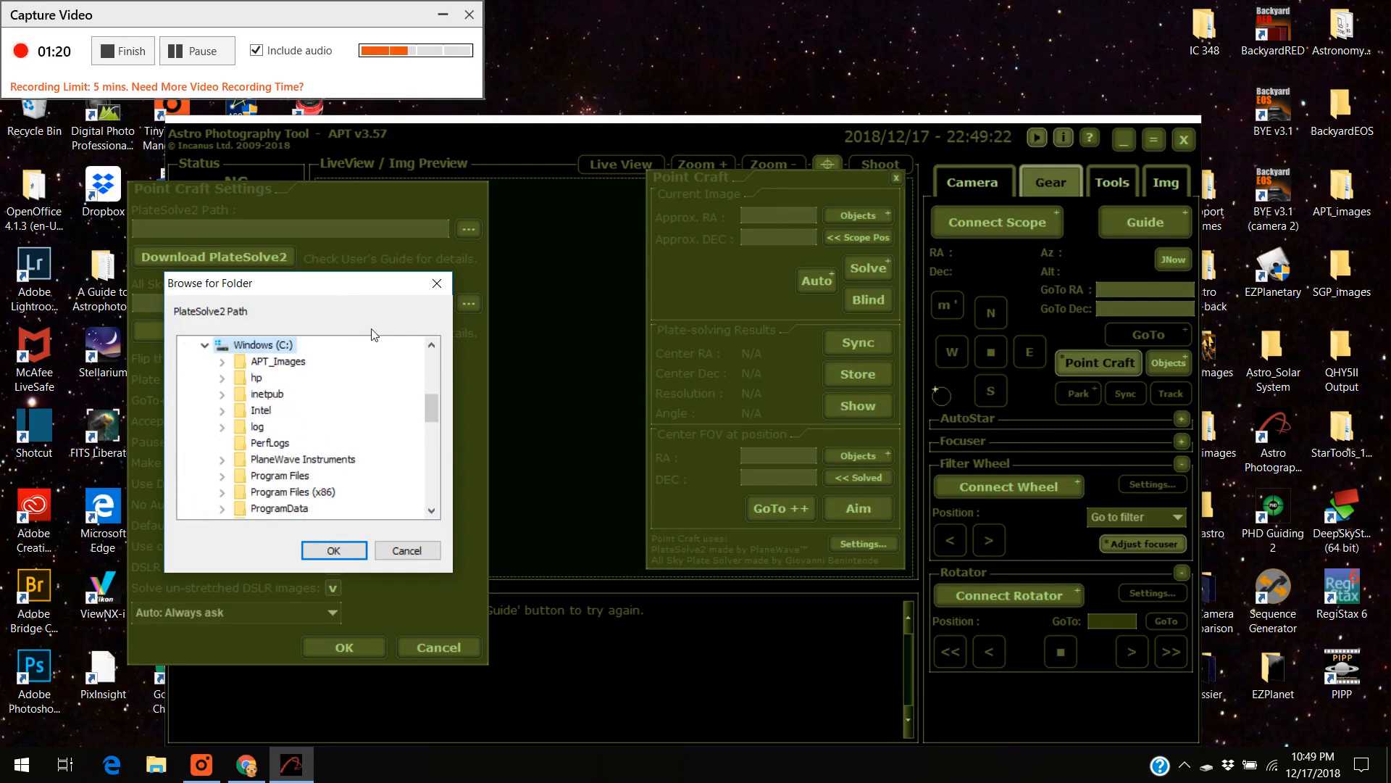
pyautogui.scroll(-3)
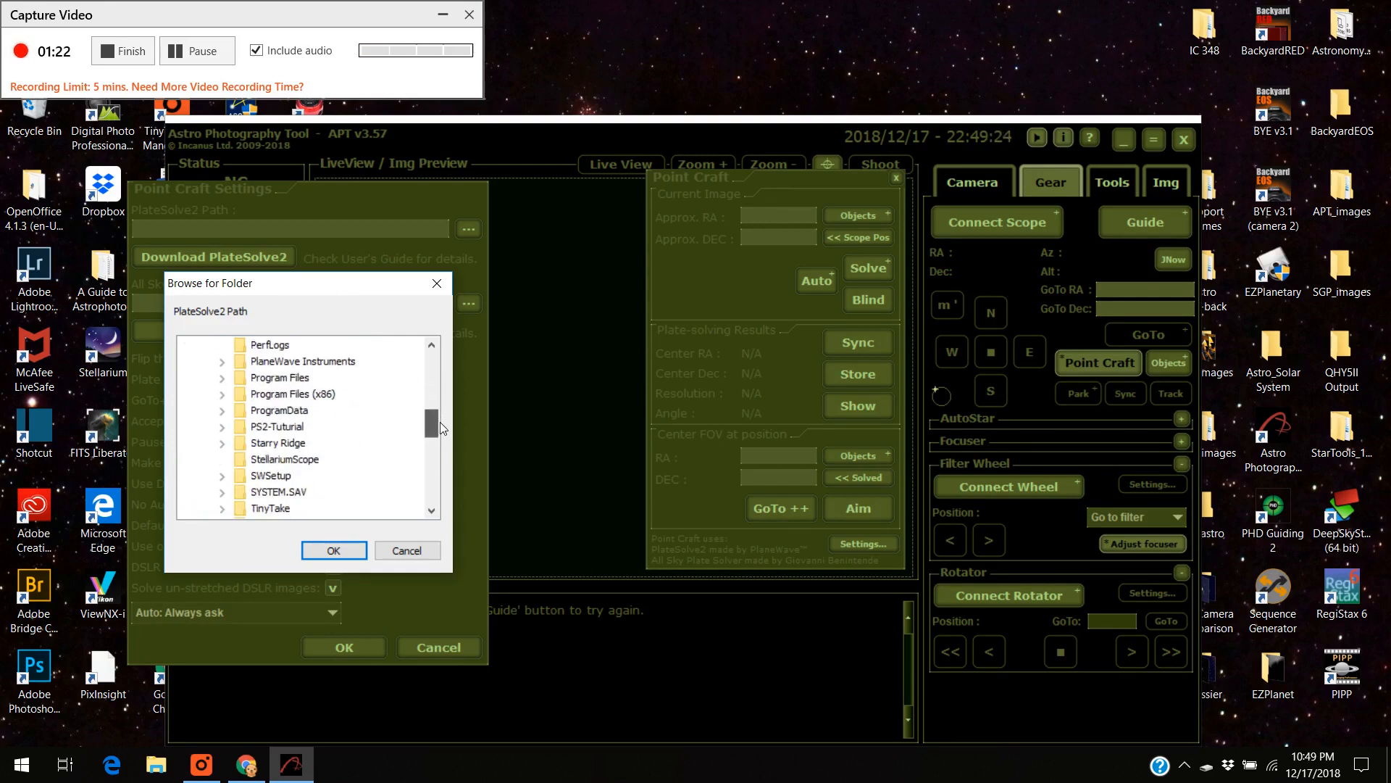
pyautogui.scroll(-3)
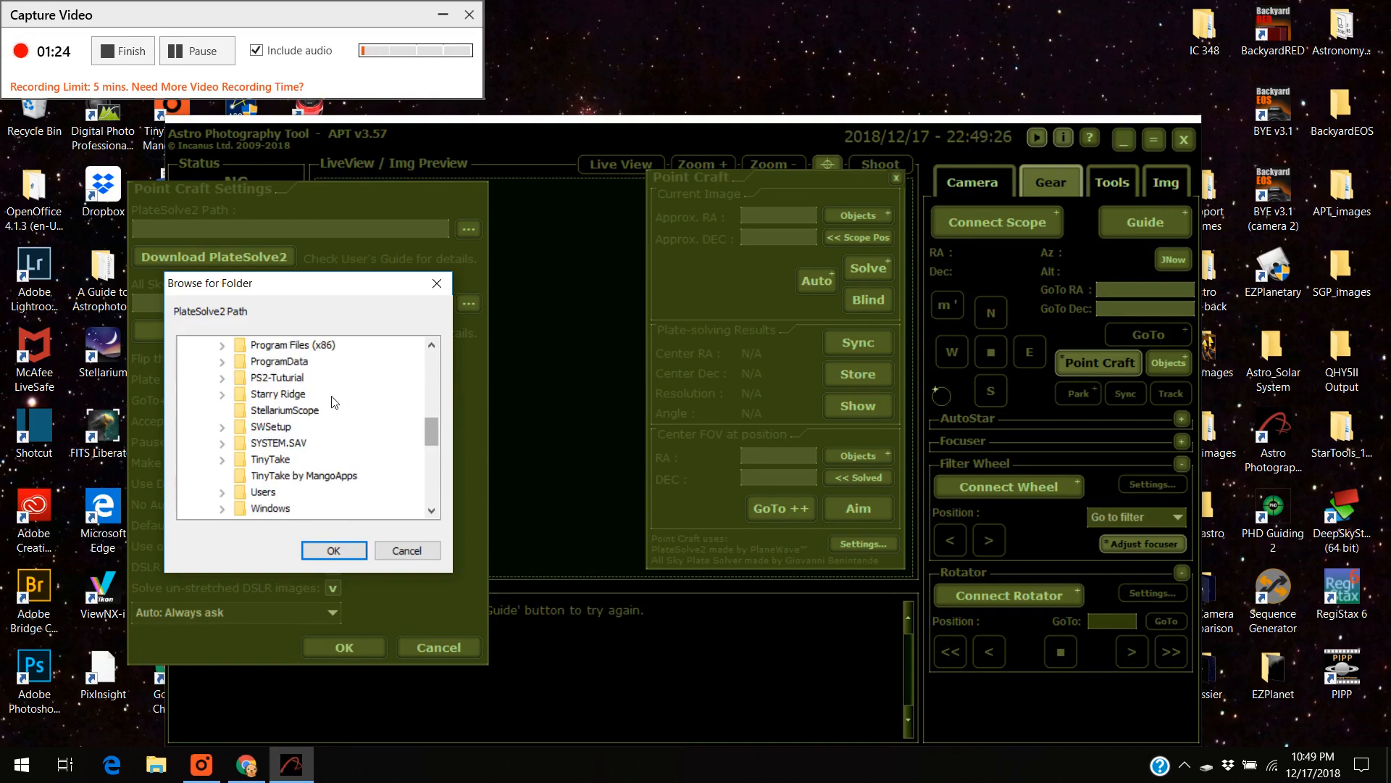
pyautogui.click(278, 376)
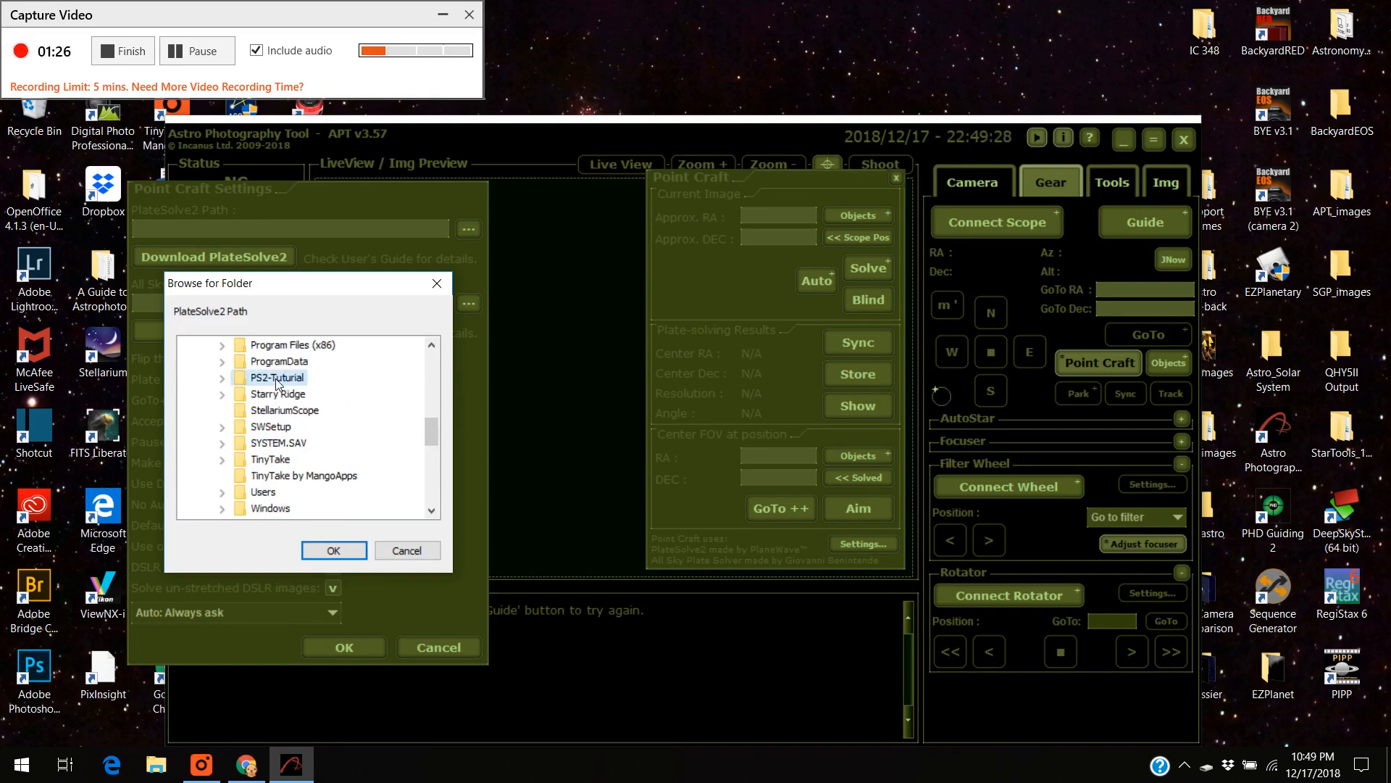
pyautogui.click(223, 377)
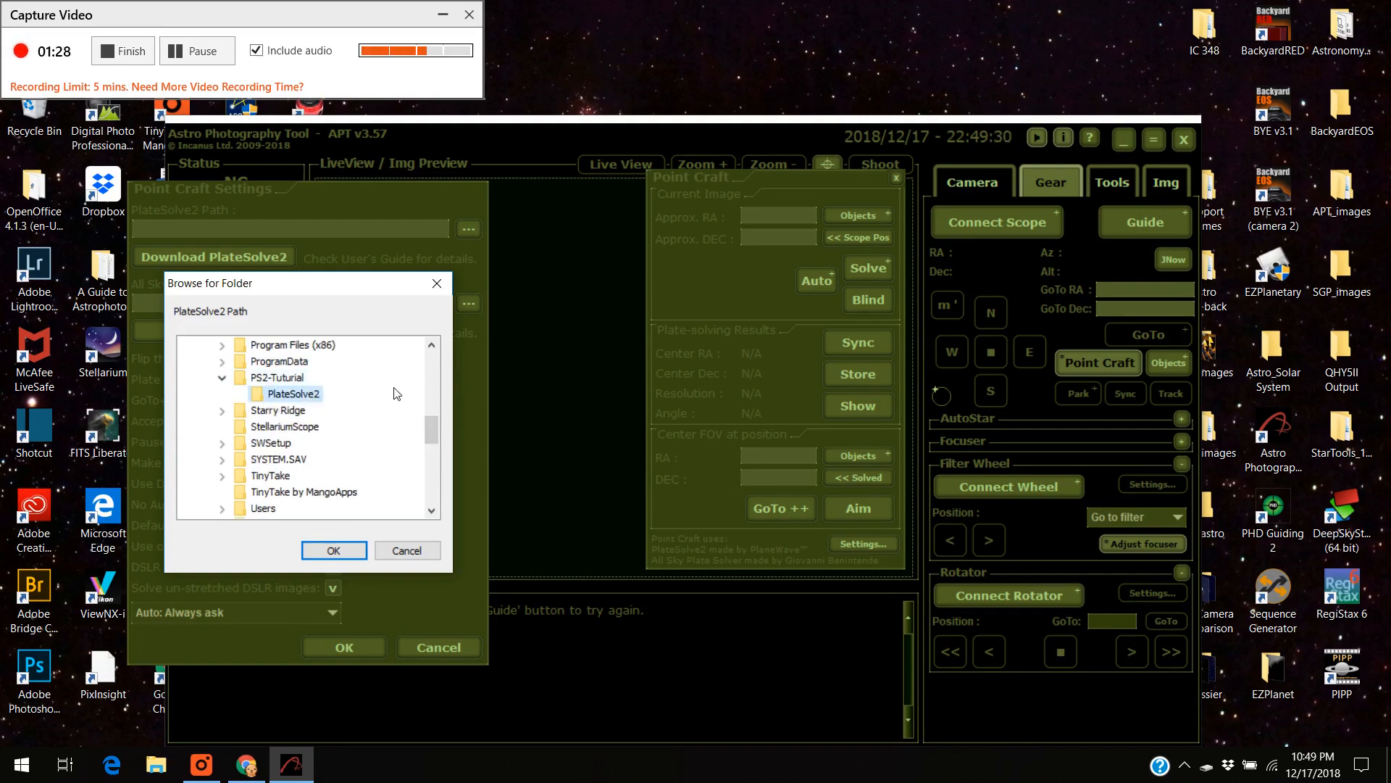
pyautogui.click(334, 551)
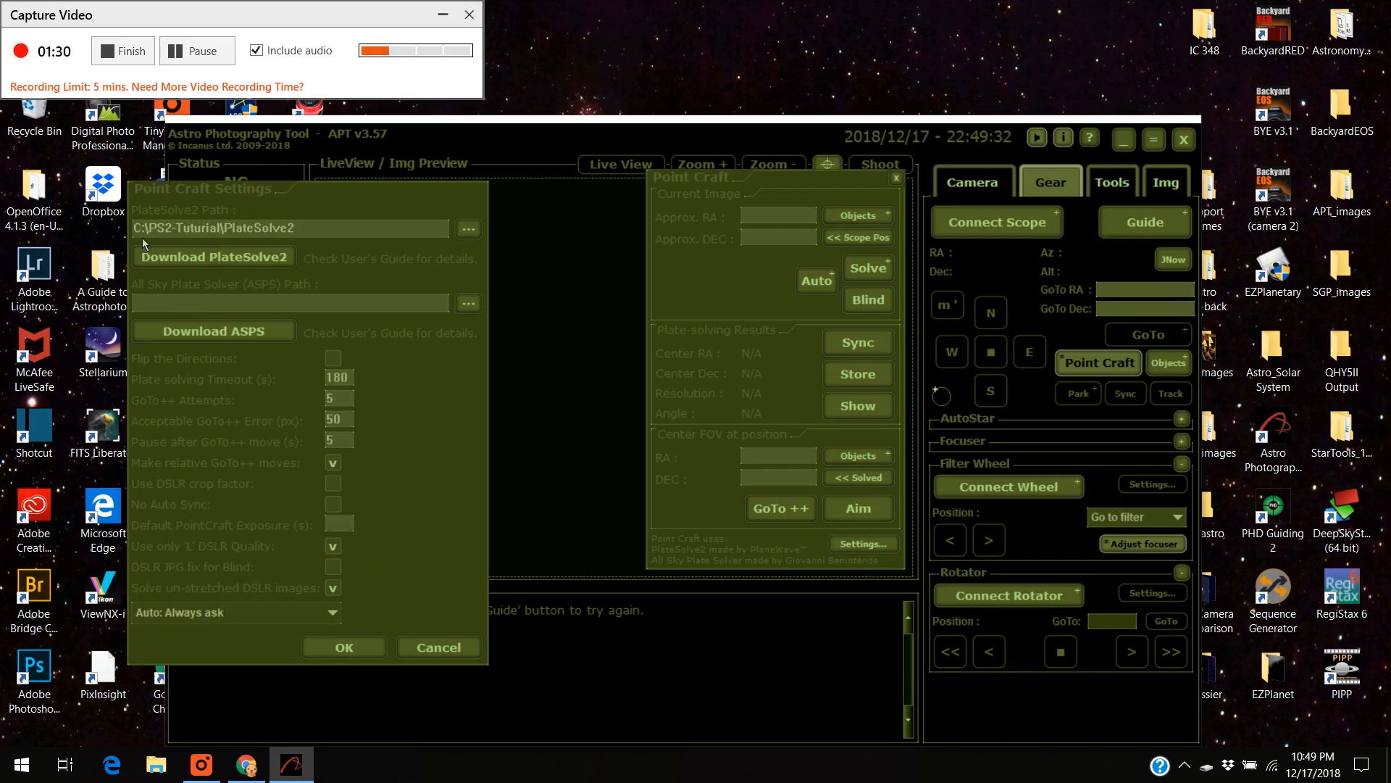
pyautogui.moveTo(330, 242)
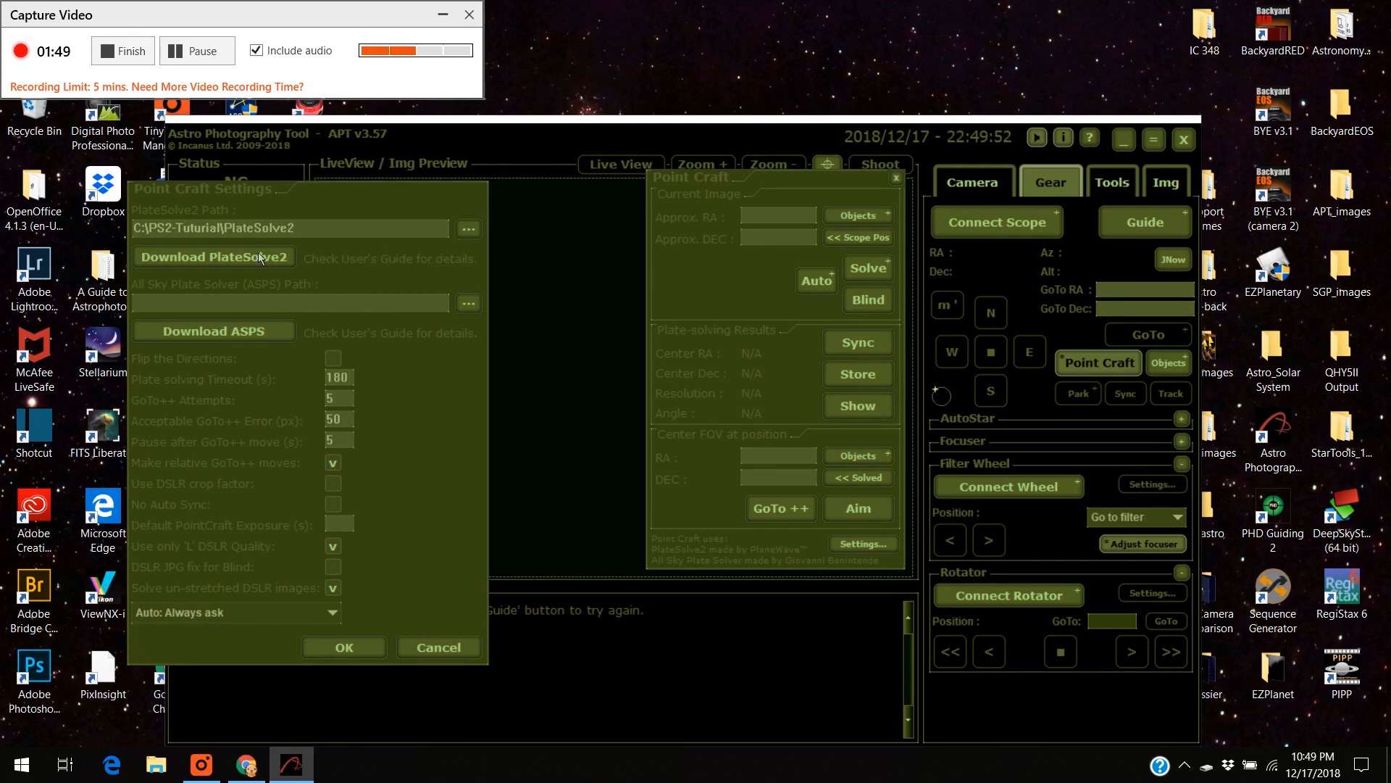
pyautogui.moveTo(477, 251)
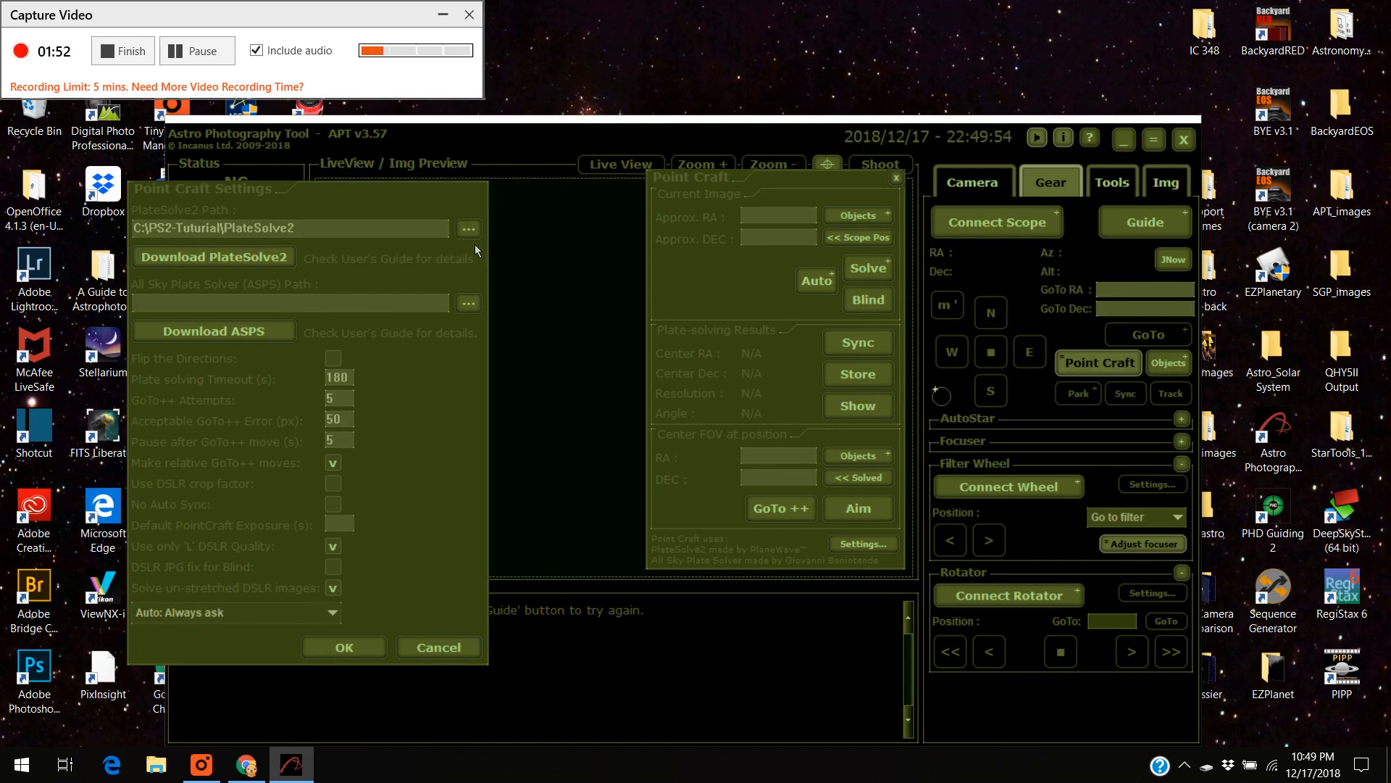
pyautogui.moveTo(430, 462)
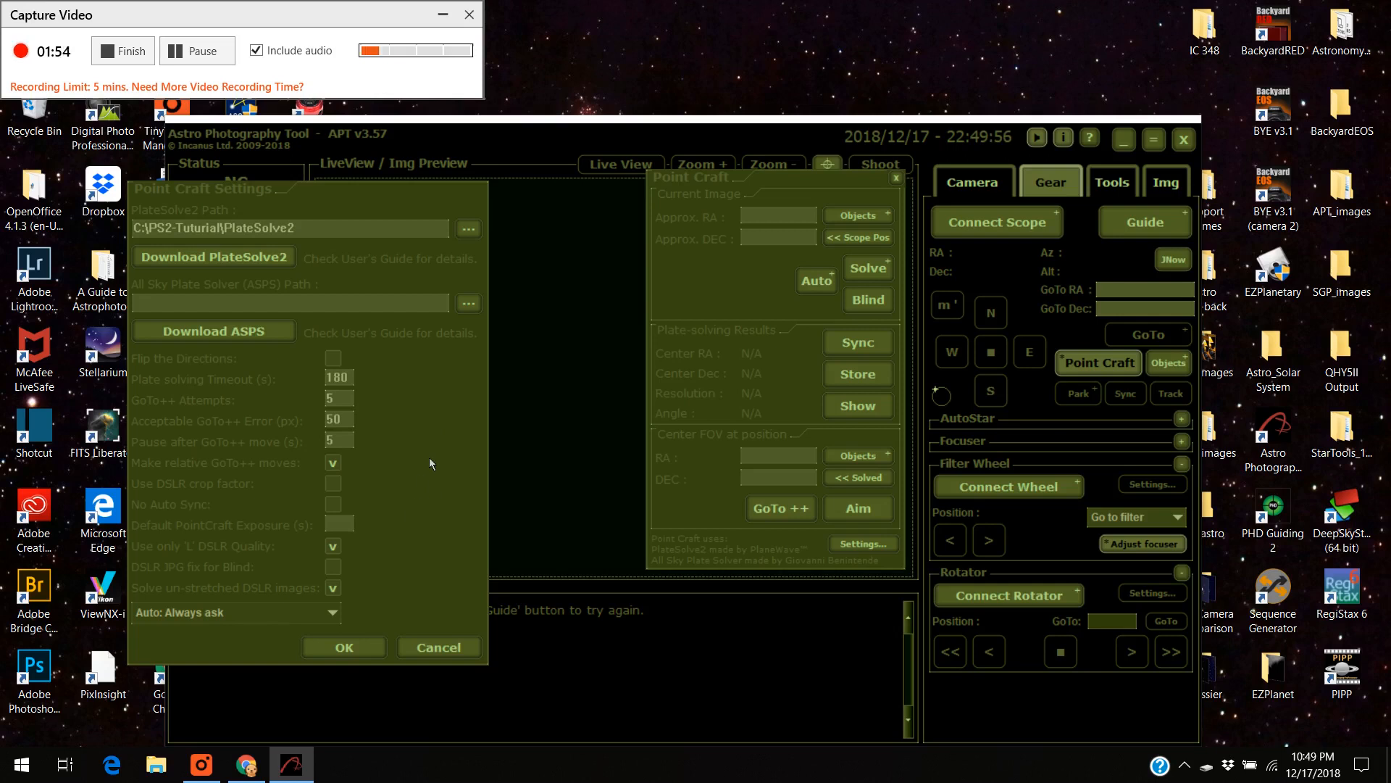